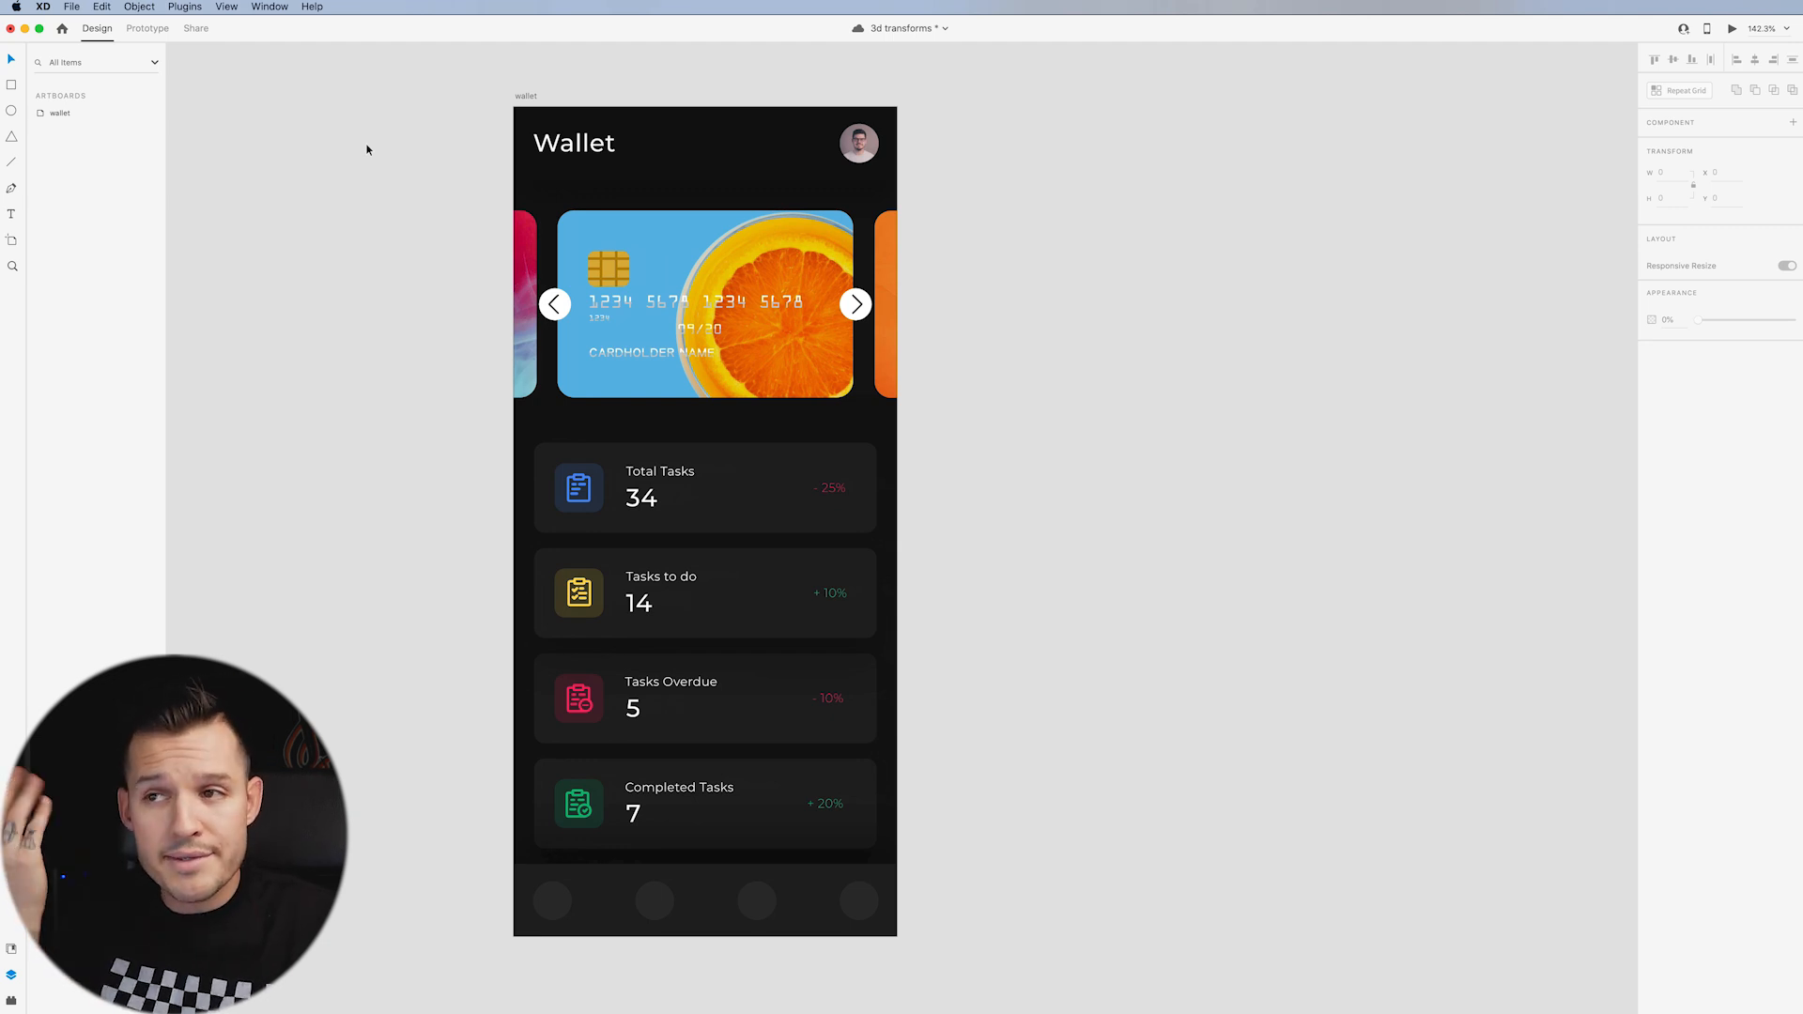
{"action": "mouse_move", "coordinate": [359, 127]}
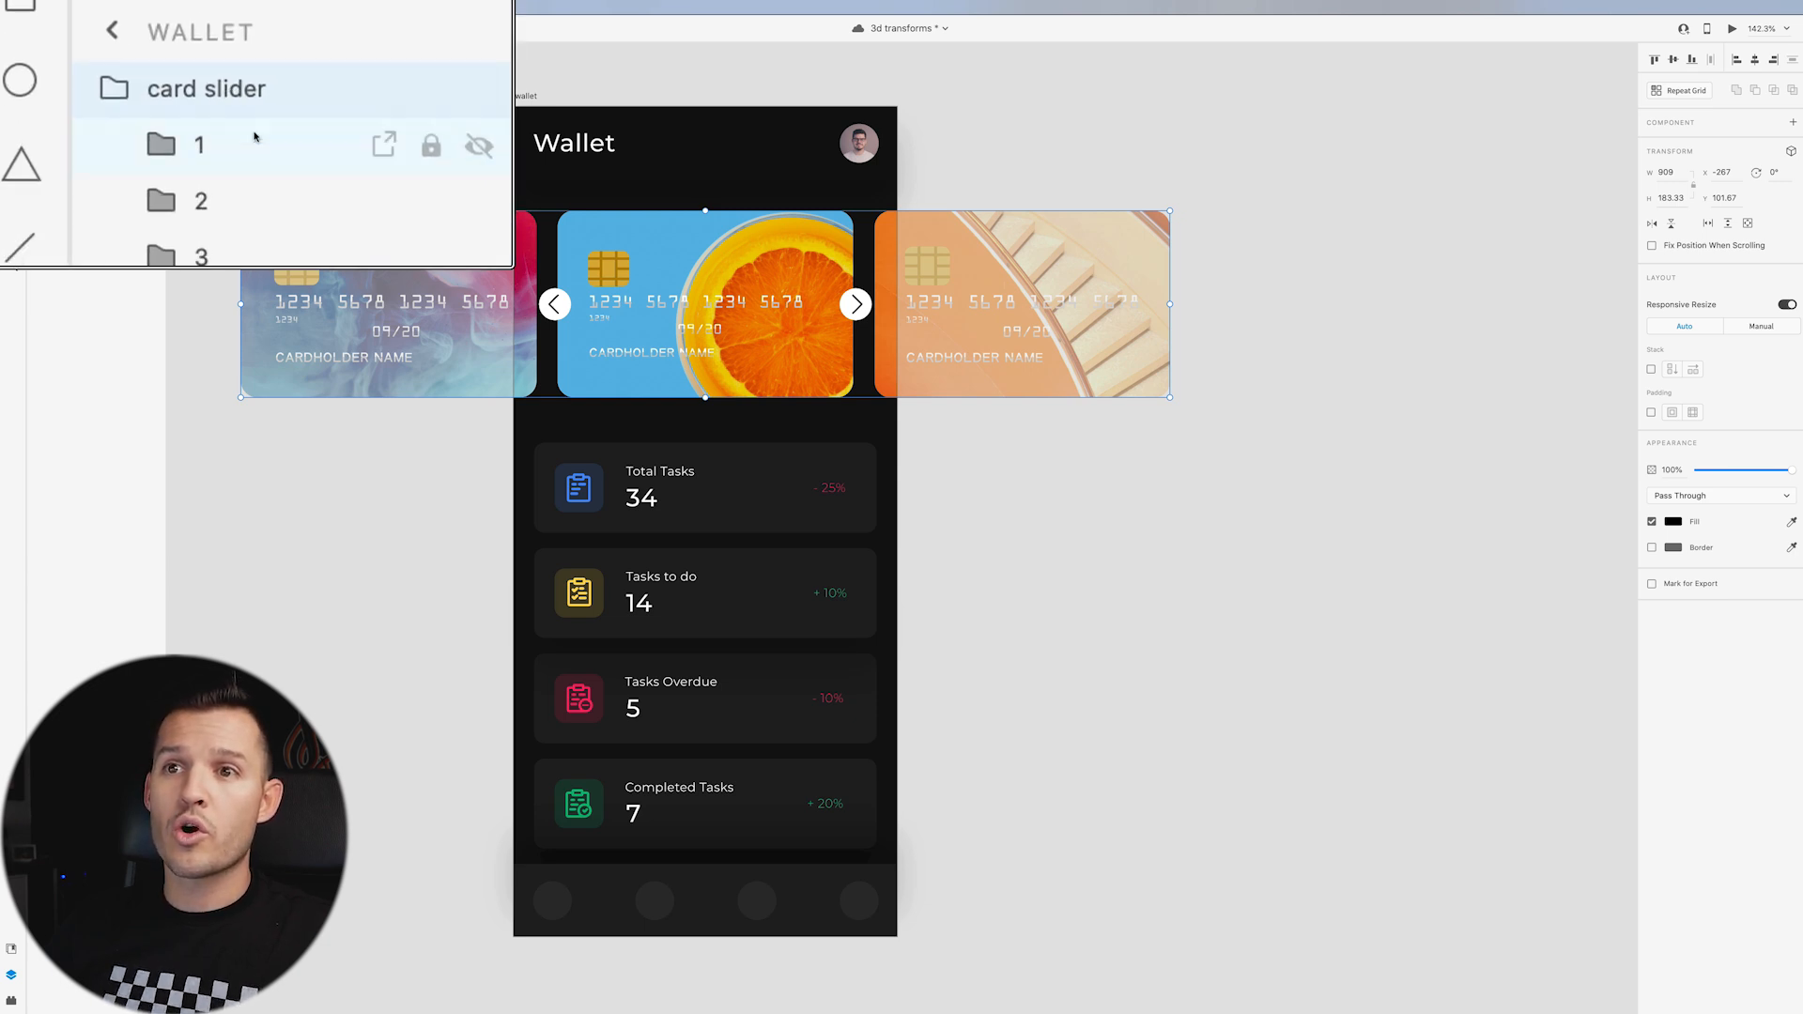
Scroll the Layers panel and select layer 1, the left card of the slider group.
{"action": "scroll", "scroll_direction": "down", "scroll_amount": 3}
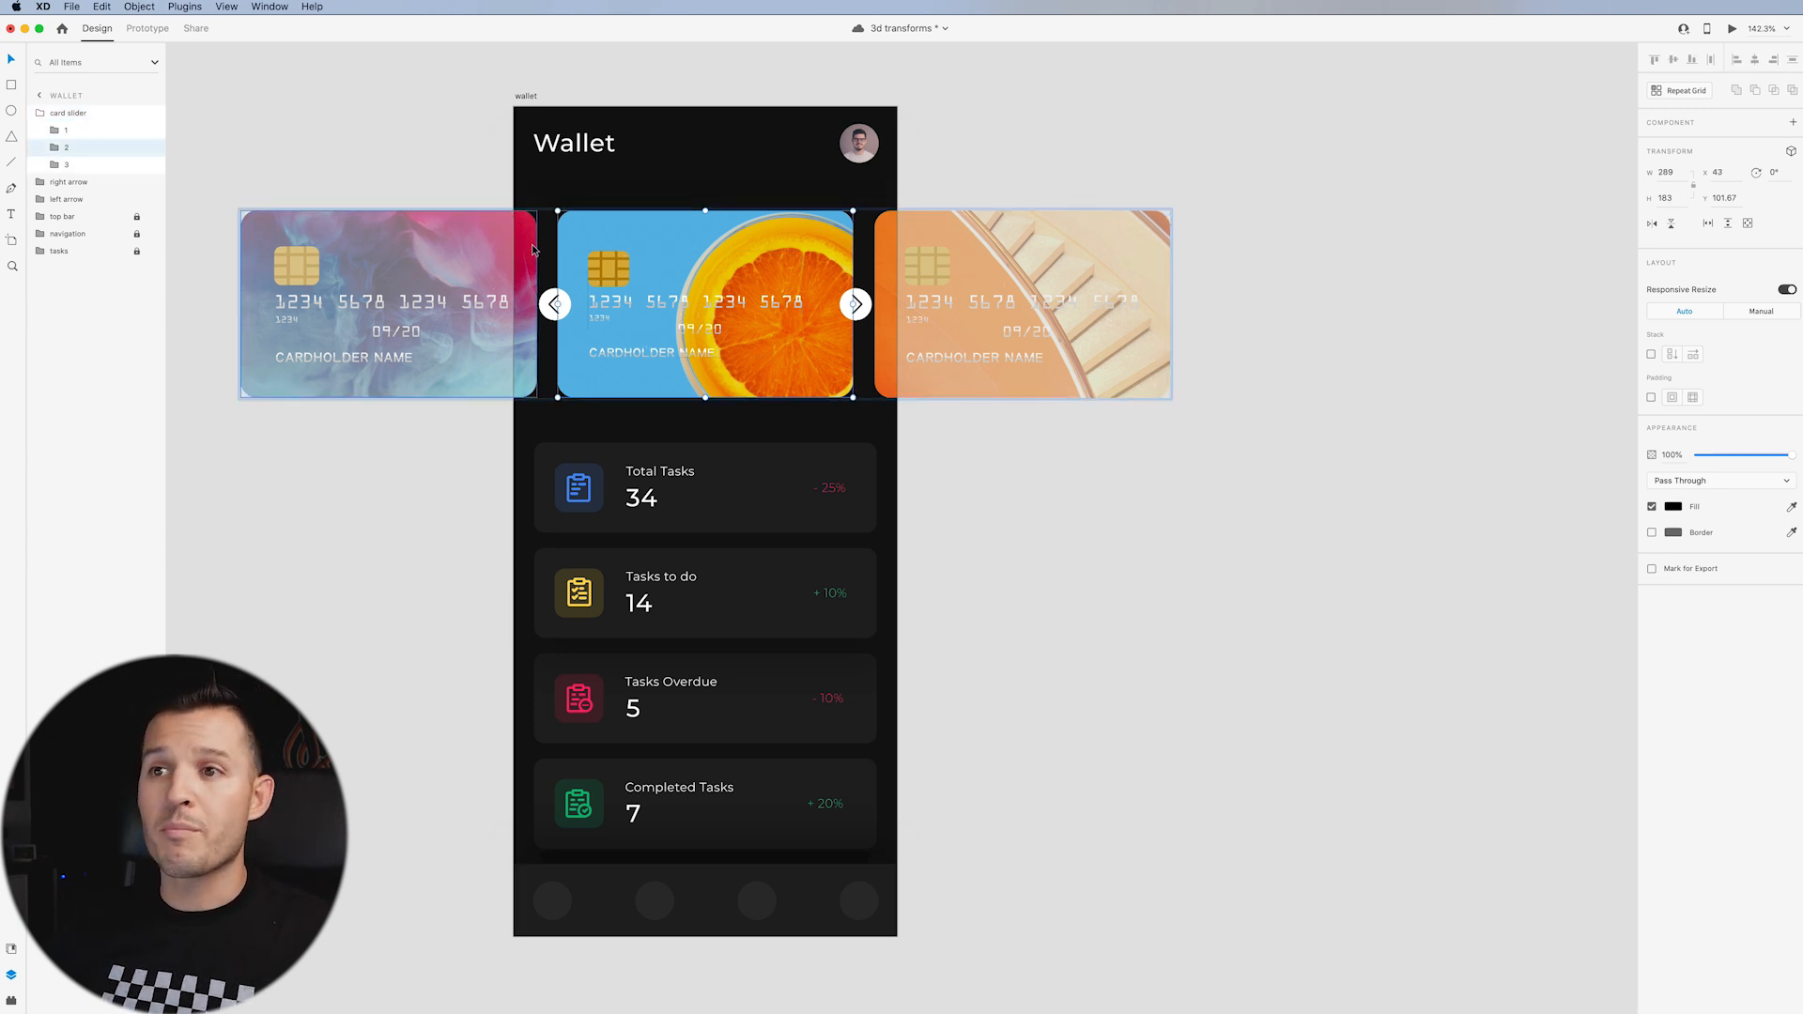
{"action": "left_click", "coordinate": [66, 130]}
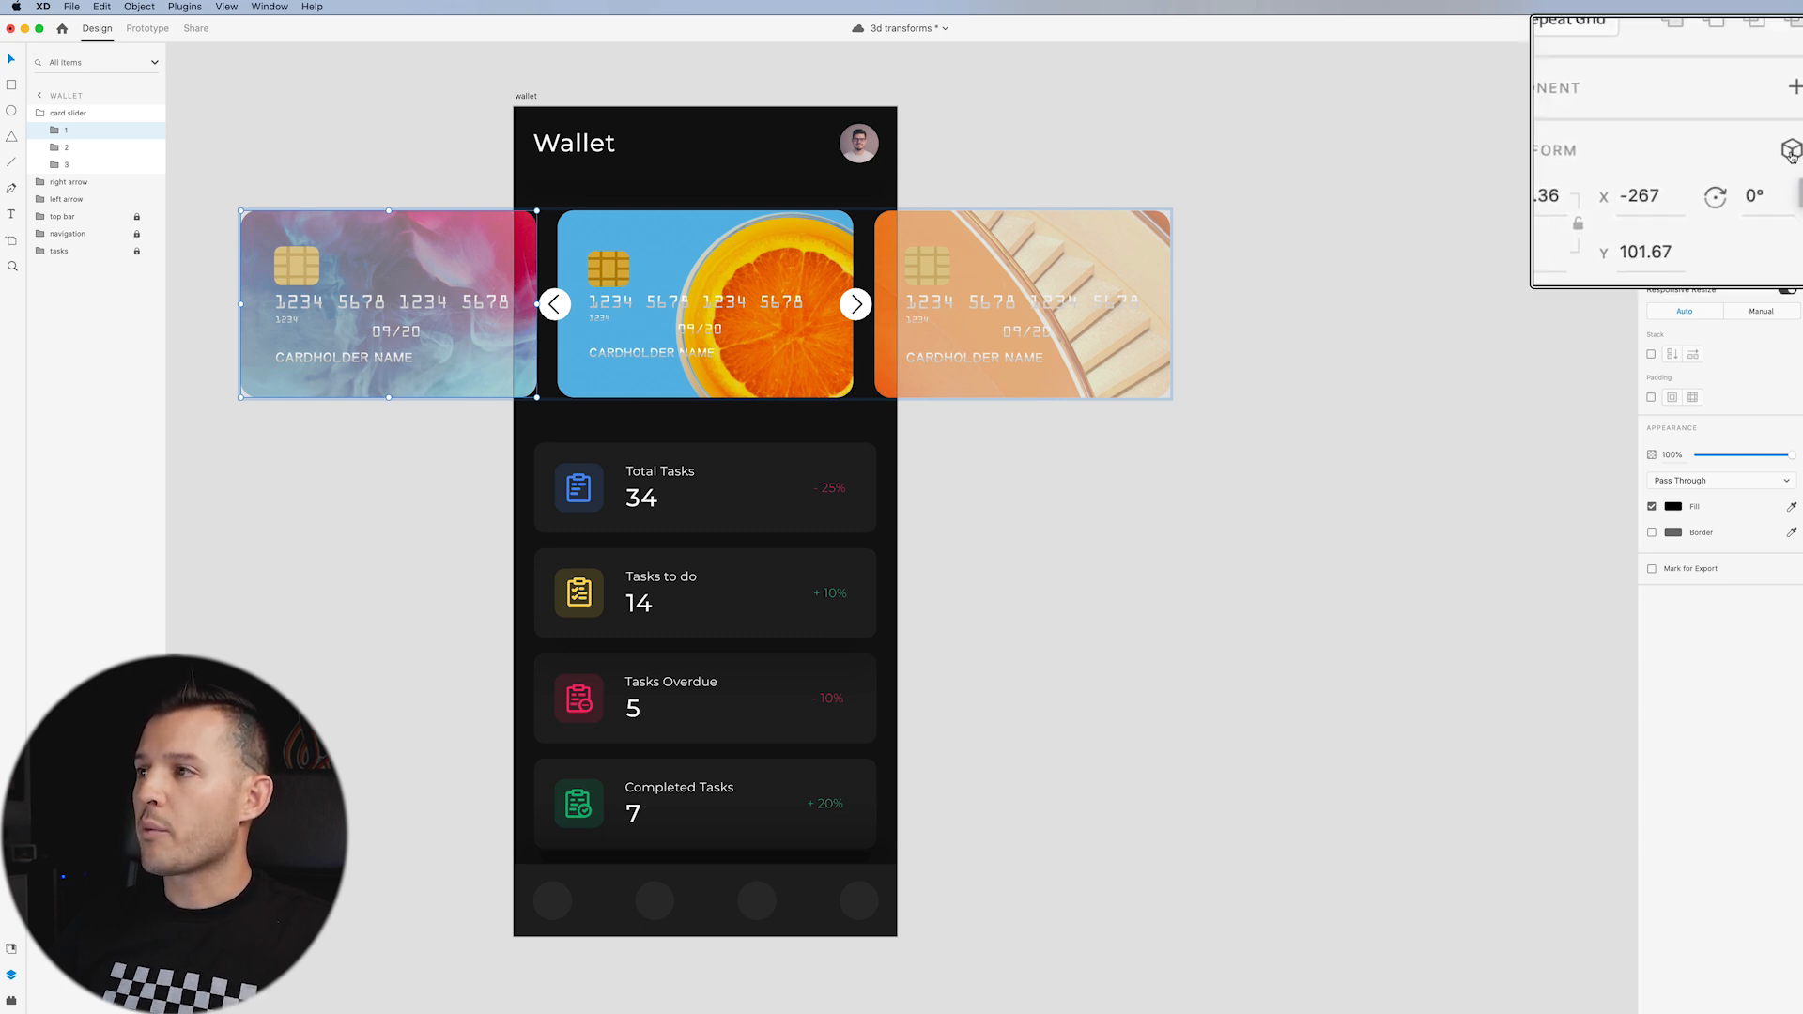
Enable 3D transforms on the left card from the Transform section.
{"action": "left_click", "coordinate": [1789, 150]}
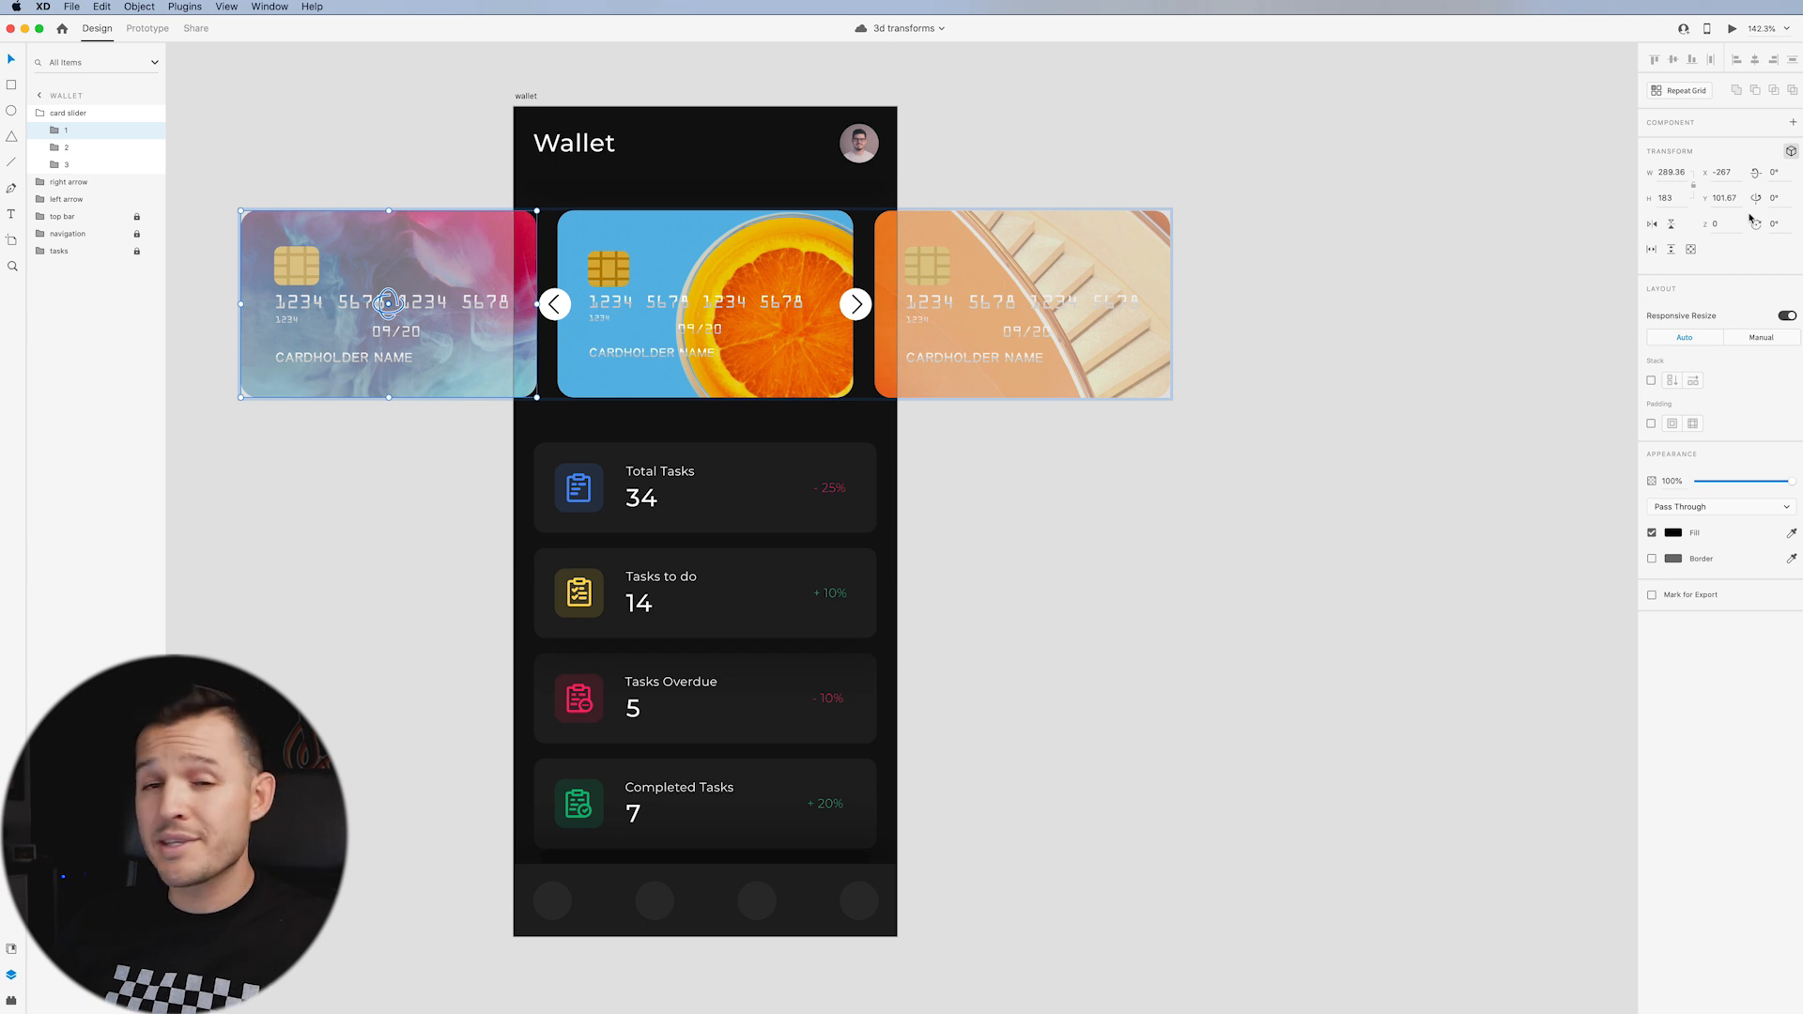
{"action": "mouse_move", "coordinate": [1731, 221]}
{"action": "type", "text": "-20"}
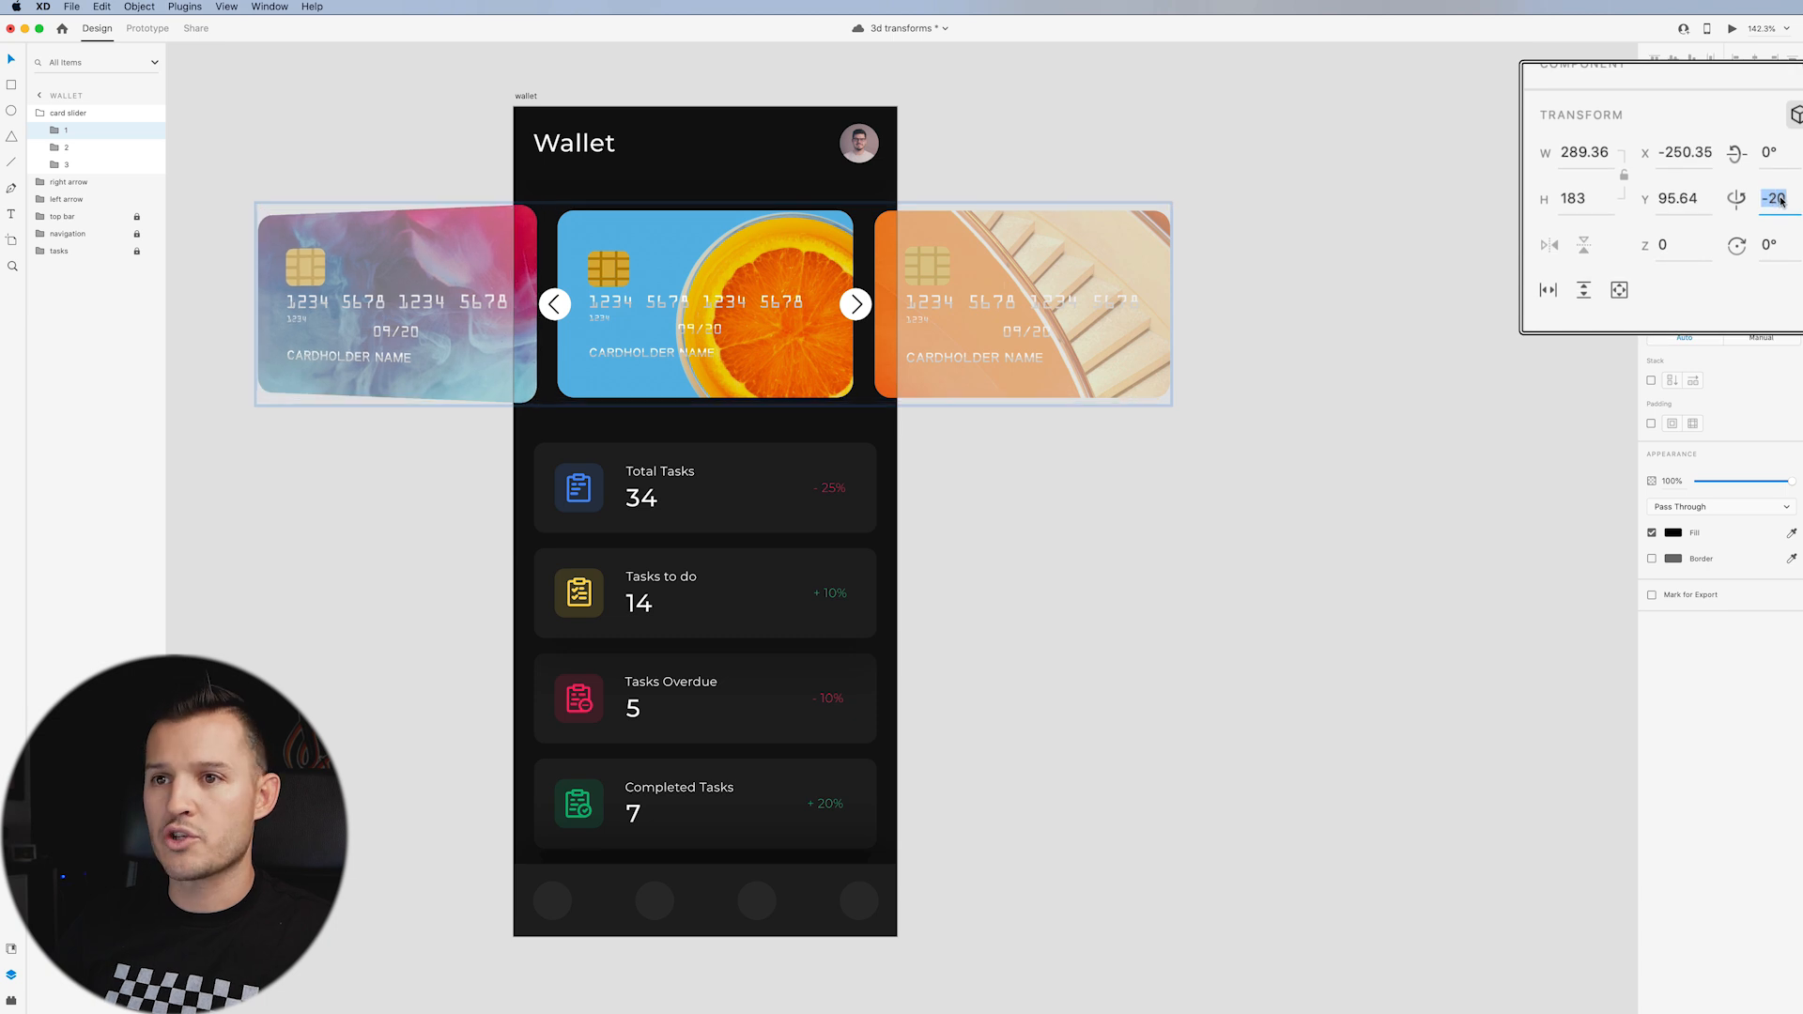
Set the left card's Y rotation to 70° and the right card's to -70°, then deselect.
{"action": "type", "text": "60"}
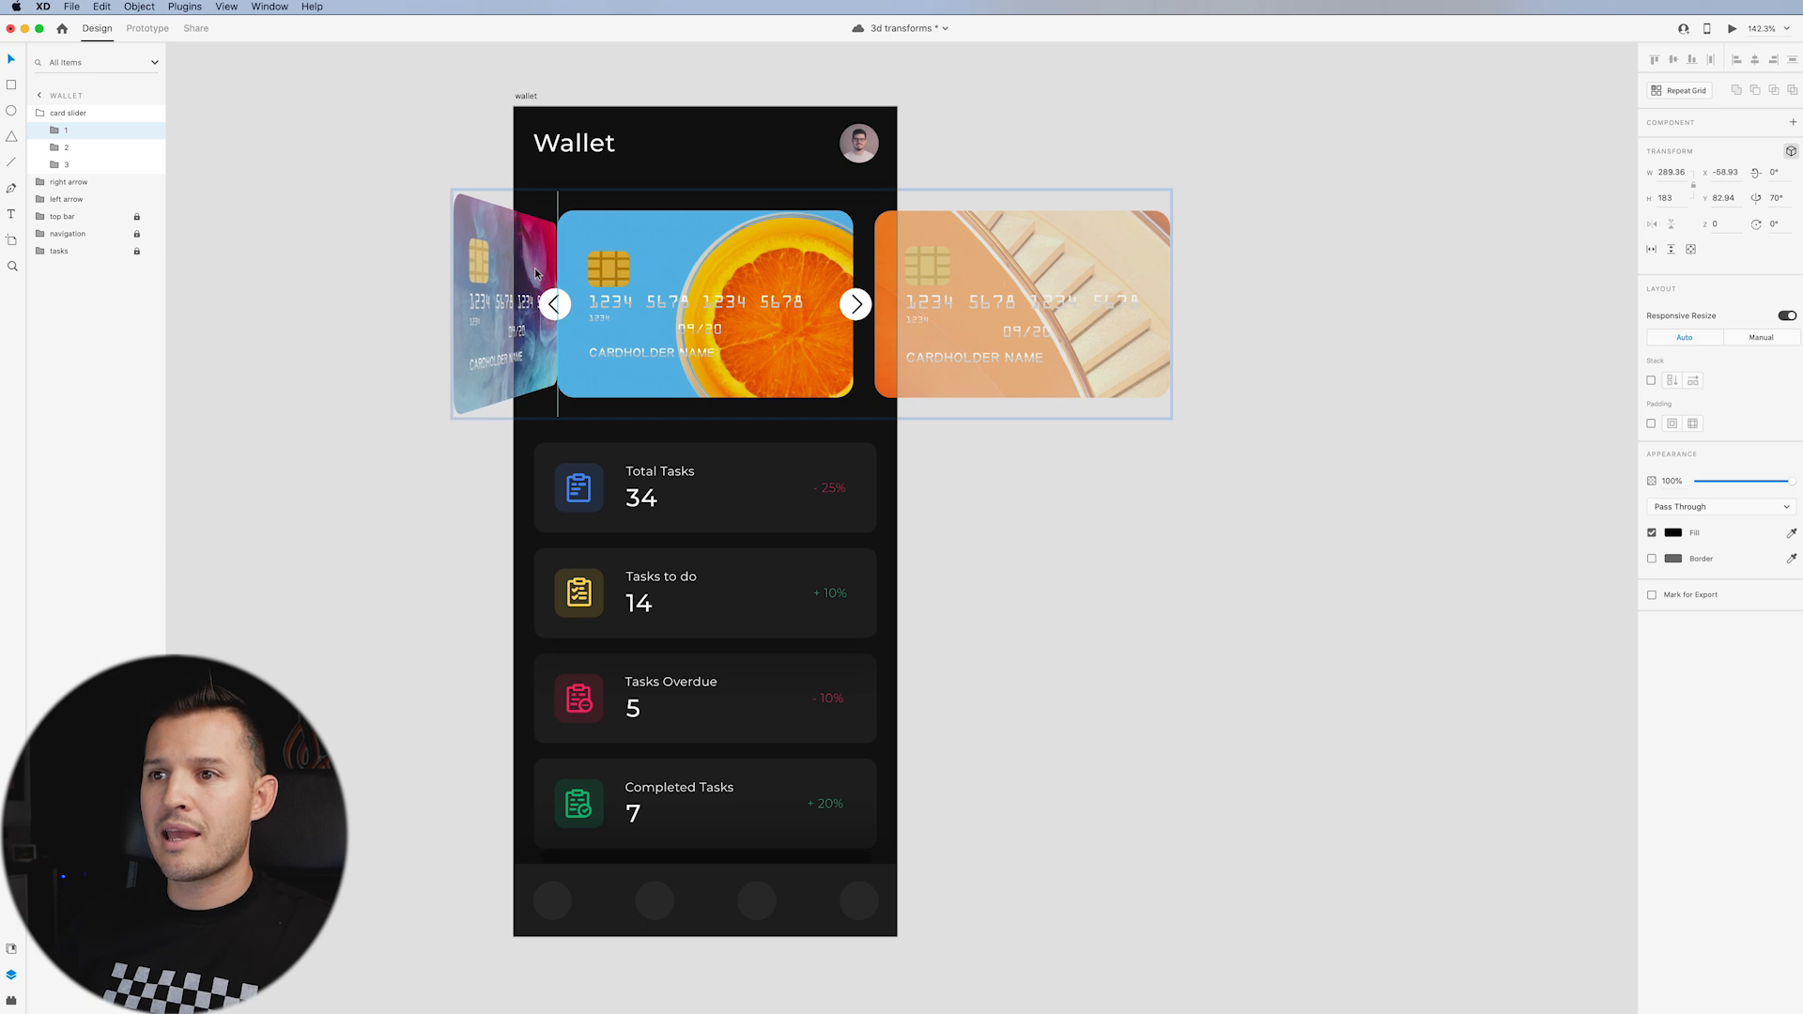
{"action": "left_click", "coordinate": [516, 304]}
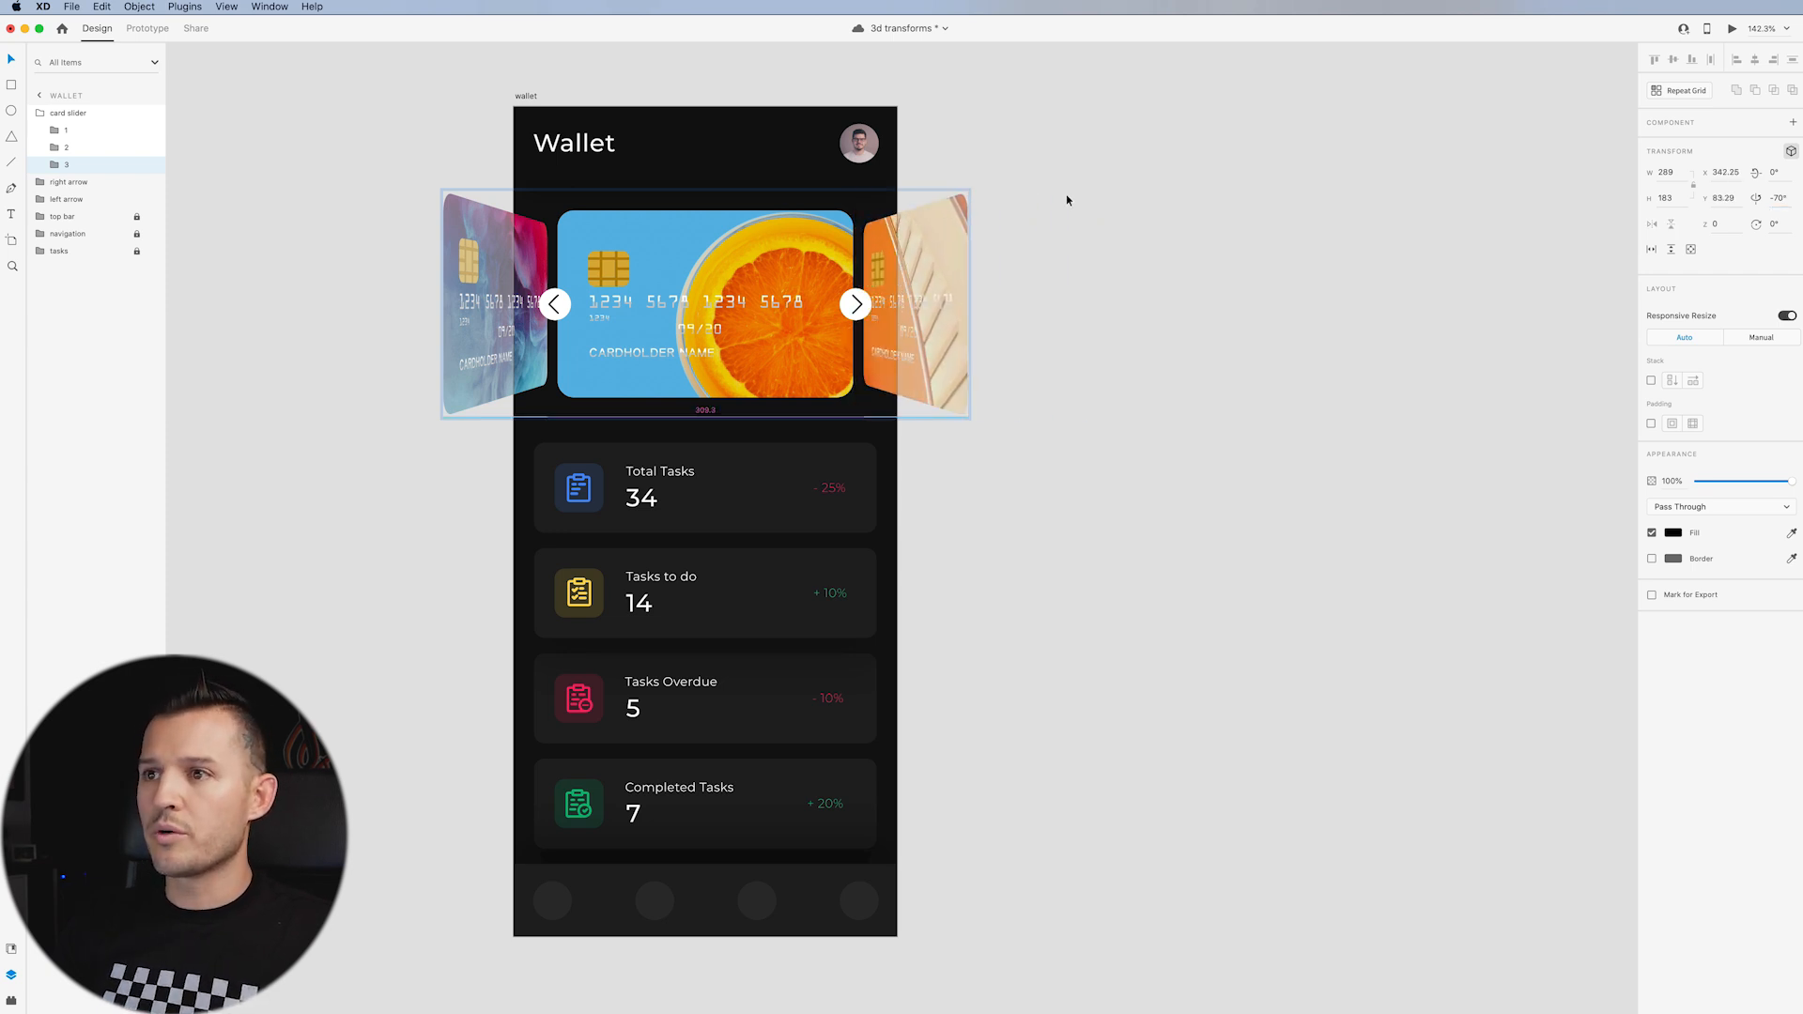
{"action": "left_click", "coordinate": [1143, 224]}
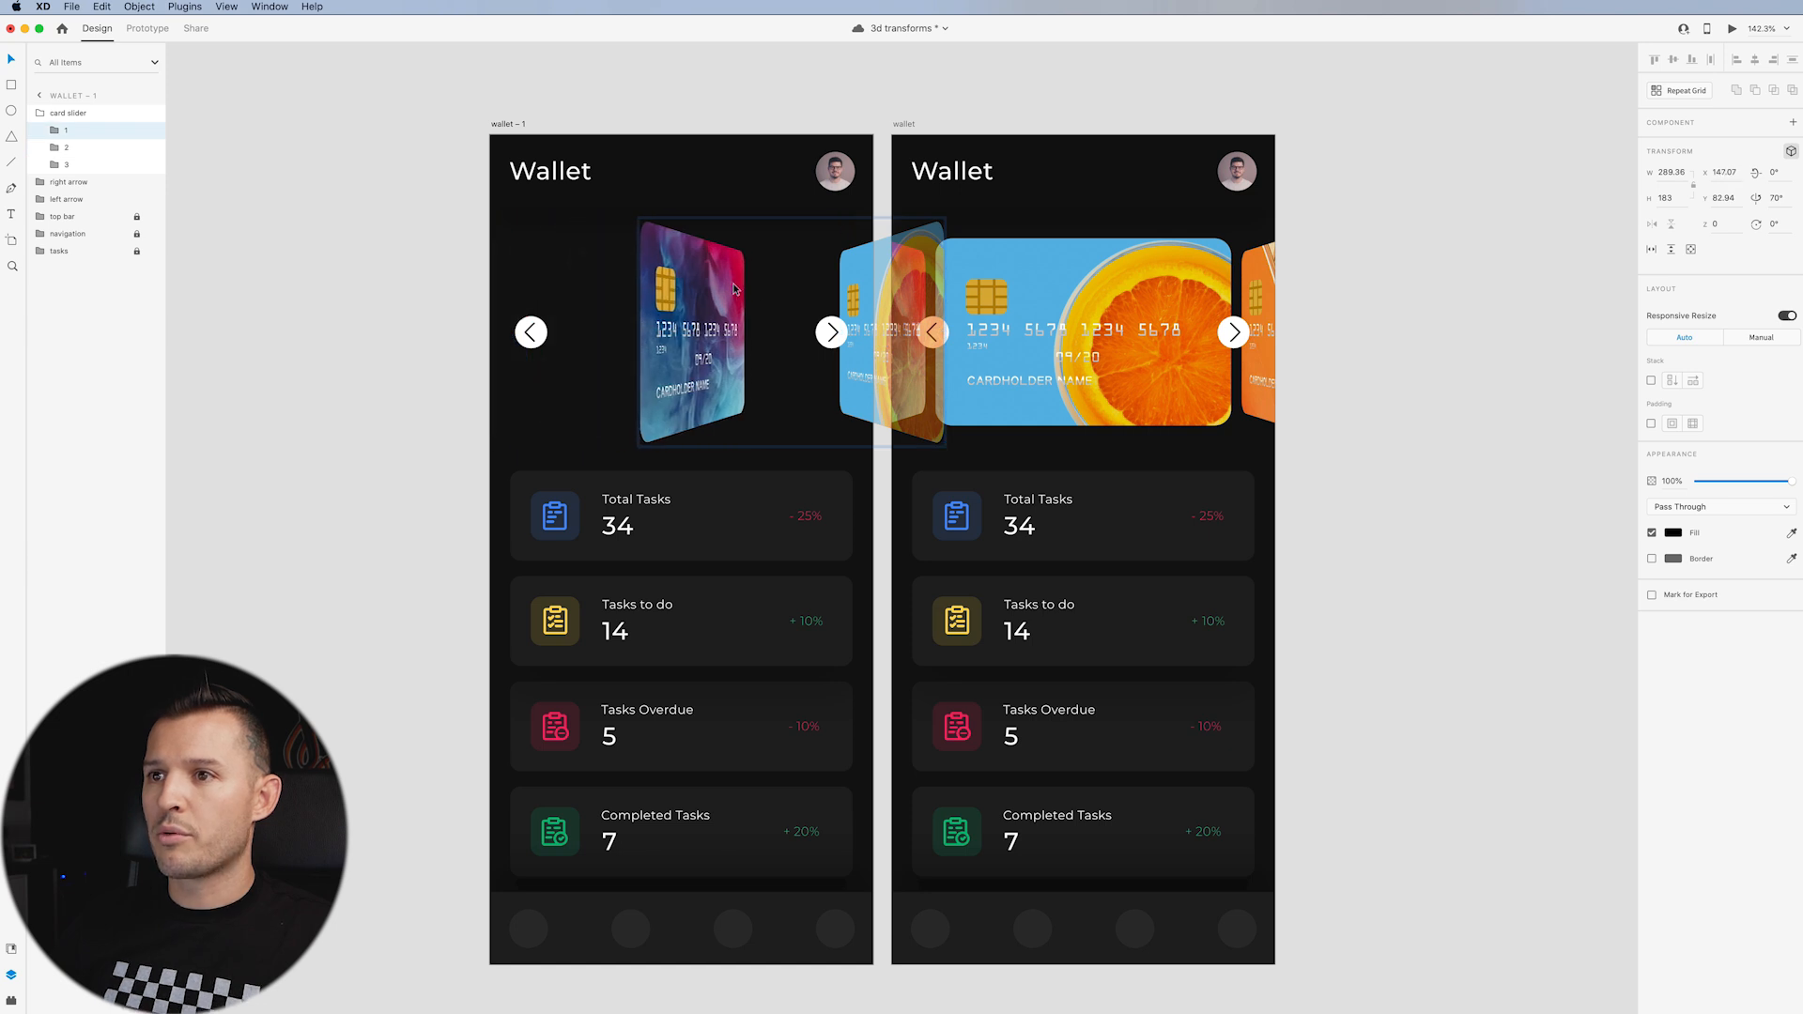
Reset 3D Transforms on the pink card so it faces front, then select it.
{"action": "right_click", "coordinate": [691, 334]}
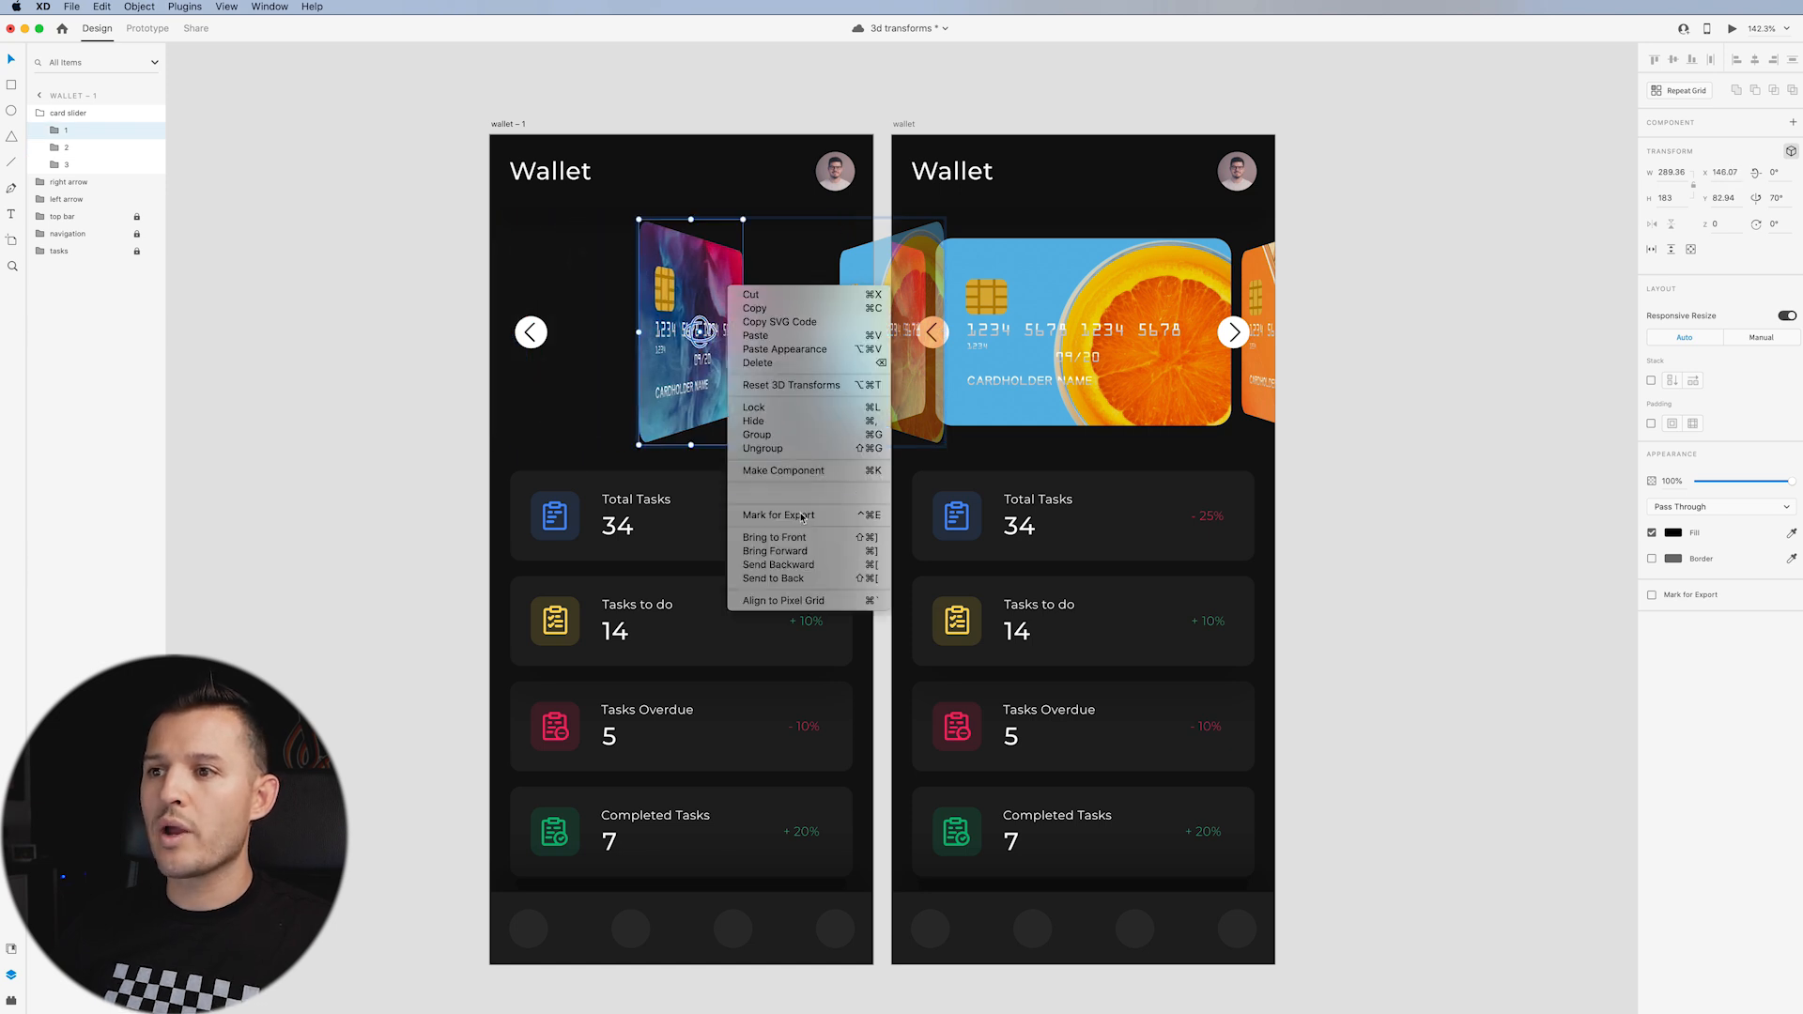
{"action": "left_click", "coordinate": [791, 384]}
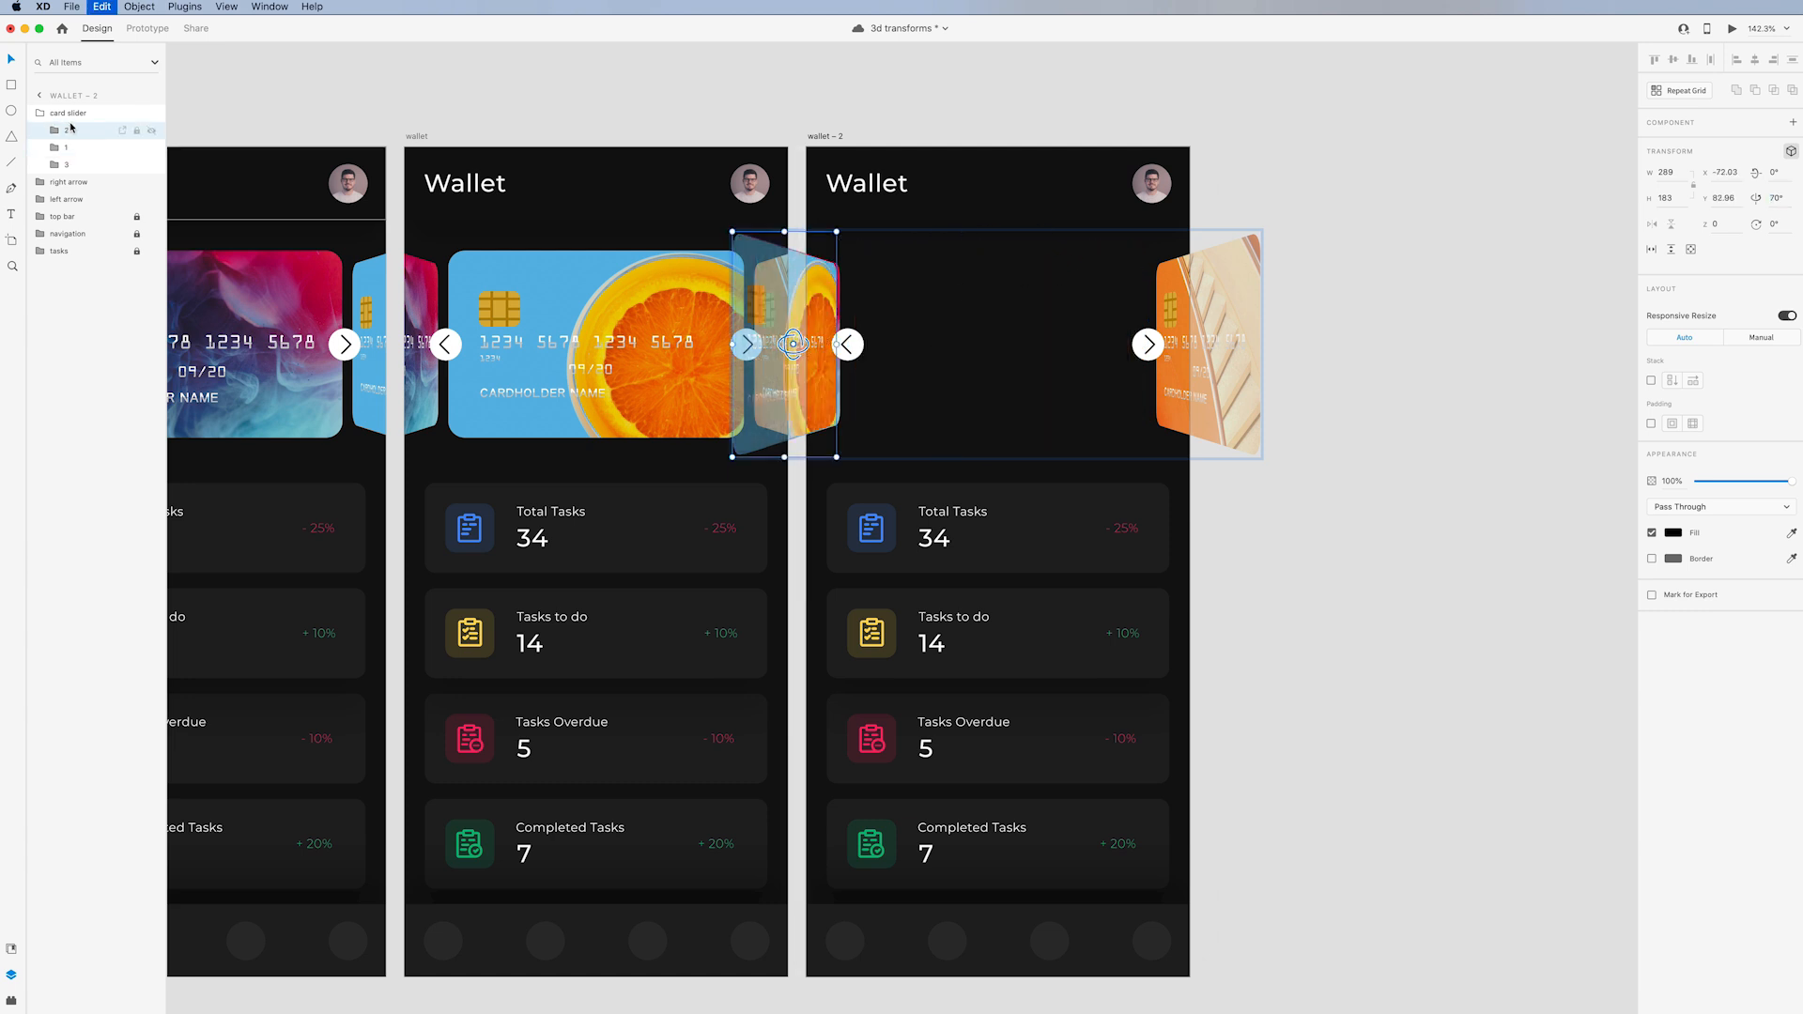
{"action": "left_click", "coordinate": [66, 147]}
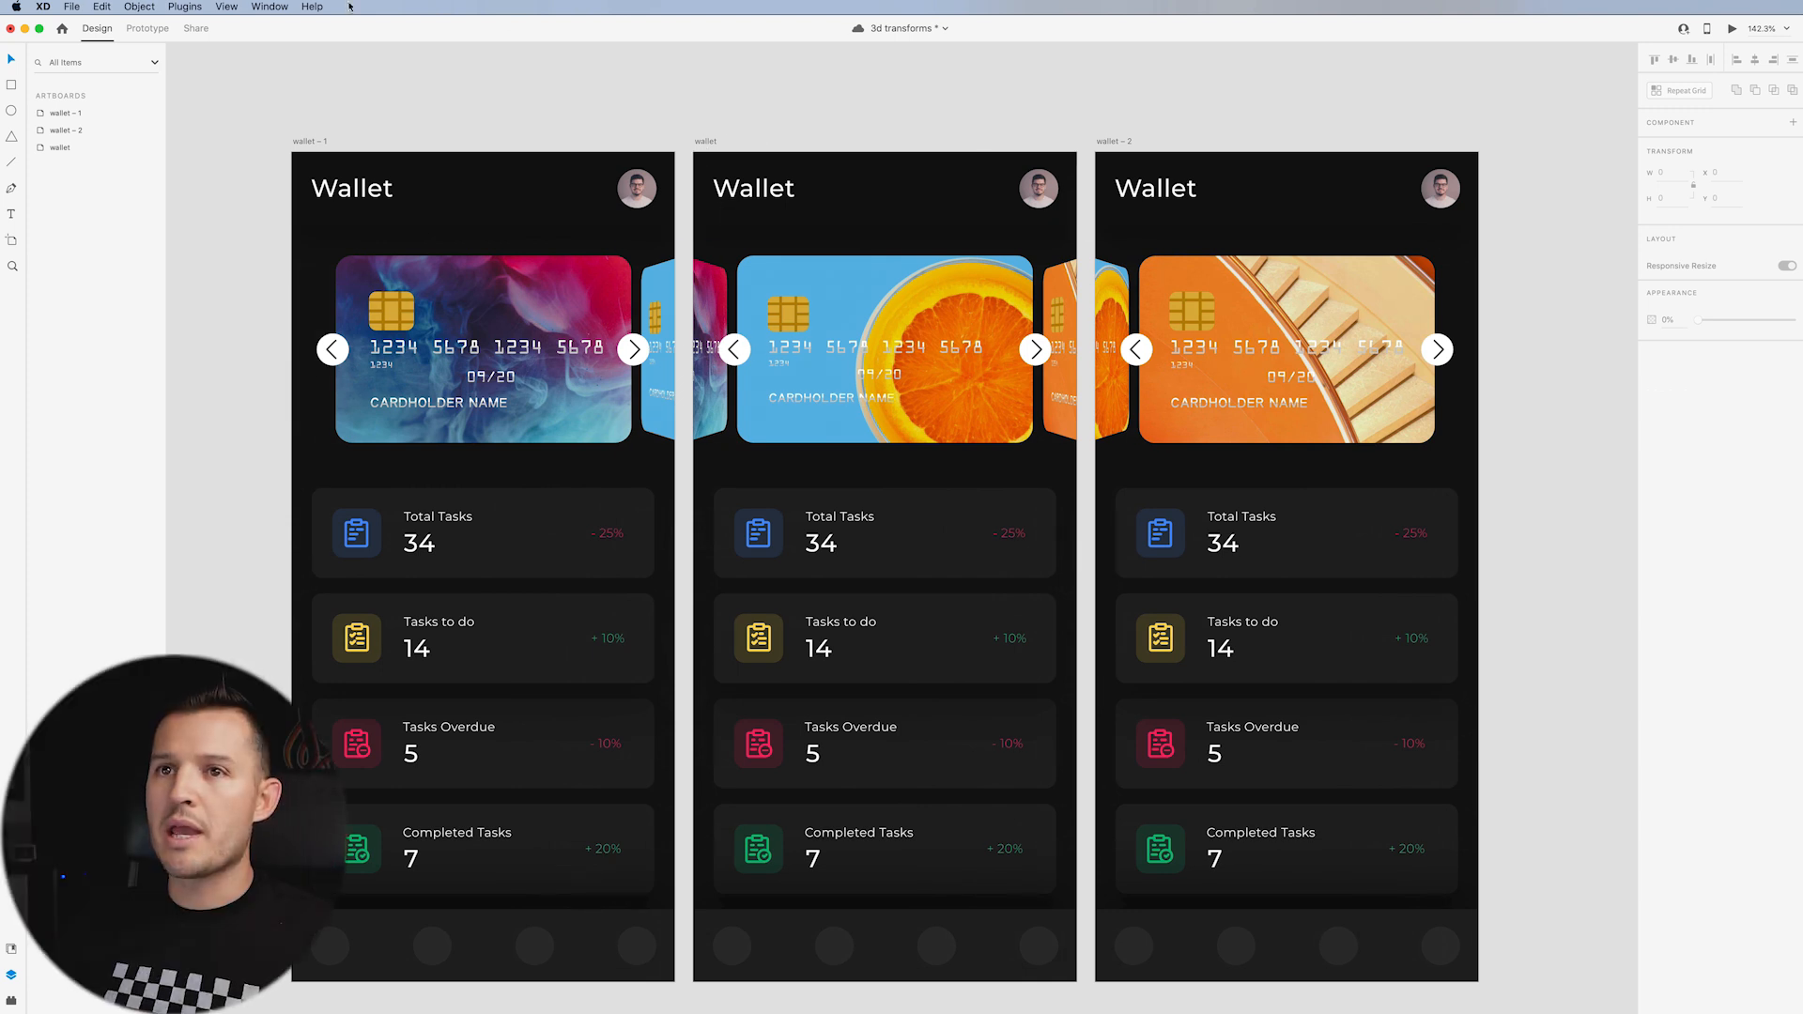
In Prototype mode, set the arrow's transition animation and wire the right arrow to wallet - 2.
{"action": "left_click", "coordinate": [148, 27]}
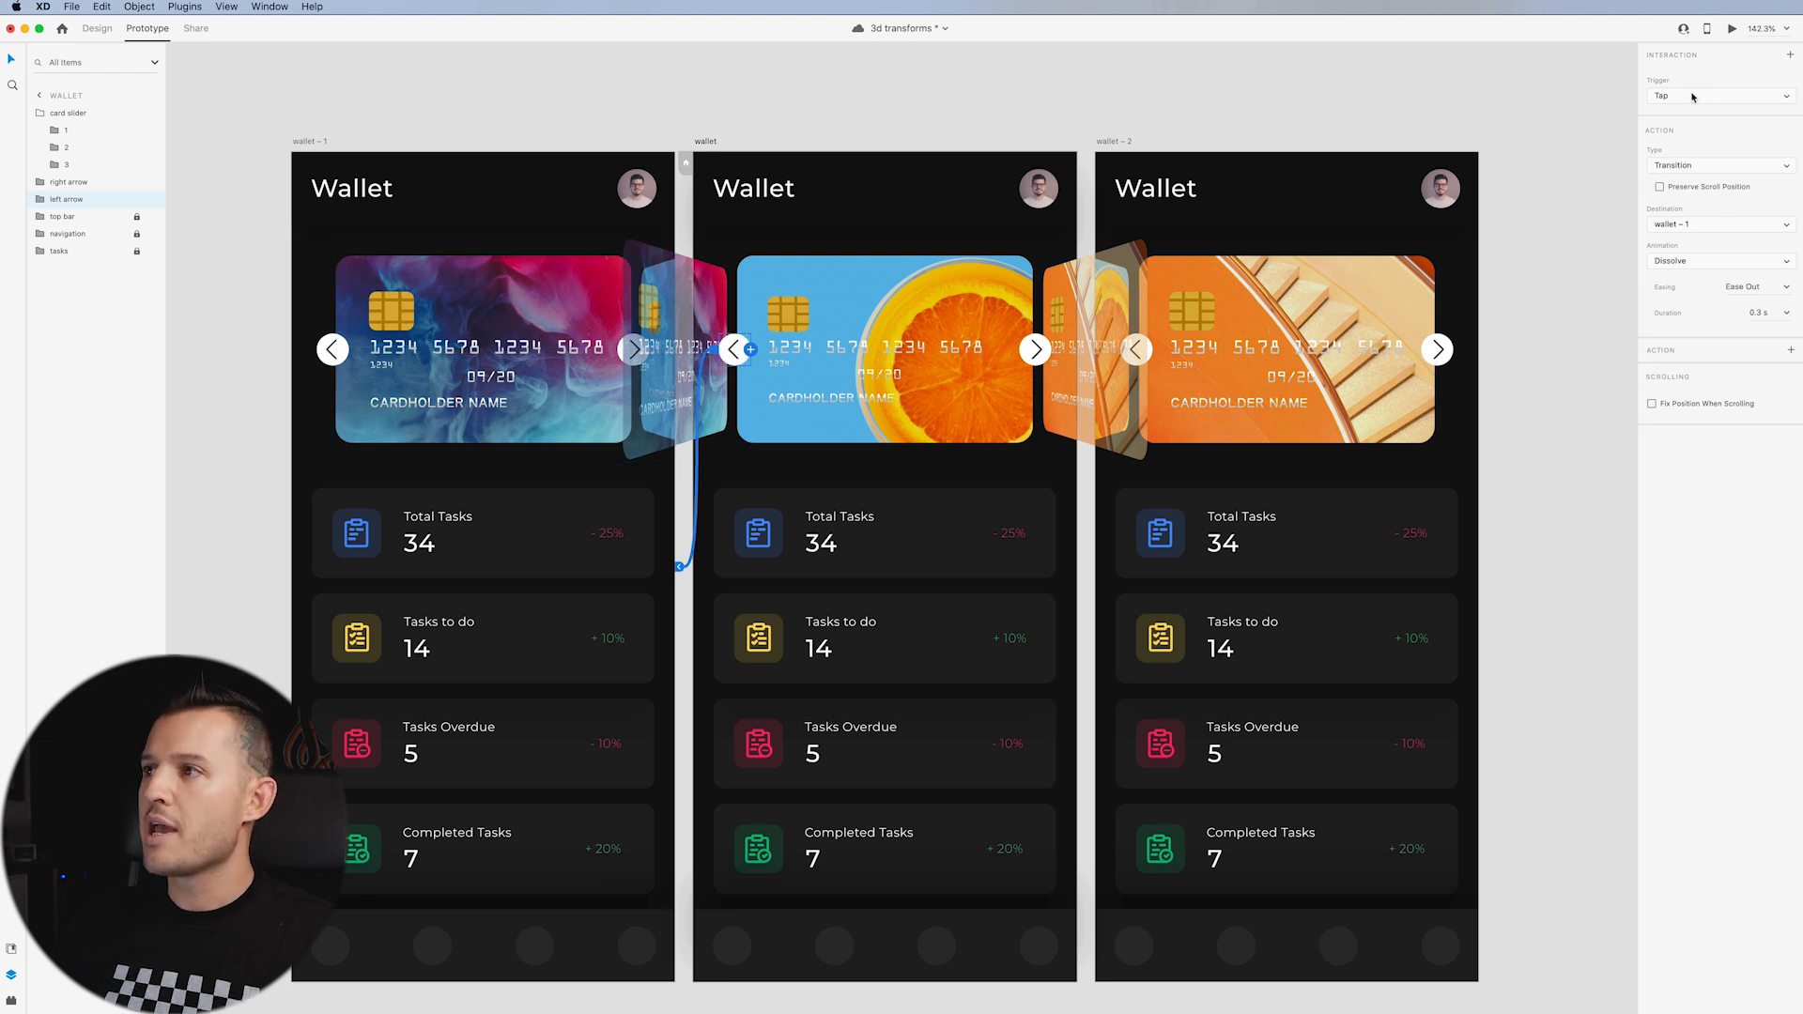
{"action": "mouse_move", "coordinate": [1706, 227]}
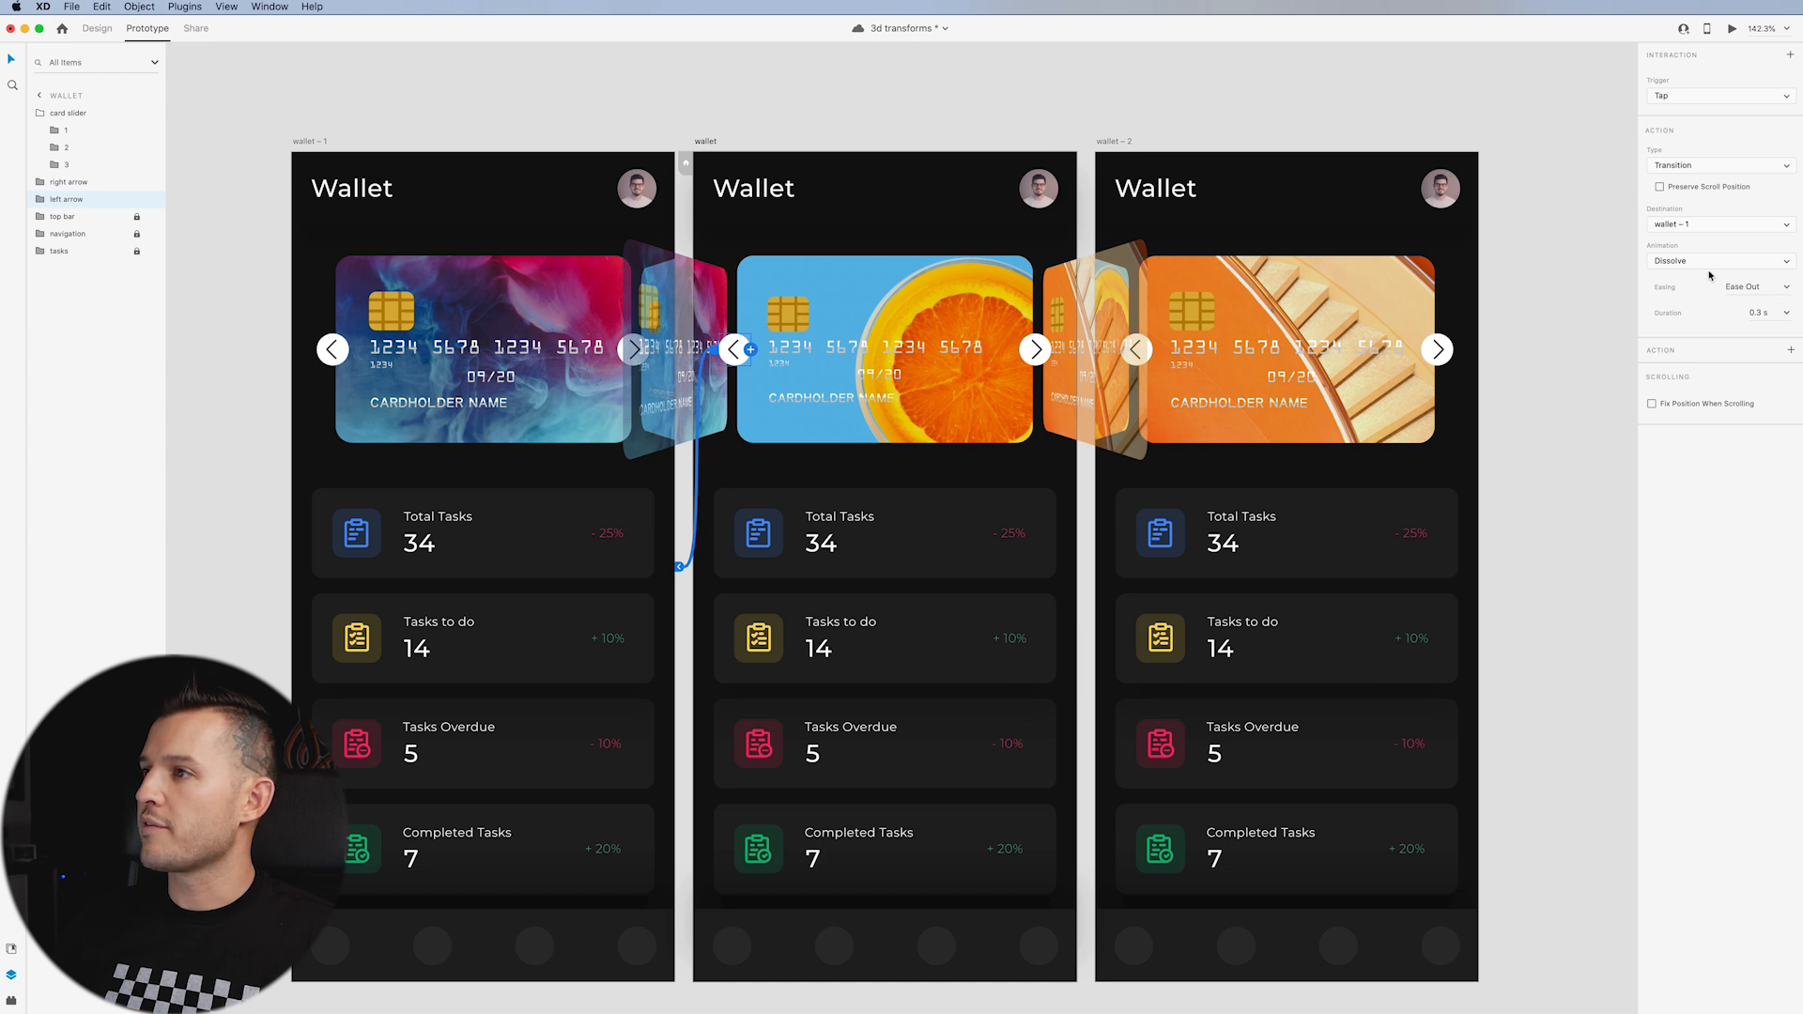
{"action": "left_click", "coordinate": [1712, 261]}
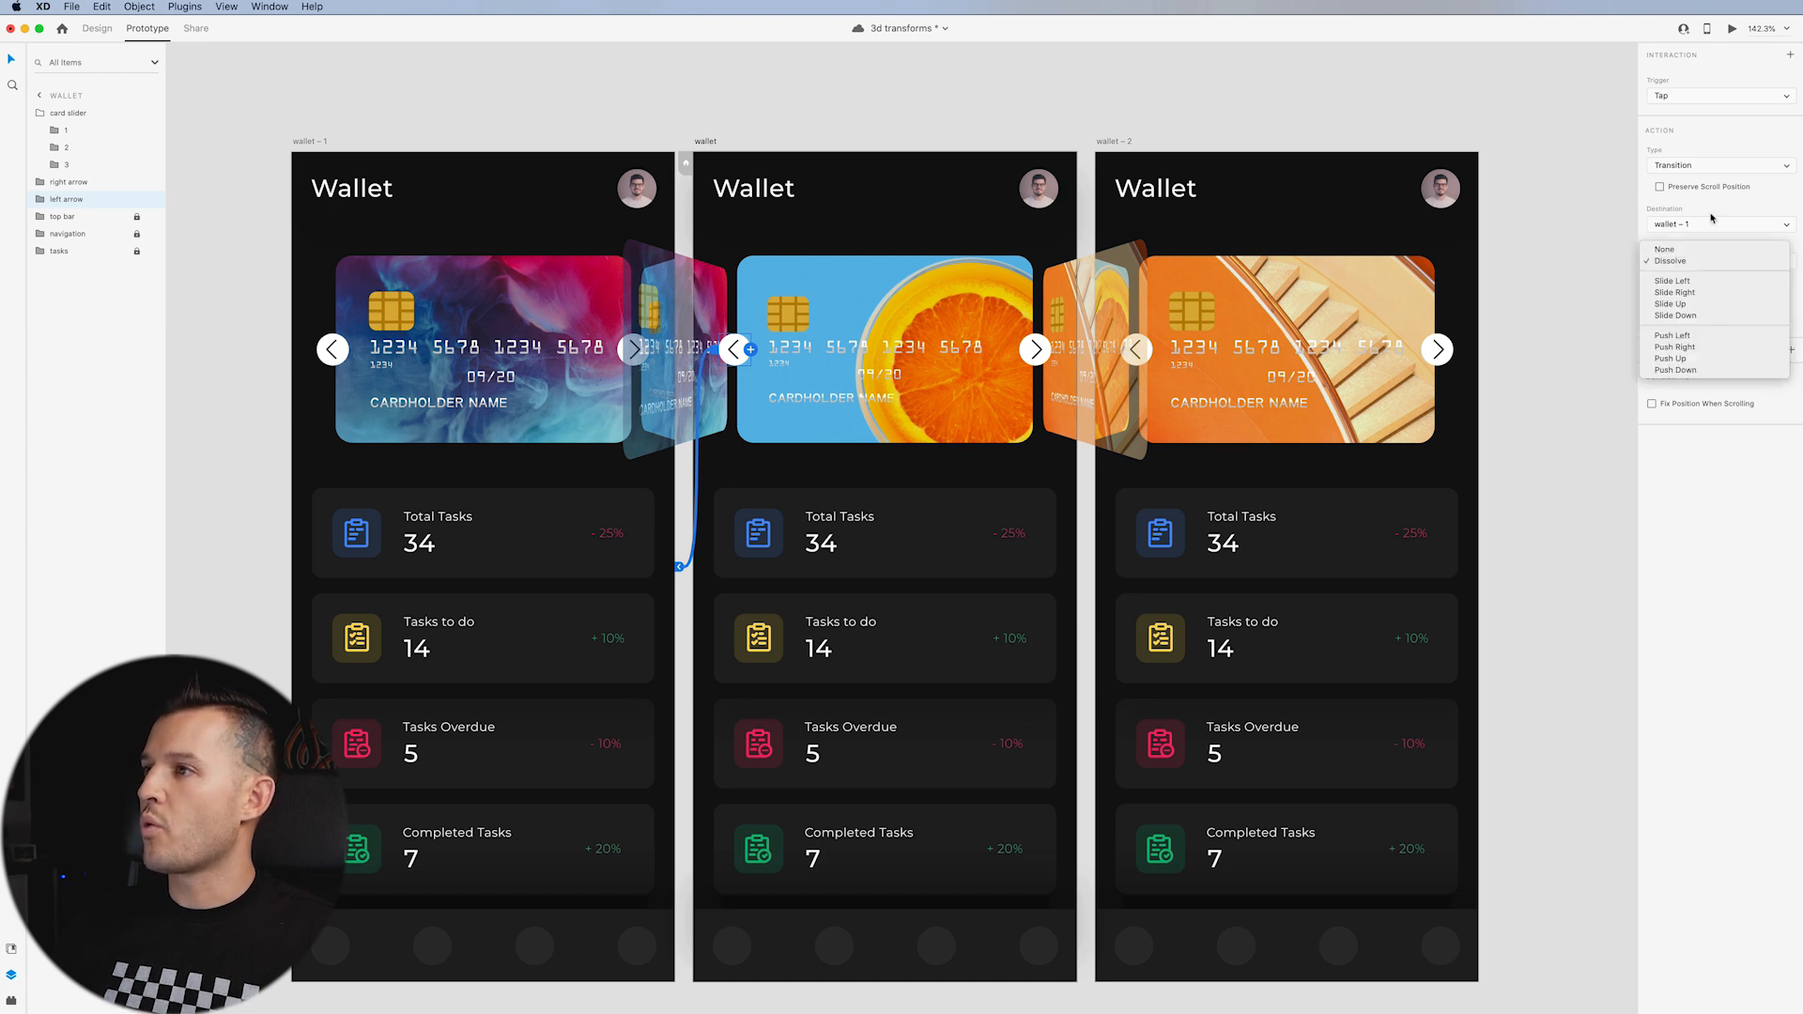
{"action": "left_click", "coordinate": [1713, 164]}
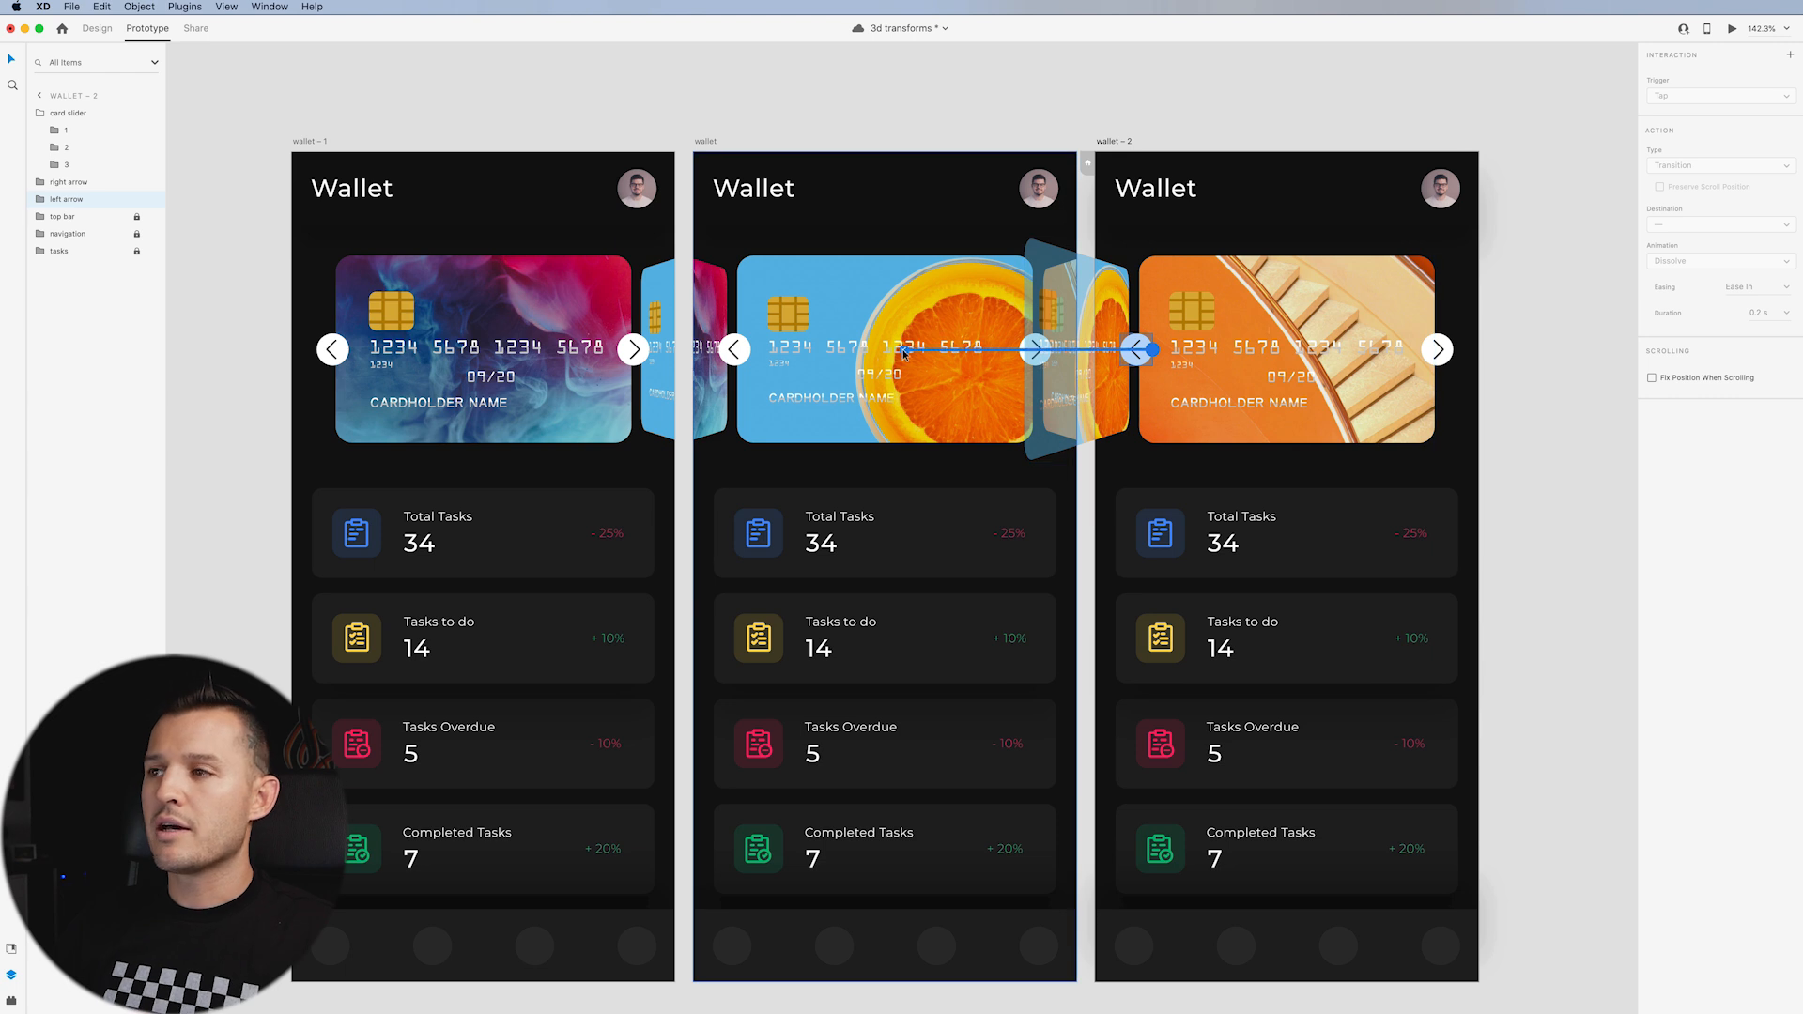
{"action": "left_click", "coordinate": [69, 113]}
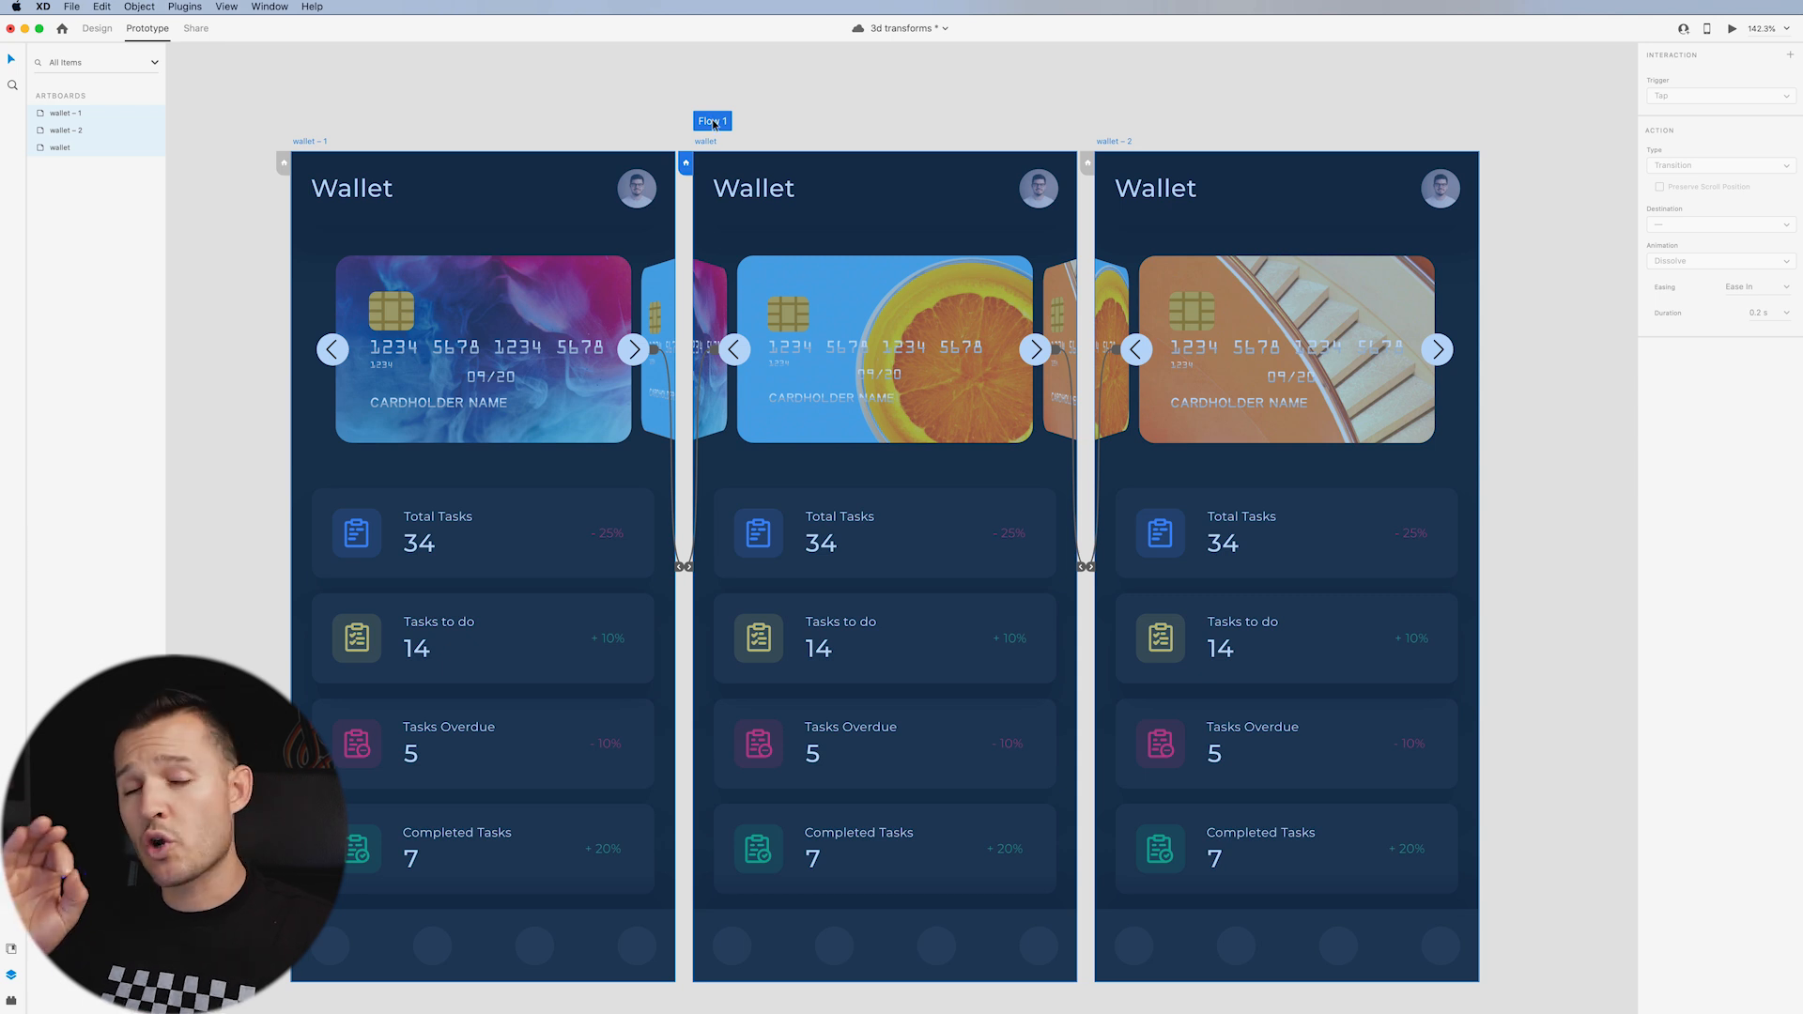
{"action": "mouse_move", "coordinate": [1738, 44]}
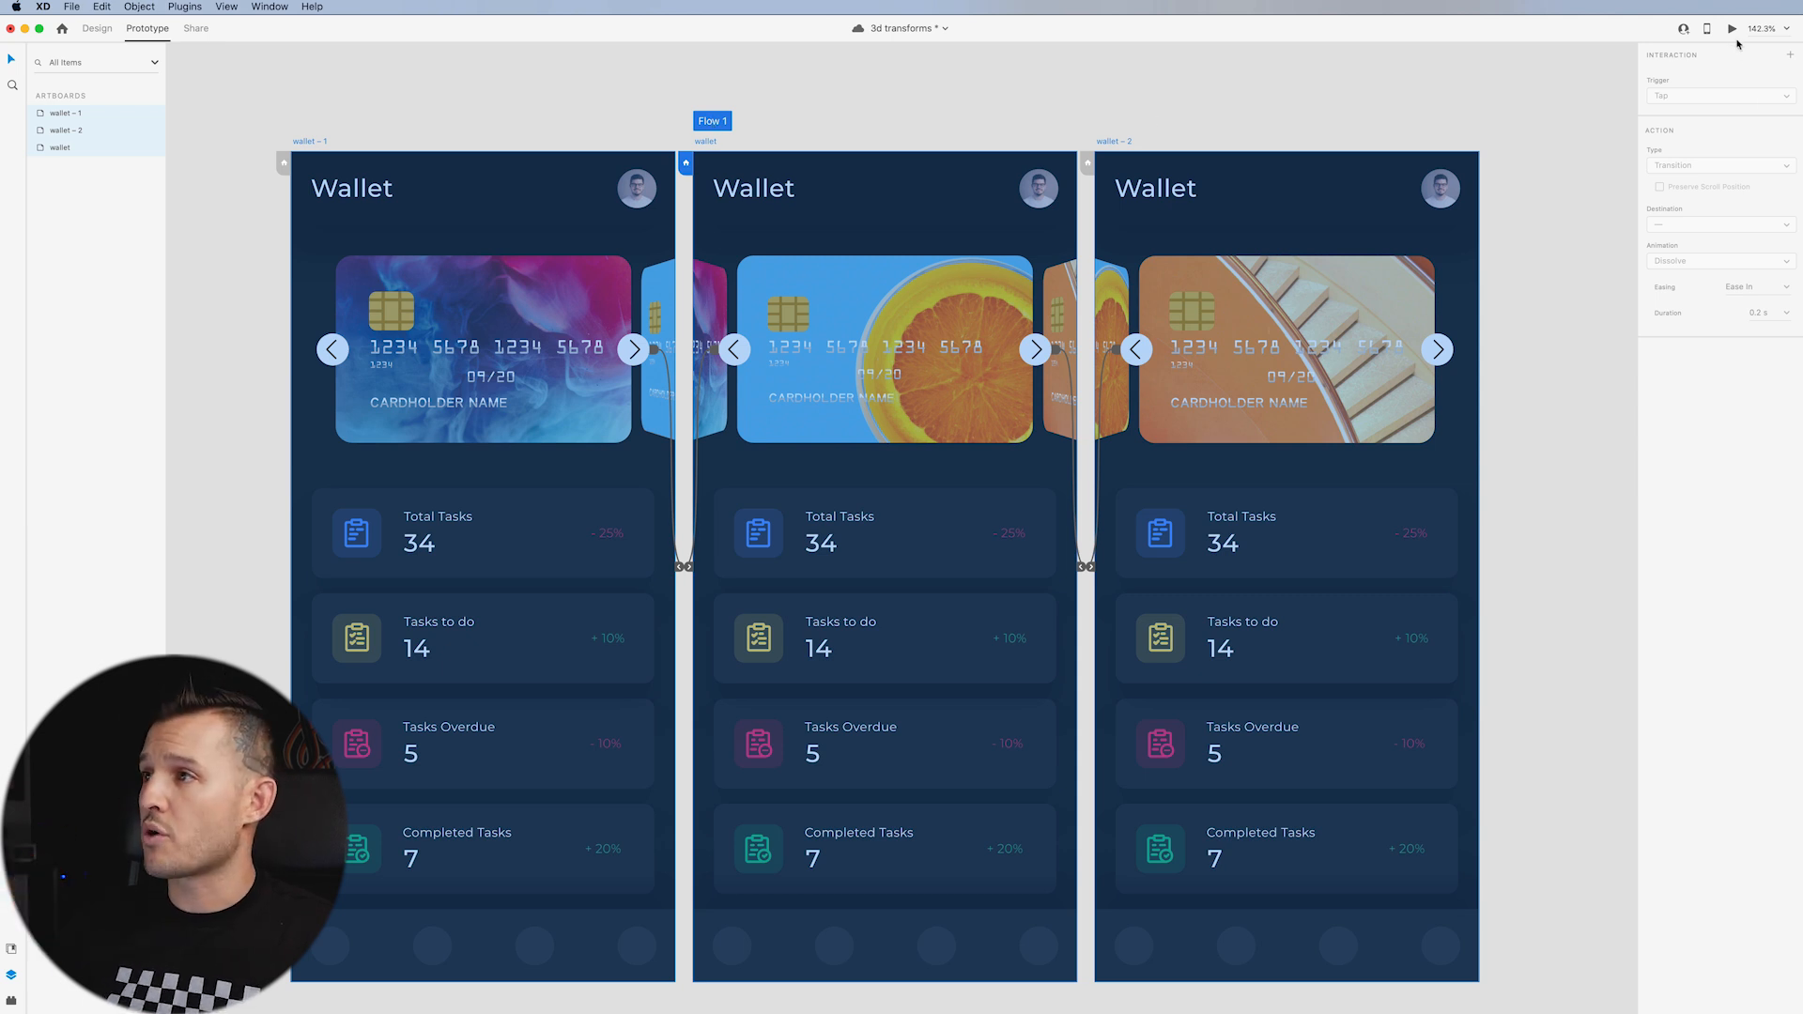
Preview the prototype, flipping forward and back through the cards, then close the preview.
{"action": "left_click", "coordinate": [1733, 29]}
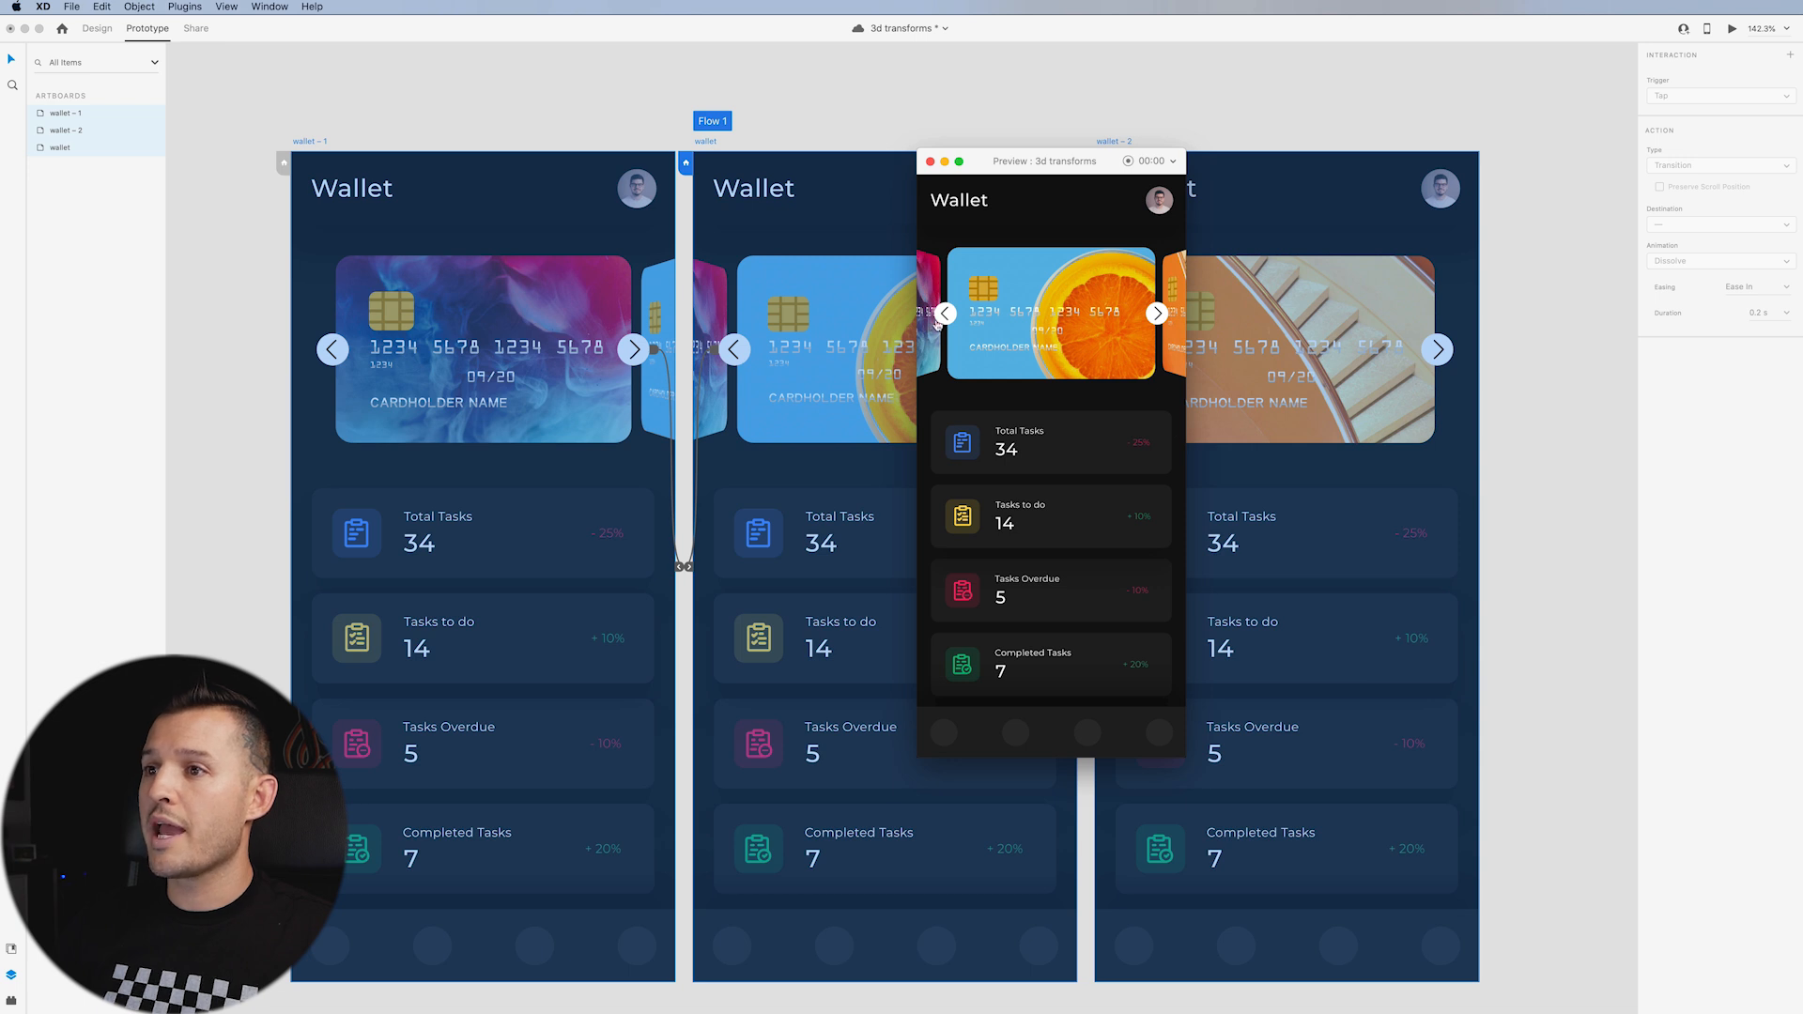
{"action": "left_click", "coordinate": [1157, 313]}
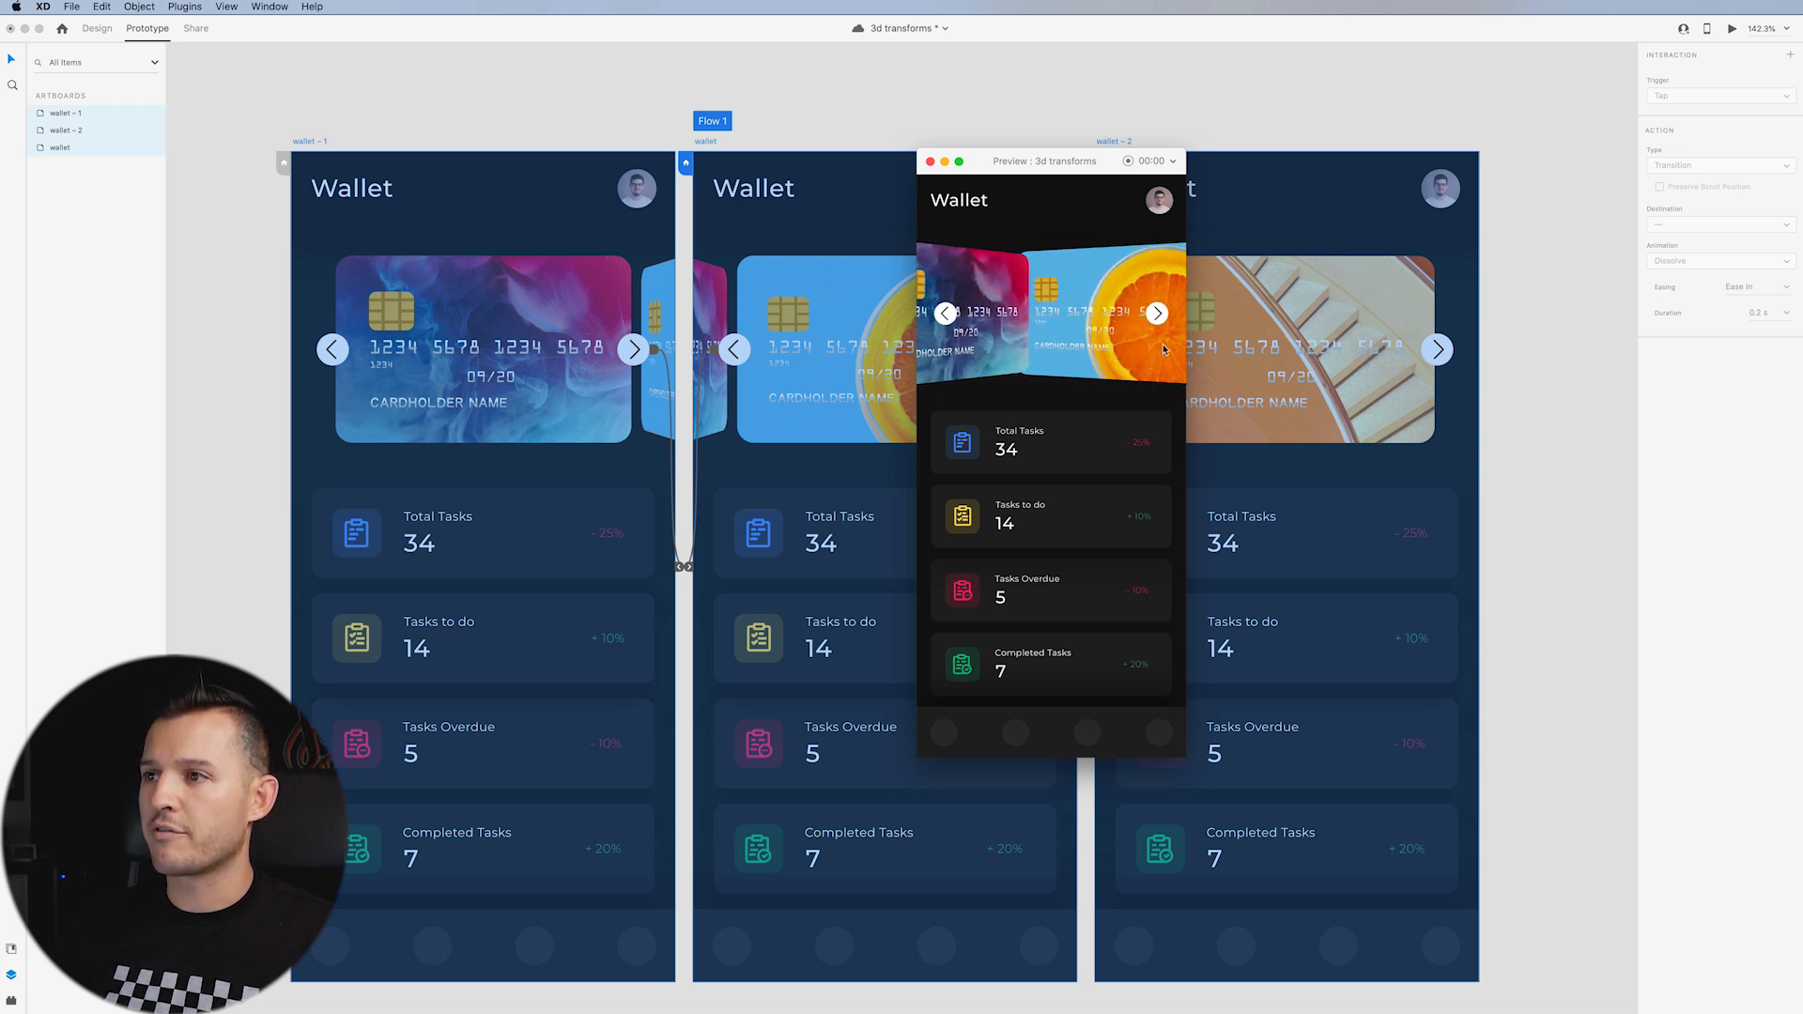
{"action": "left_click", "coordinate": [1157, 313]}
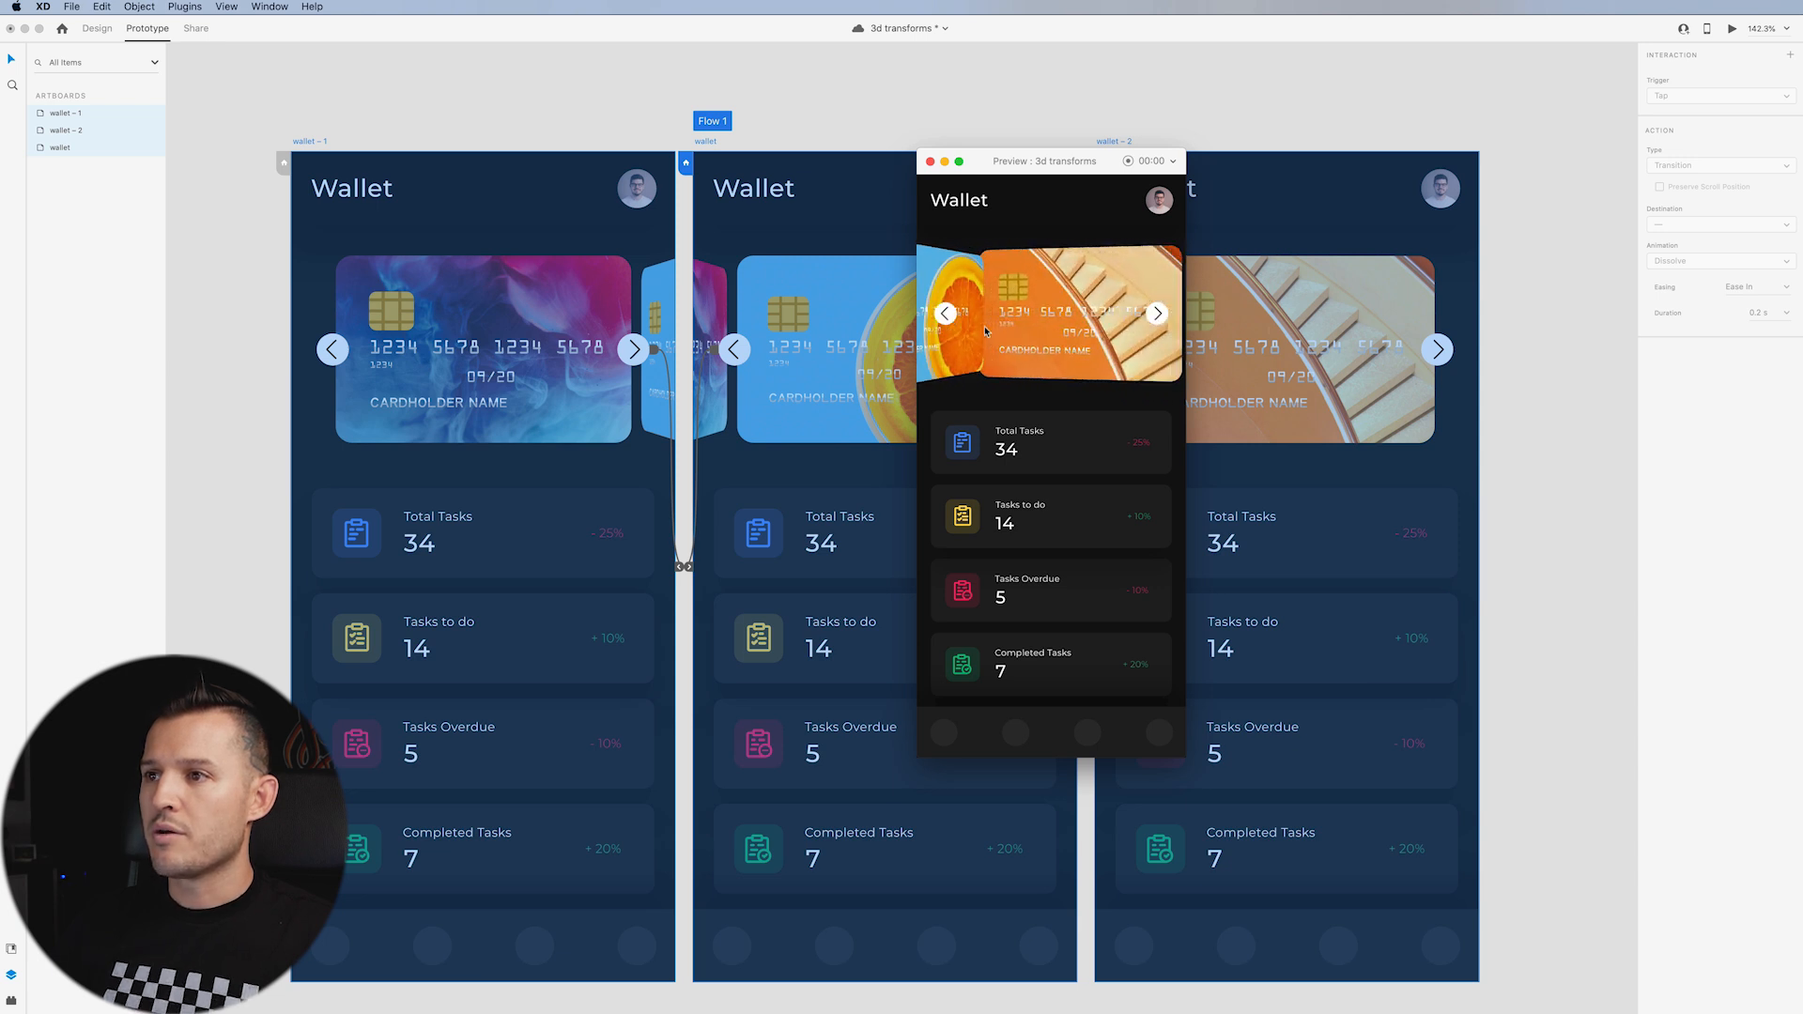
{"action": "left_click", "coordinate": [944, 312]}
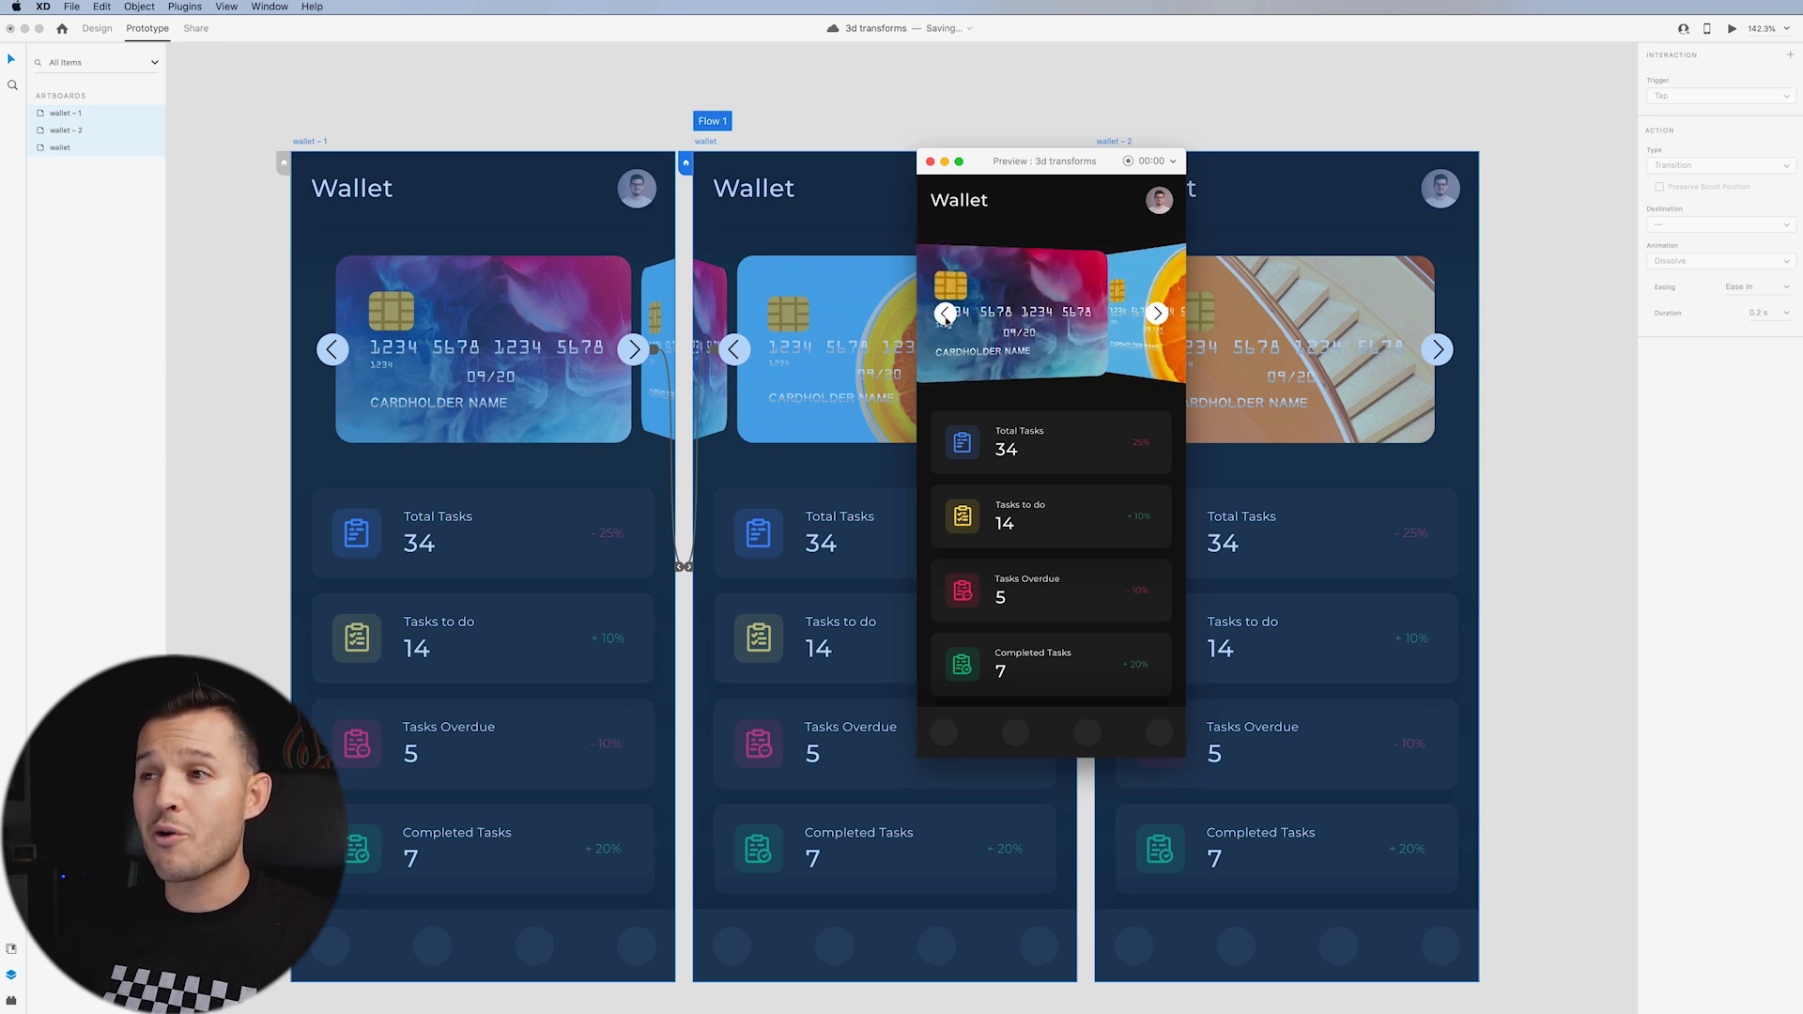
{"action": "left_click", "coordinate": [1156, 313]}
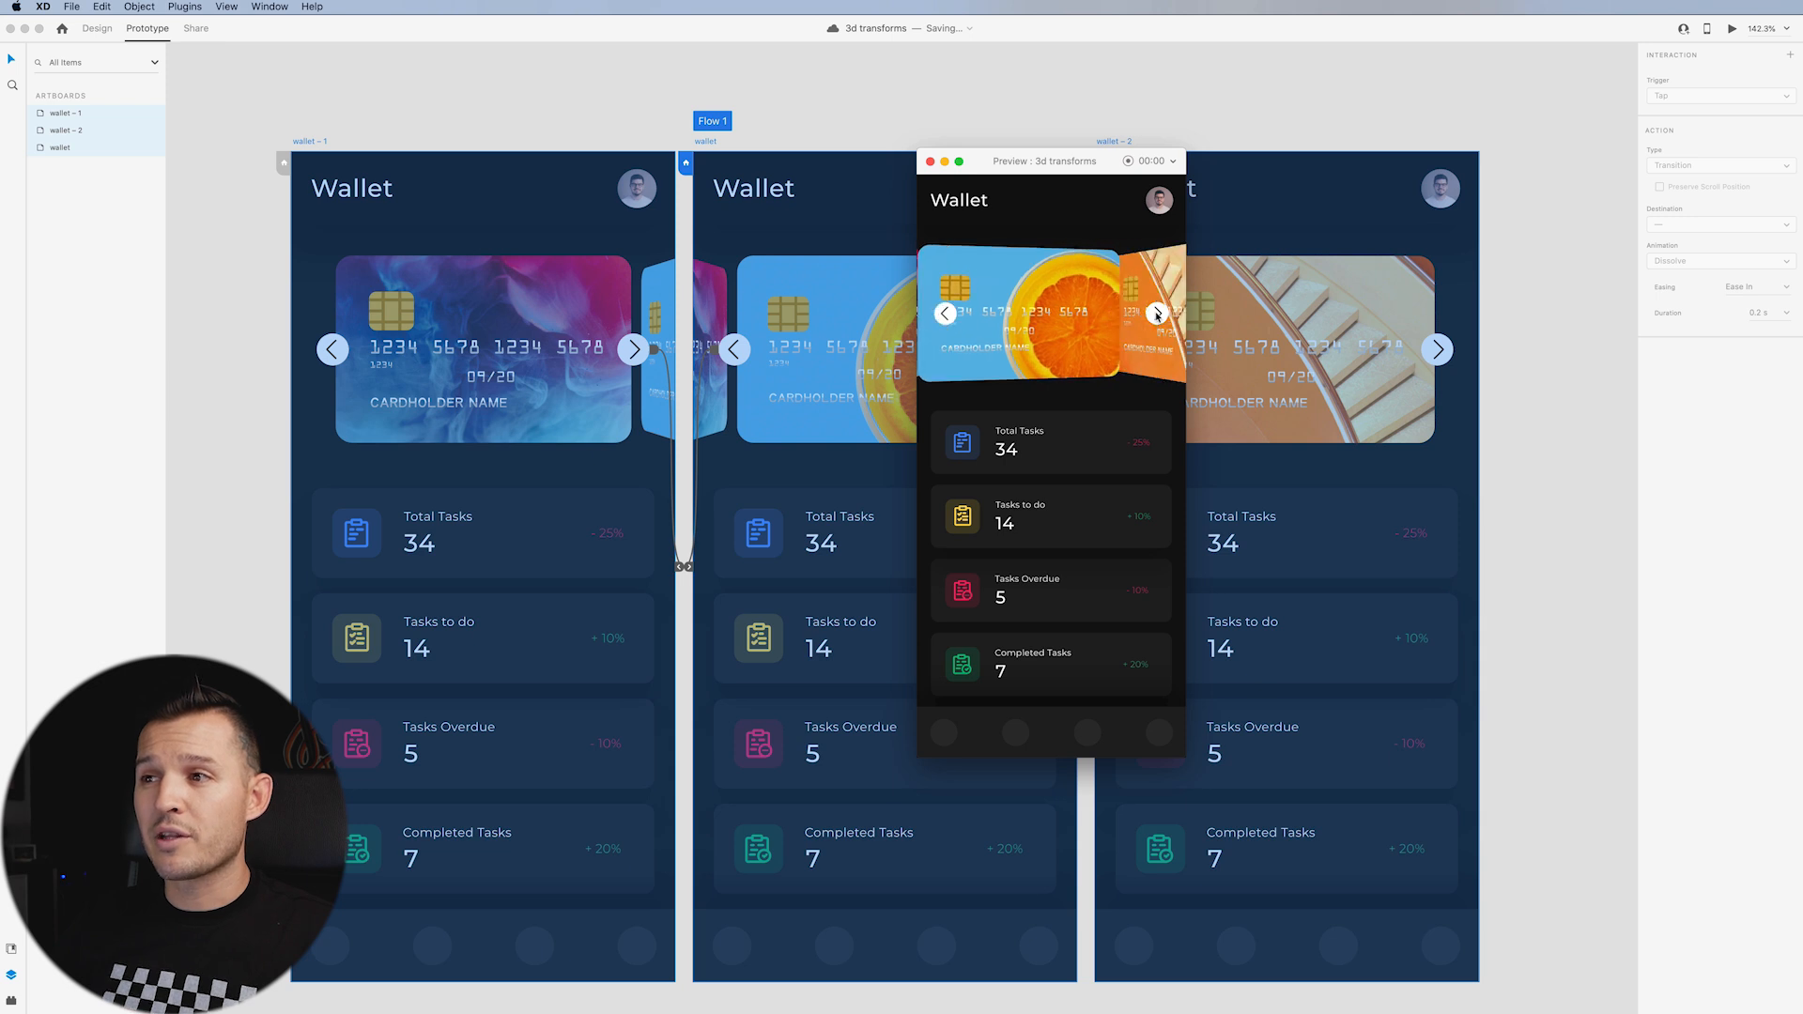
{"action": "left_click", "coordinate": [1158, 314]}
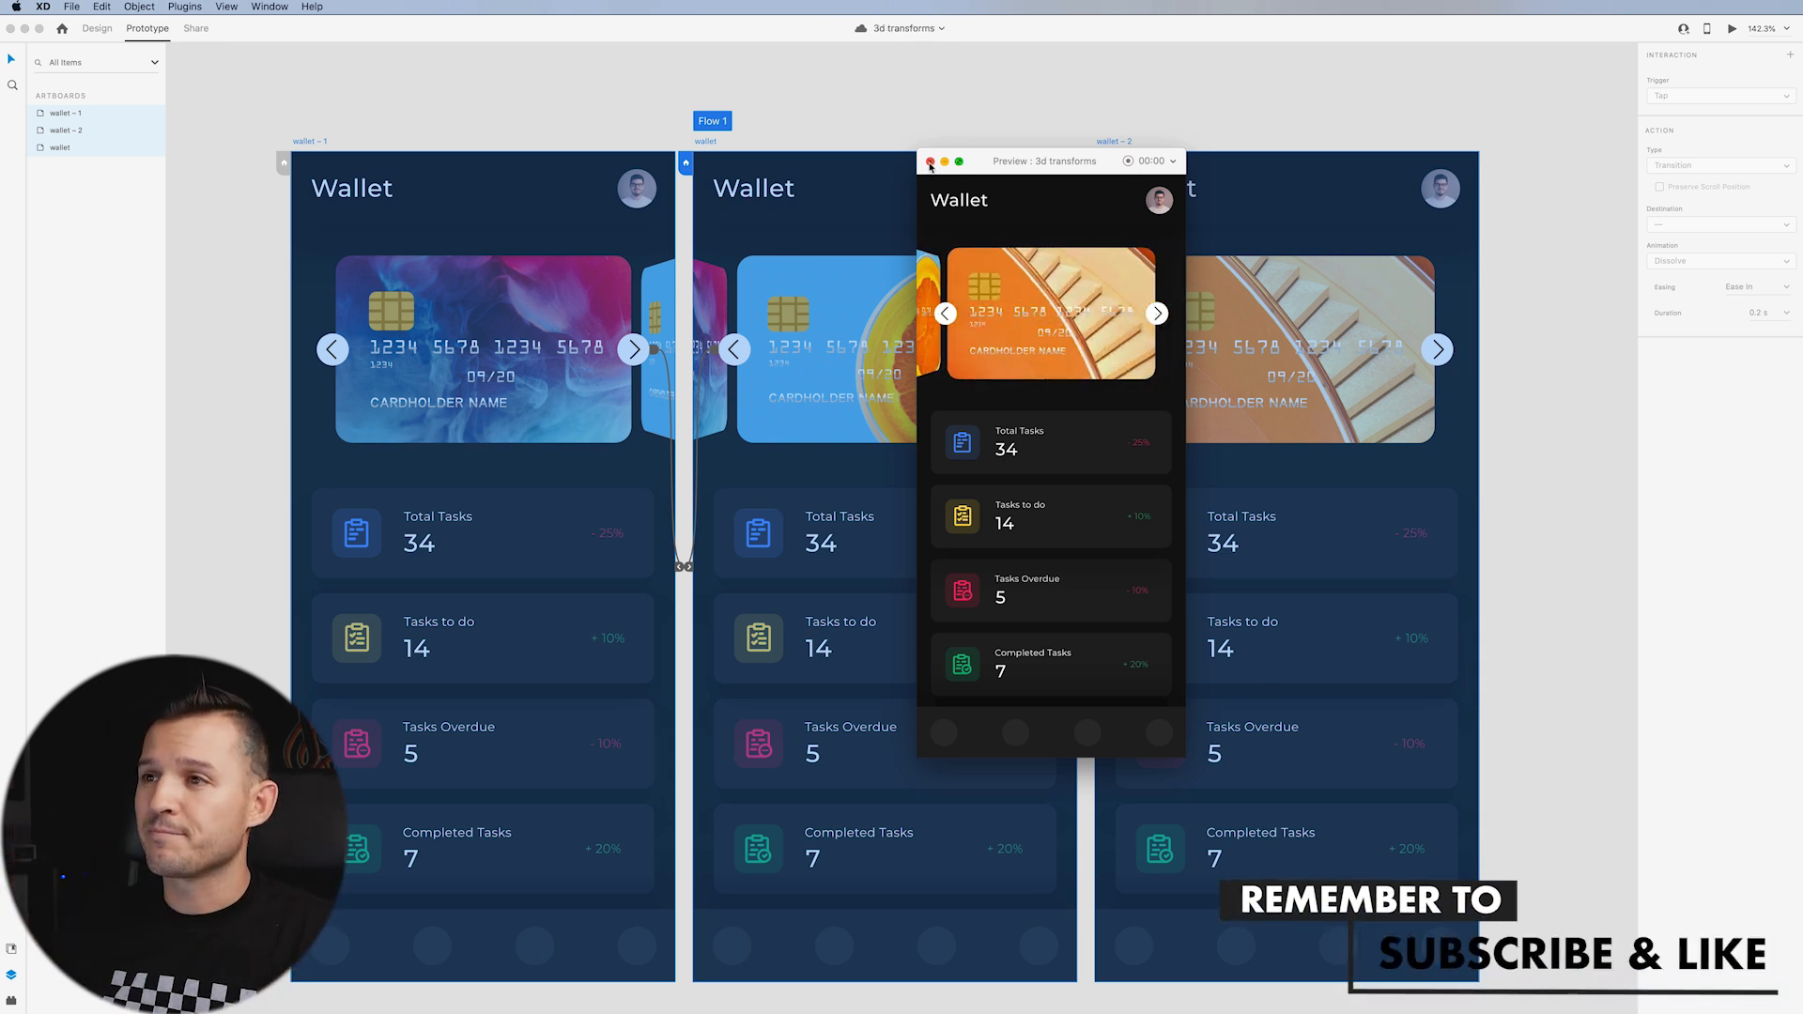
{"action": "left_click", "coordinate": [928, 159]}
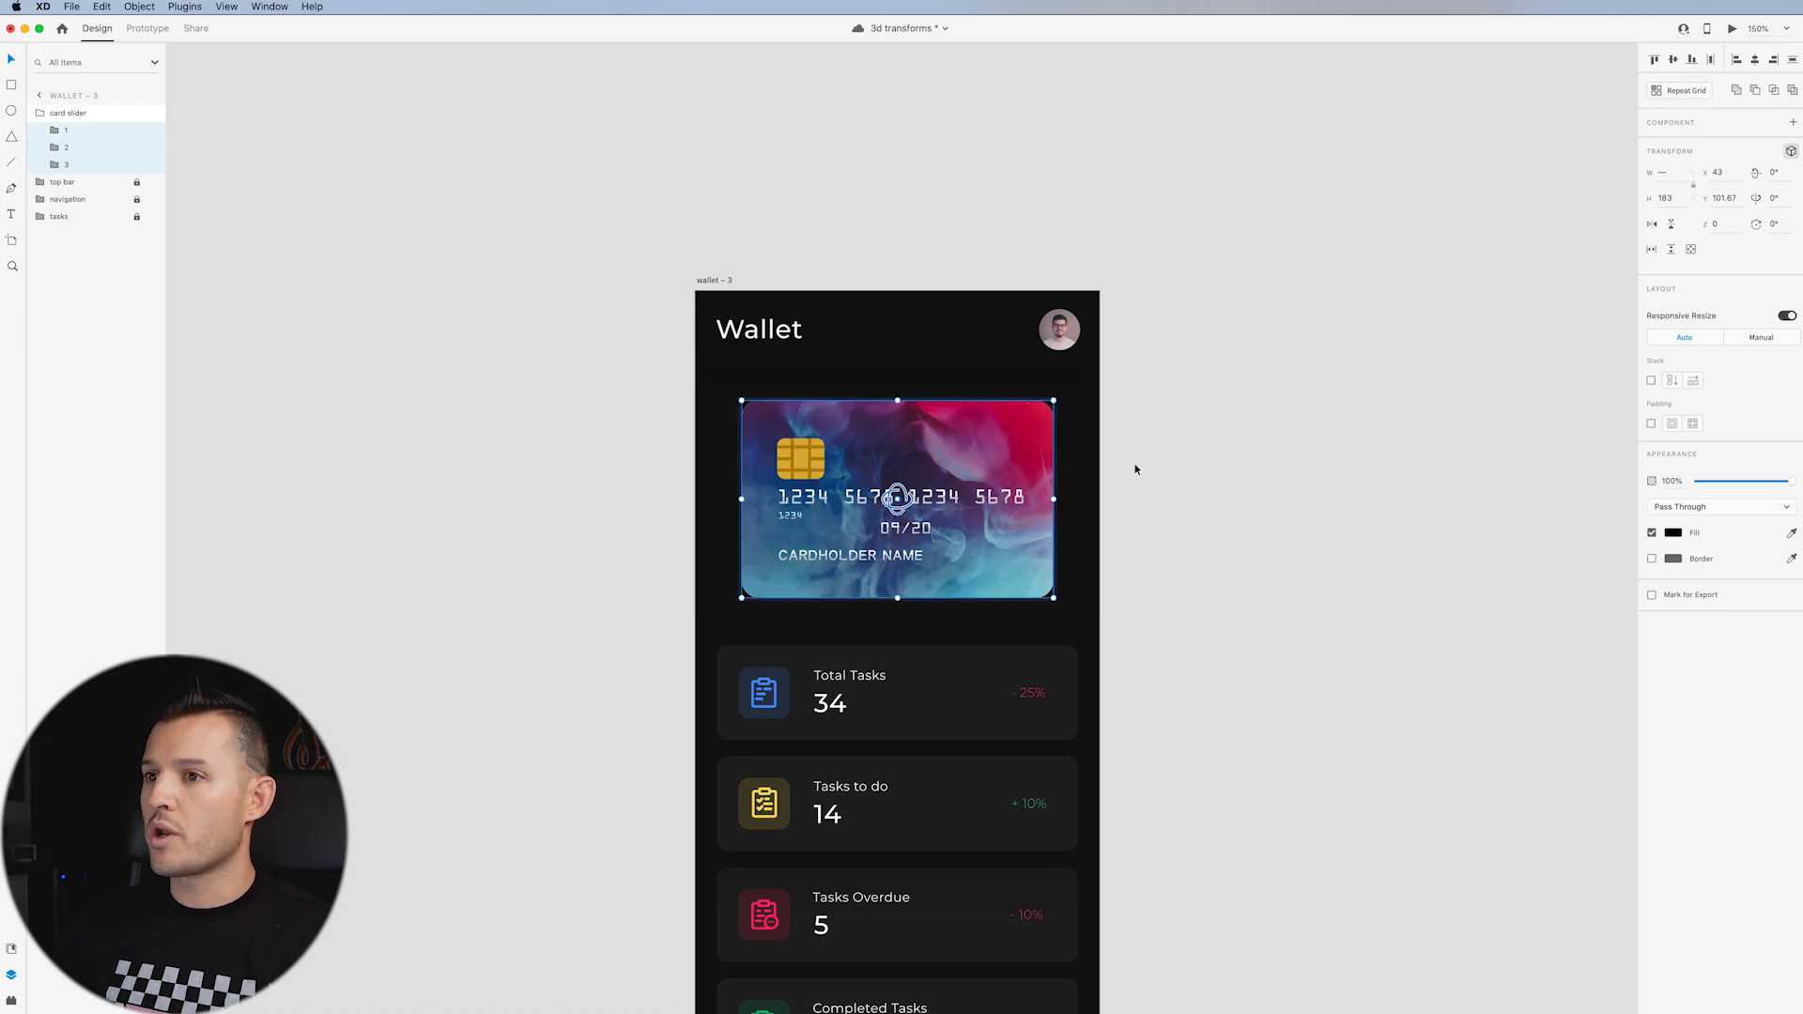
Select card groups 2 and 3 and tilt them 70° on X beneath the top card.
{"action": "left_click", "coordinate": [350, 240]}
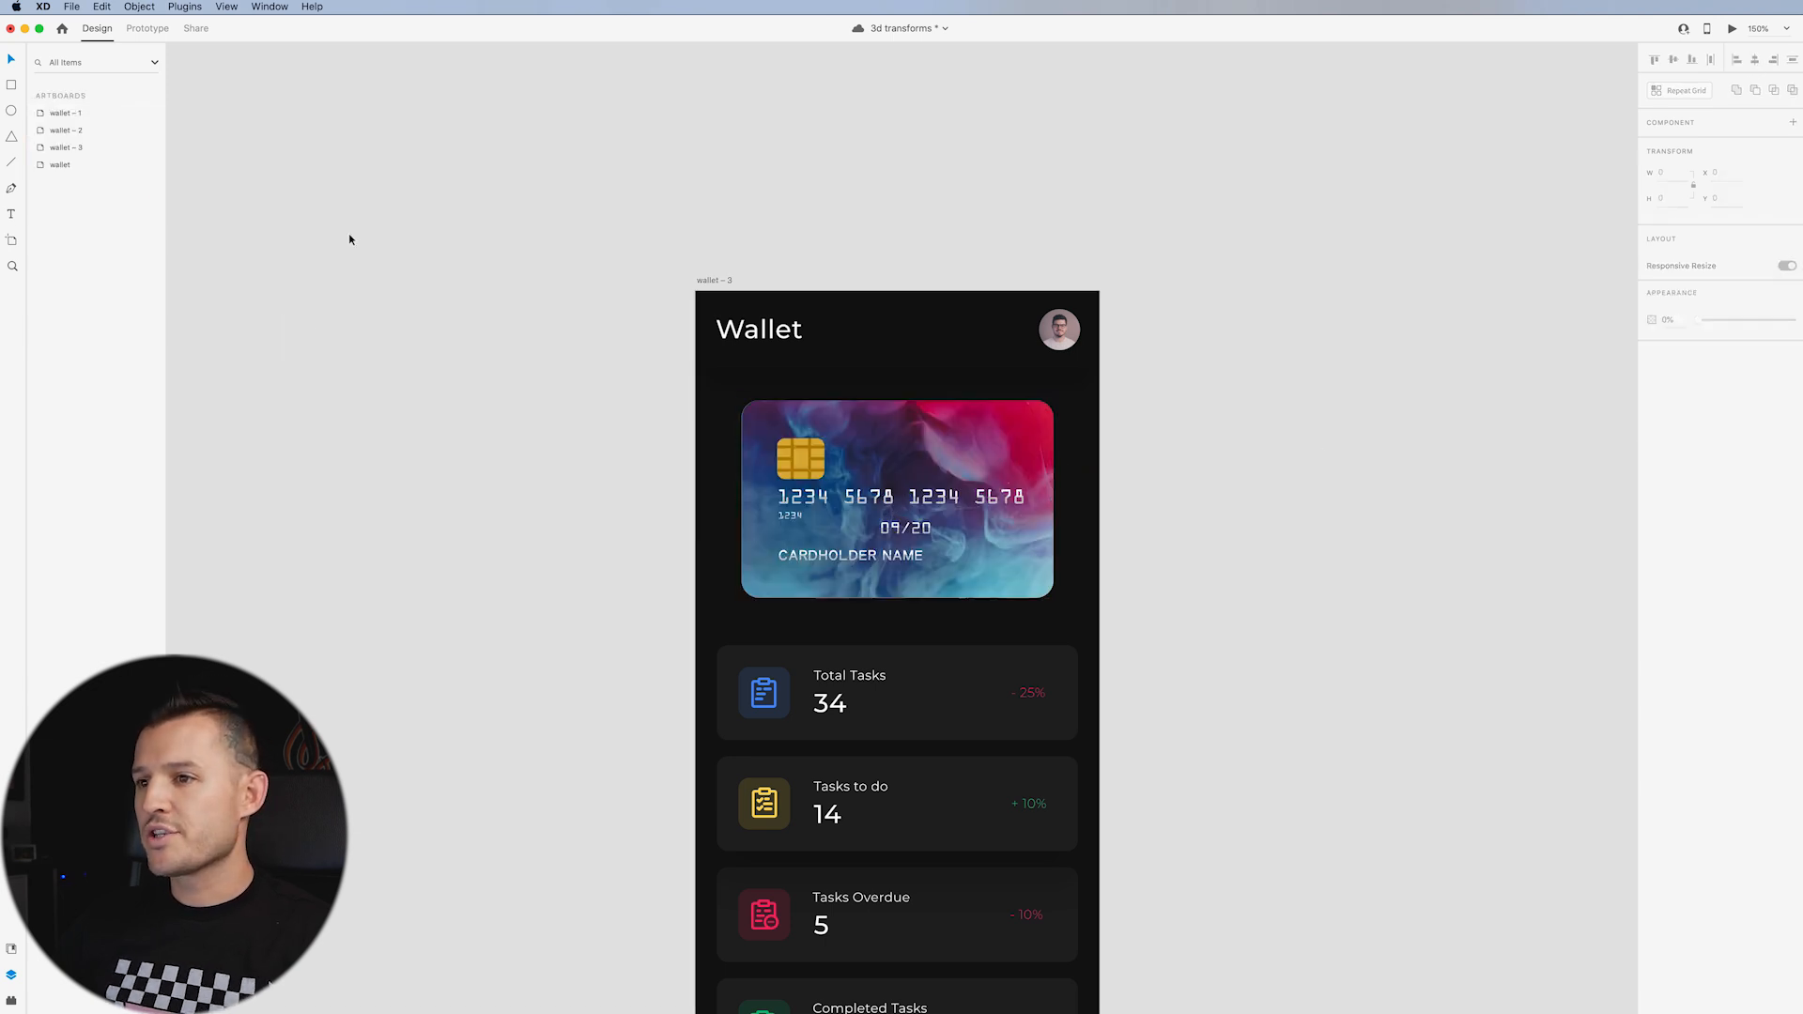
{"action": "left_click", "coordinate": [896, 500]}
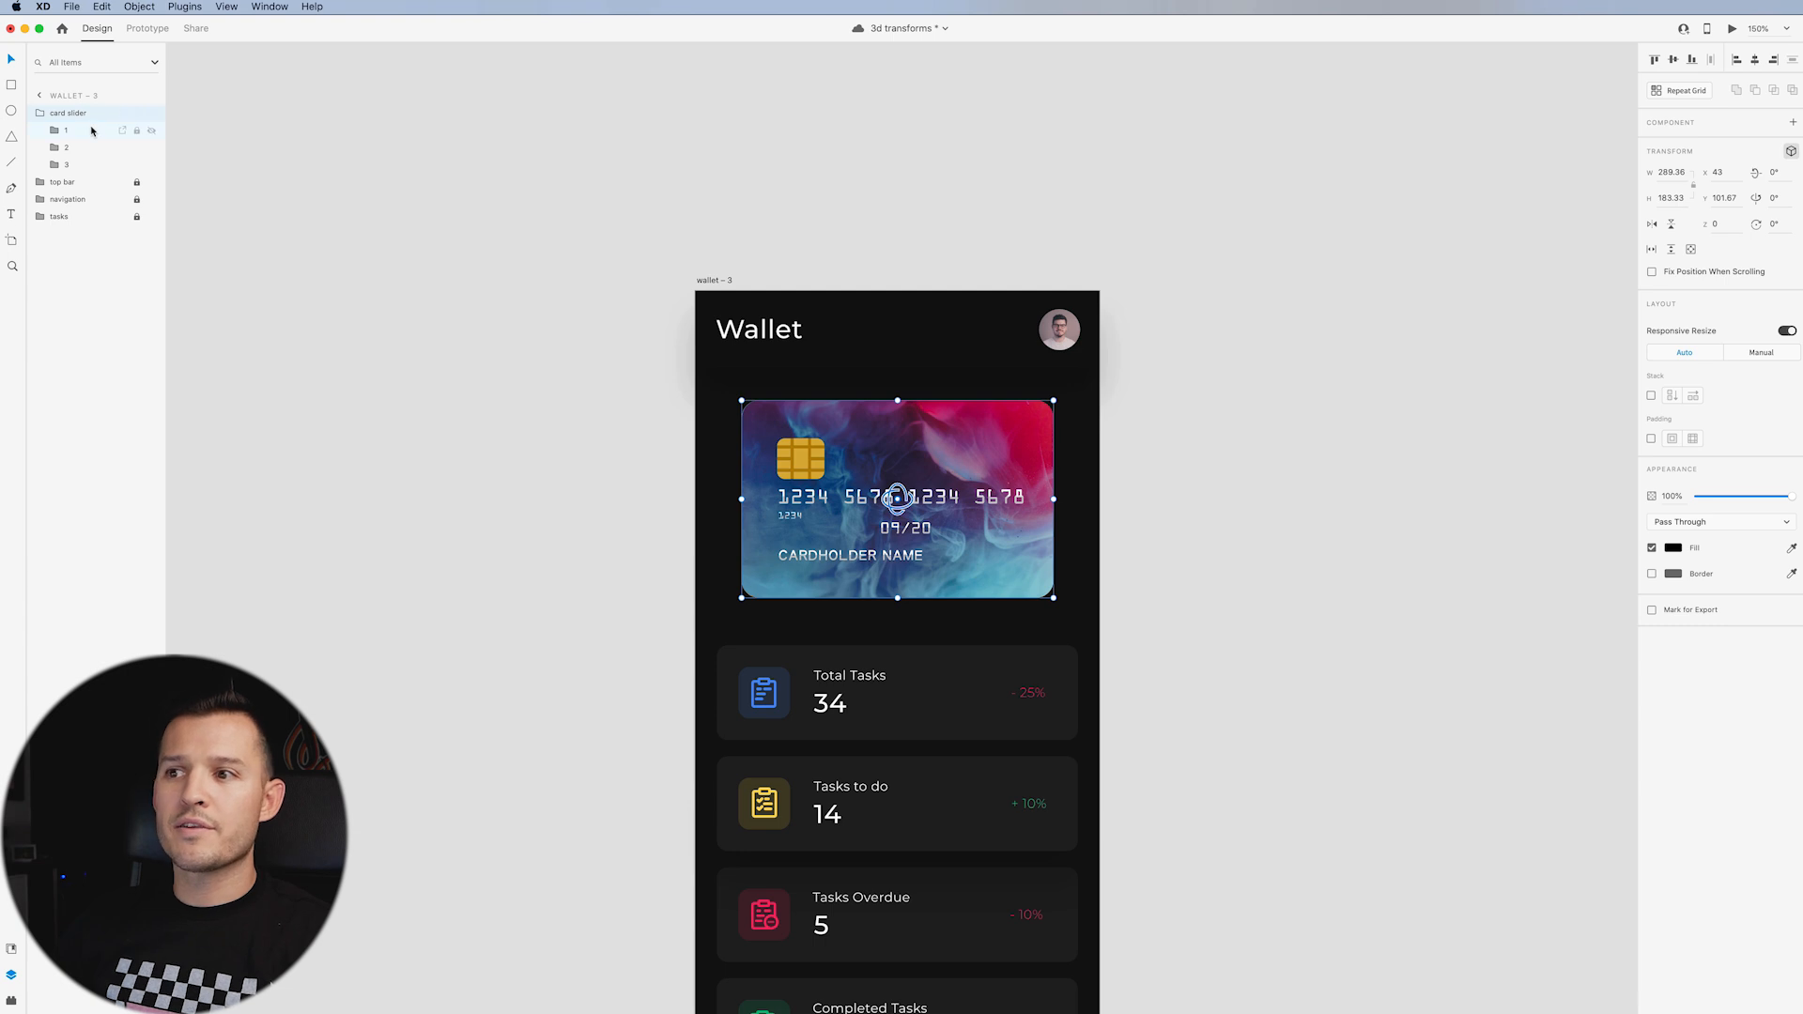
{"action": "left_click", "coordinate": [66, 165]}
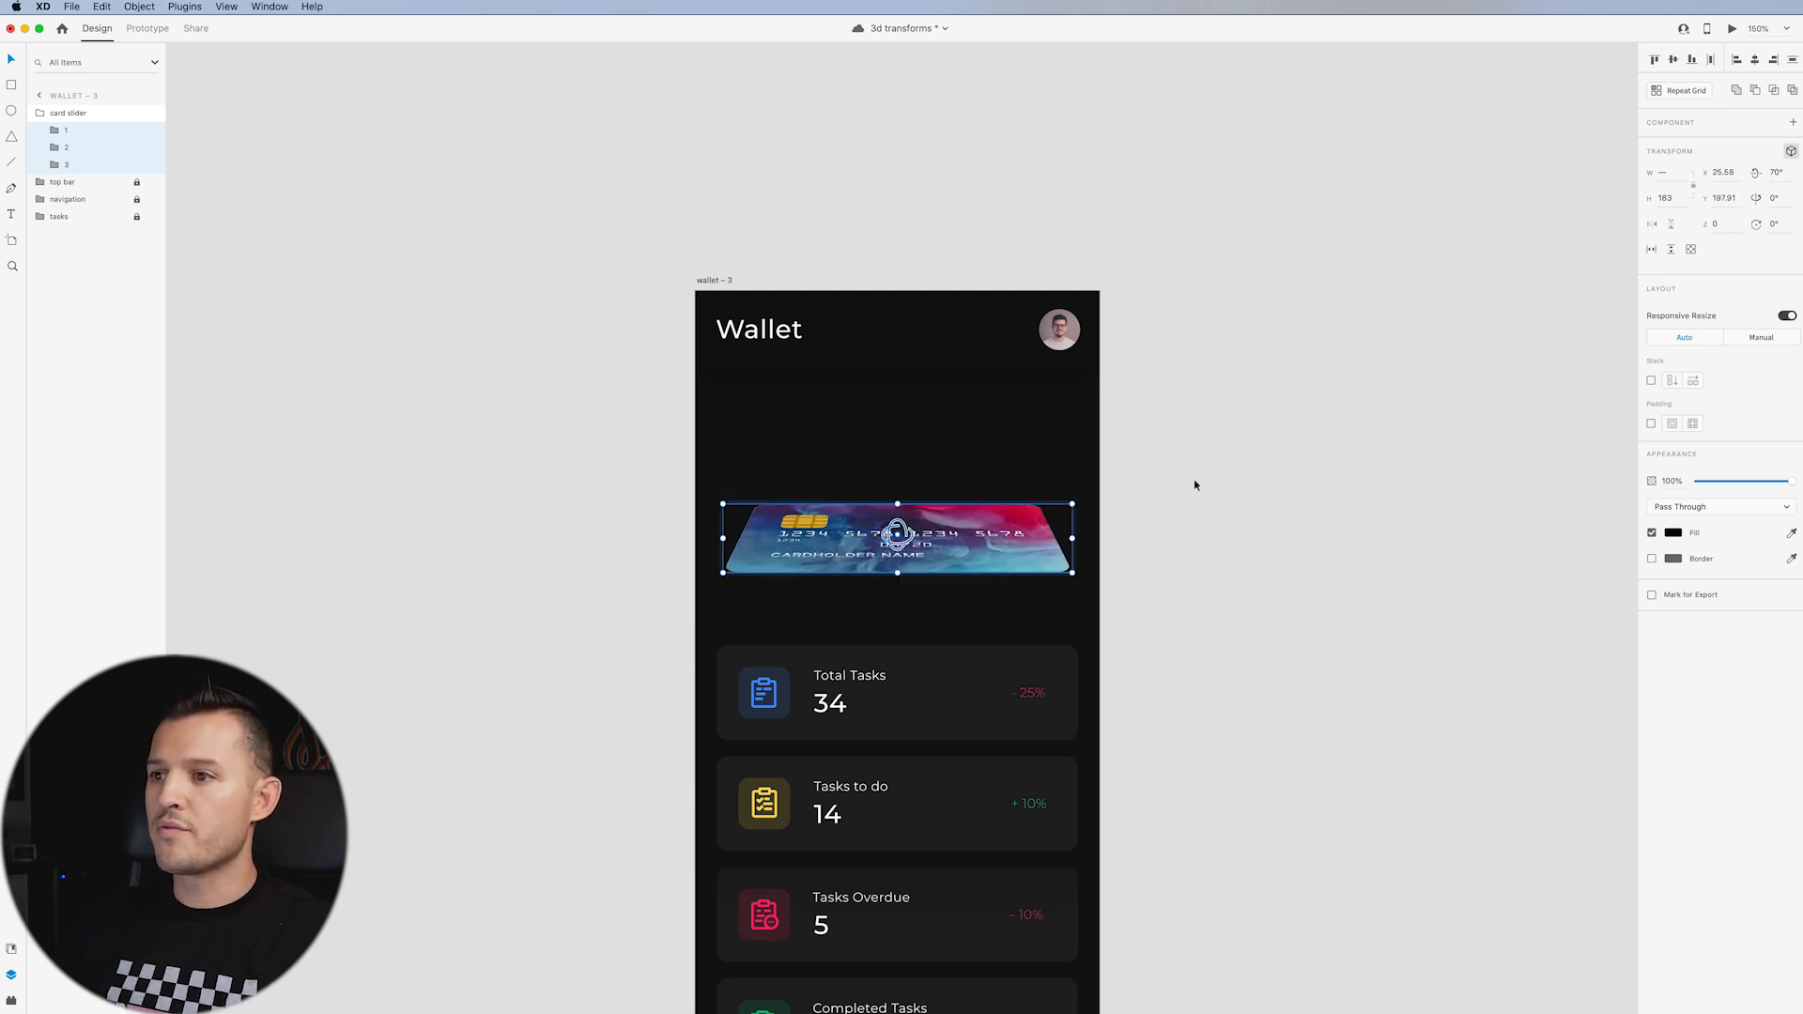
{"action": "left_click", "coordinate": [67, 113]}
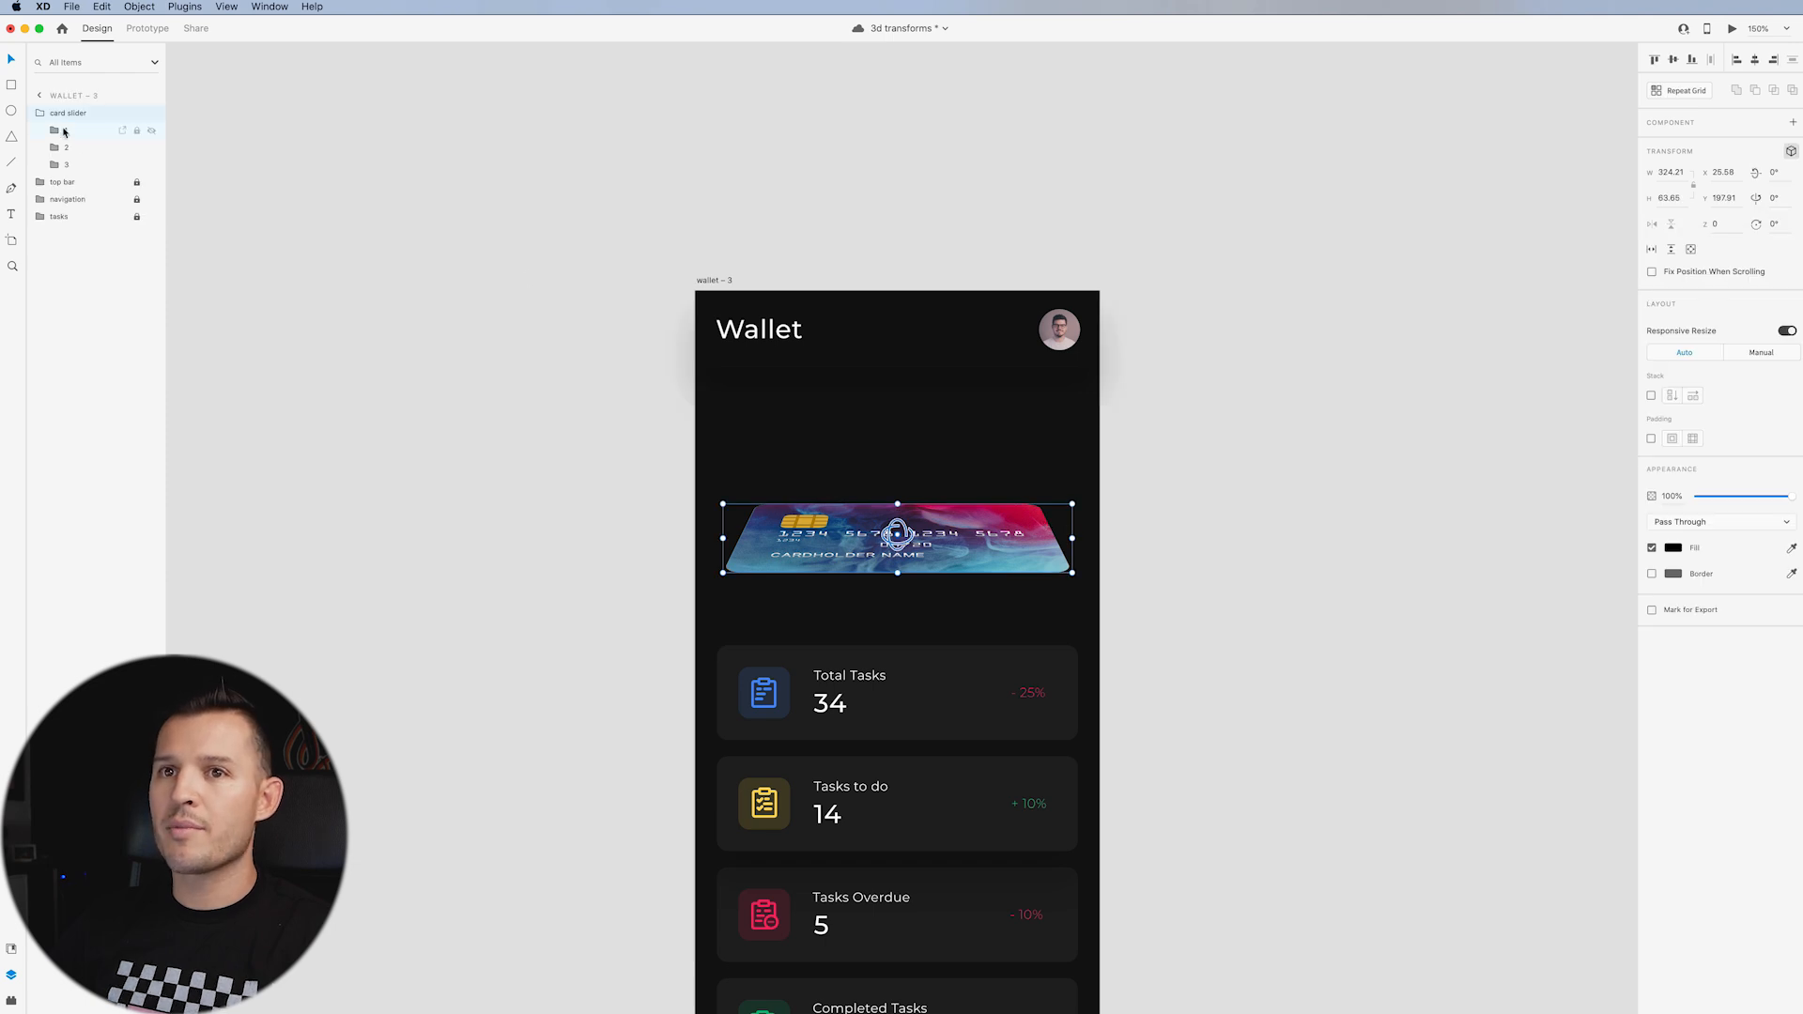
{"action": "left_click", "coordinate": [66, 130]}
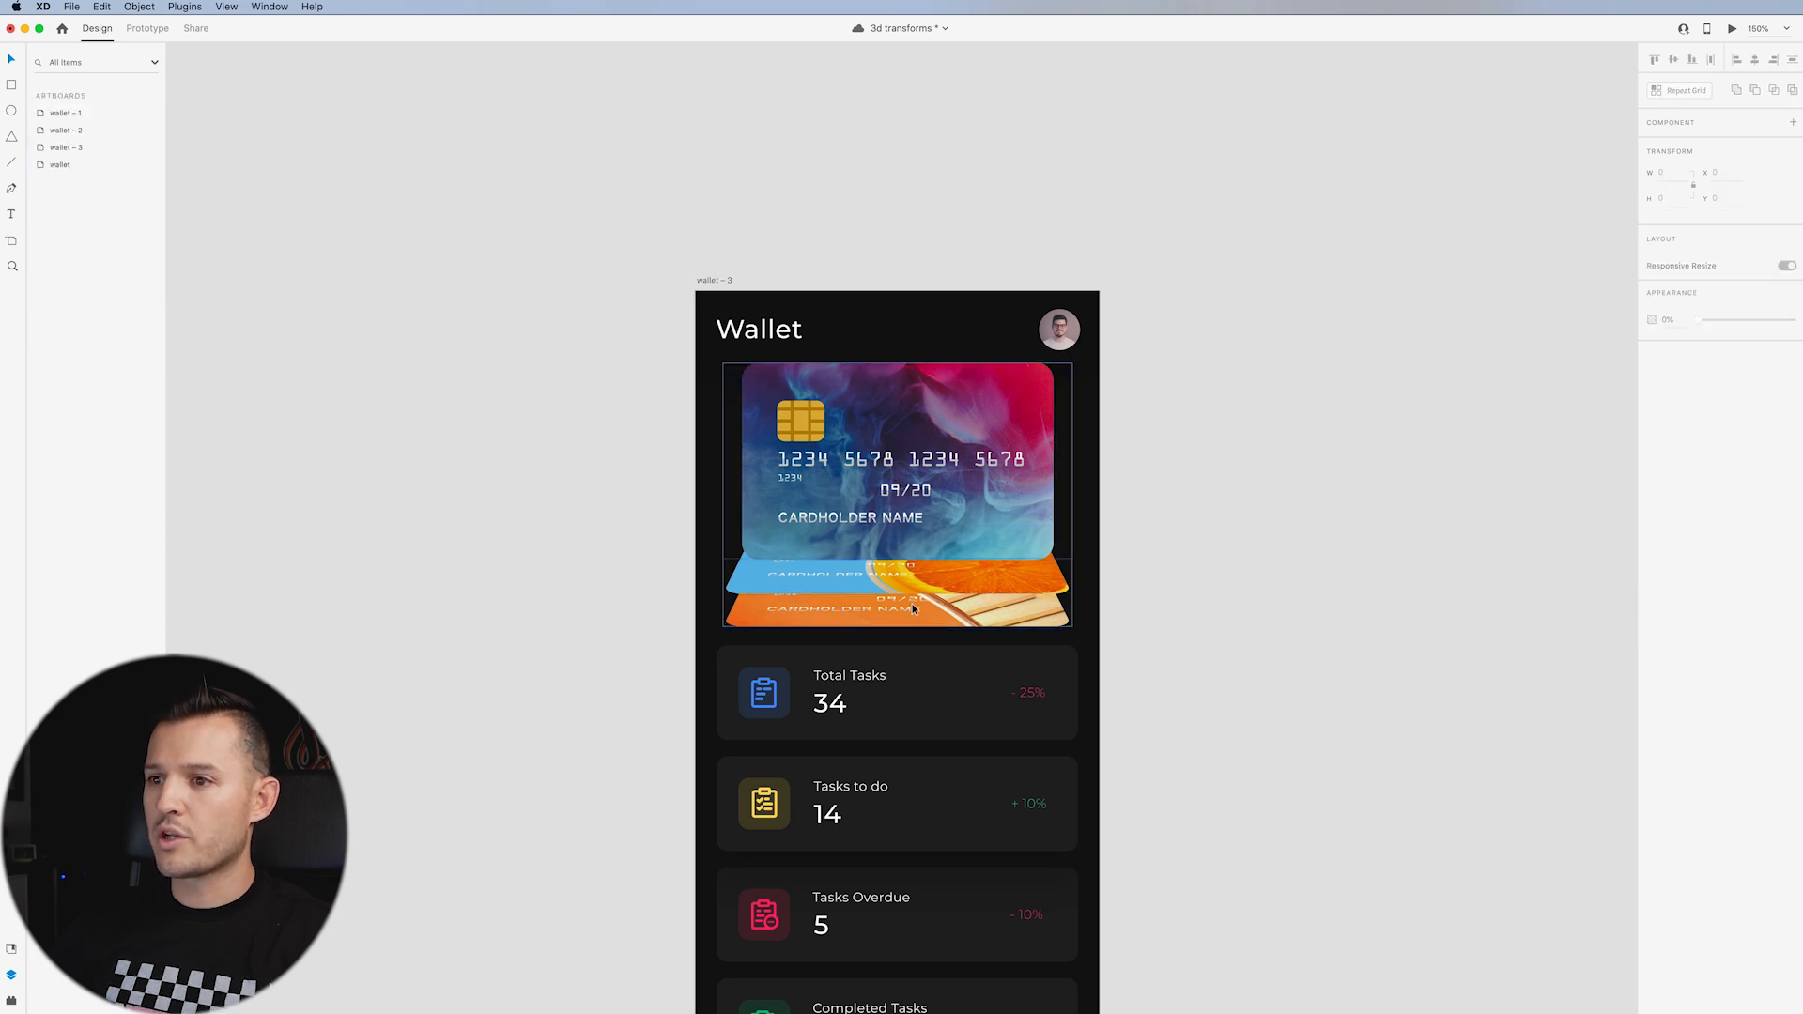
{"action": "left_click", "coordinate": [897, 586]}
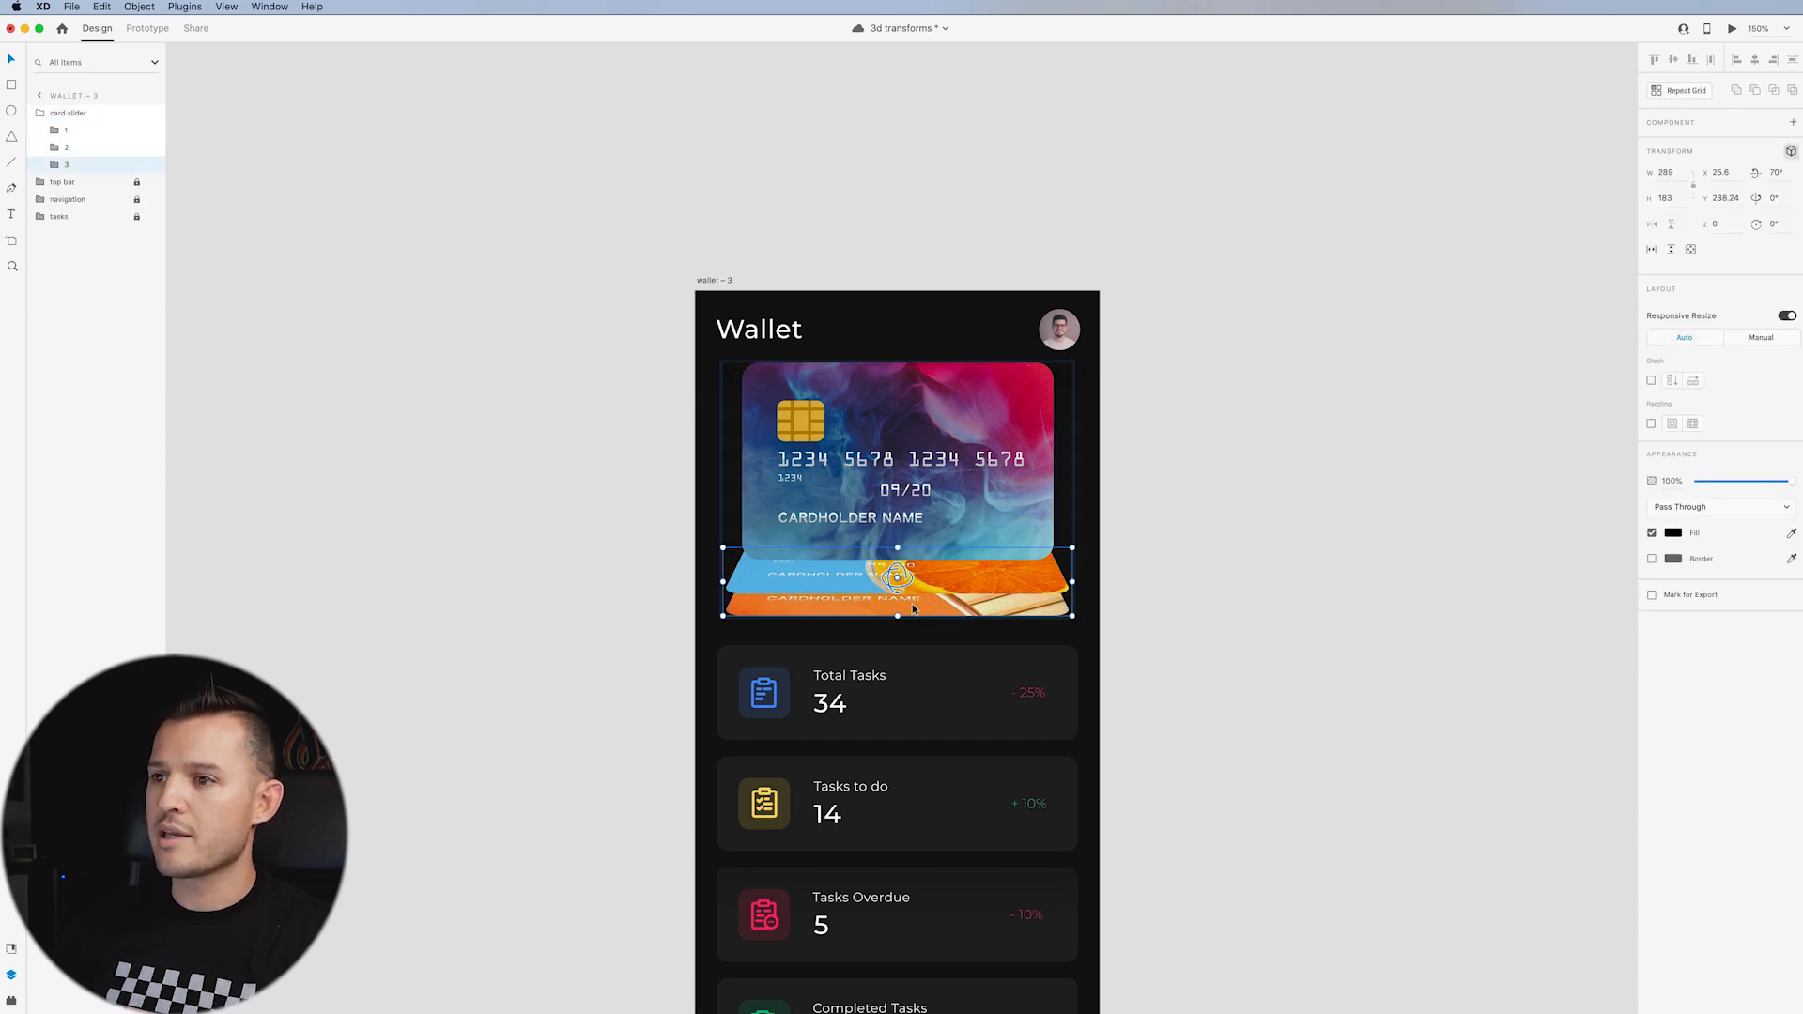
Uncheck the ellipse's border and change its fill colour to form the shadow.
{"action": "left_click", "coordinate": [66, 129]}
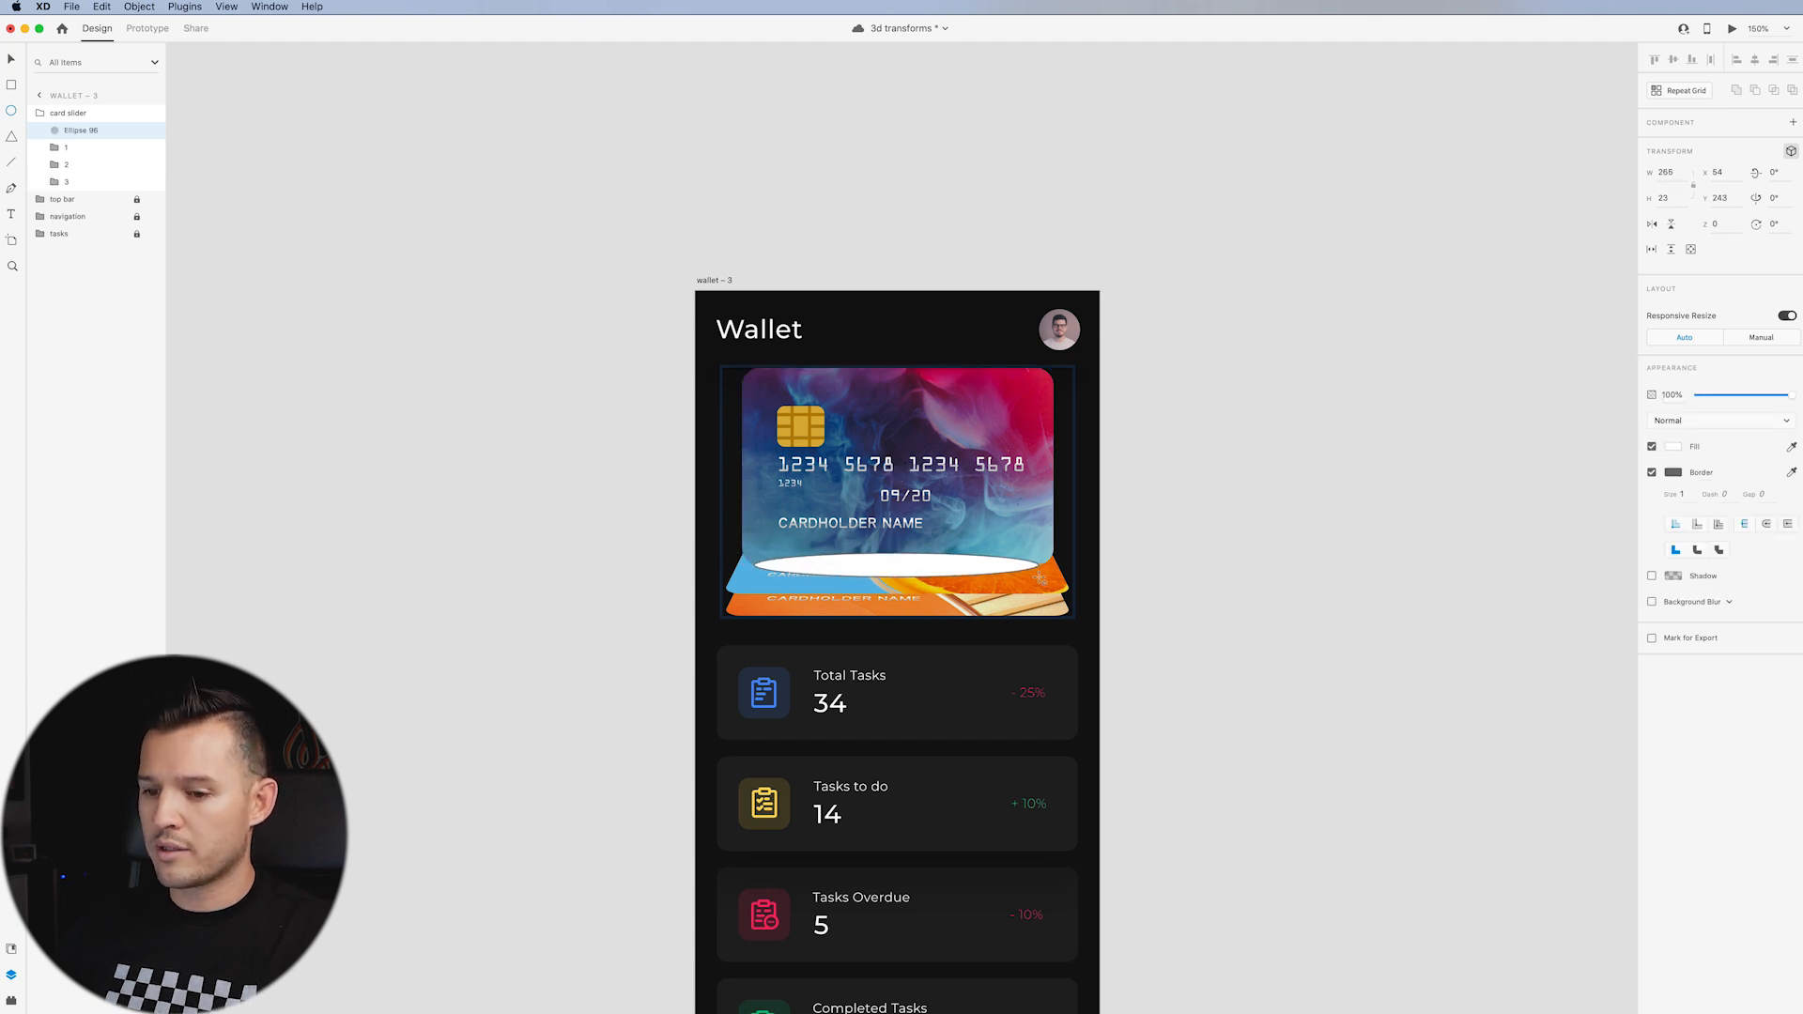
{"action": "left_click", "coordinate": [1653, 472]}
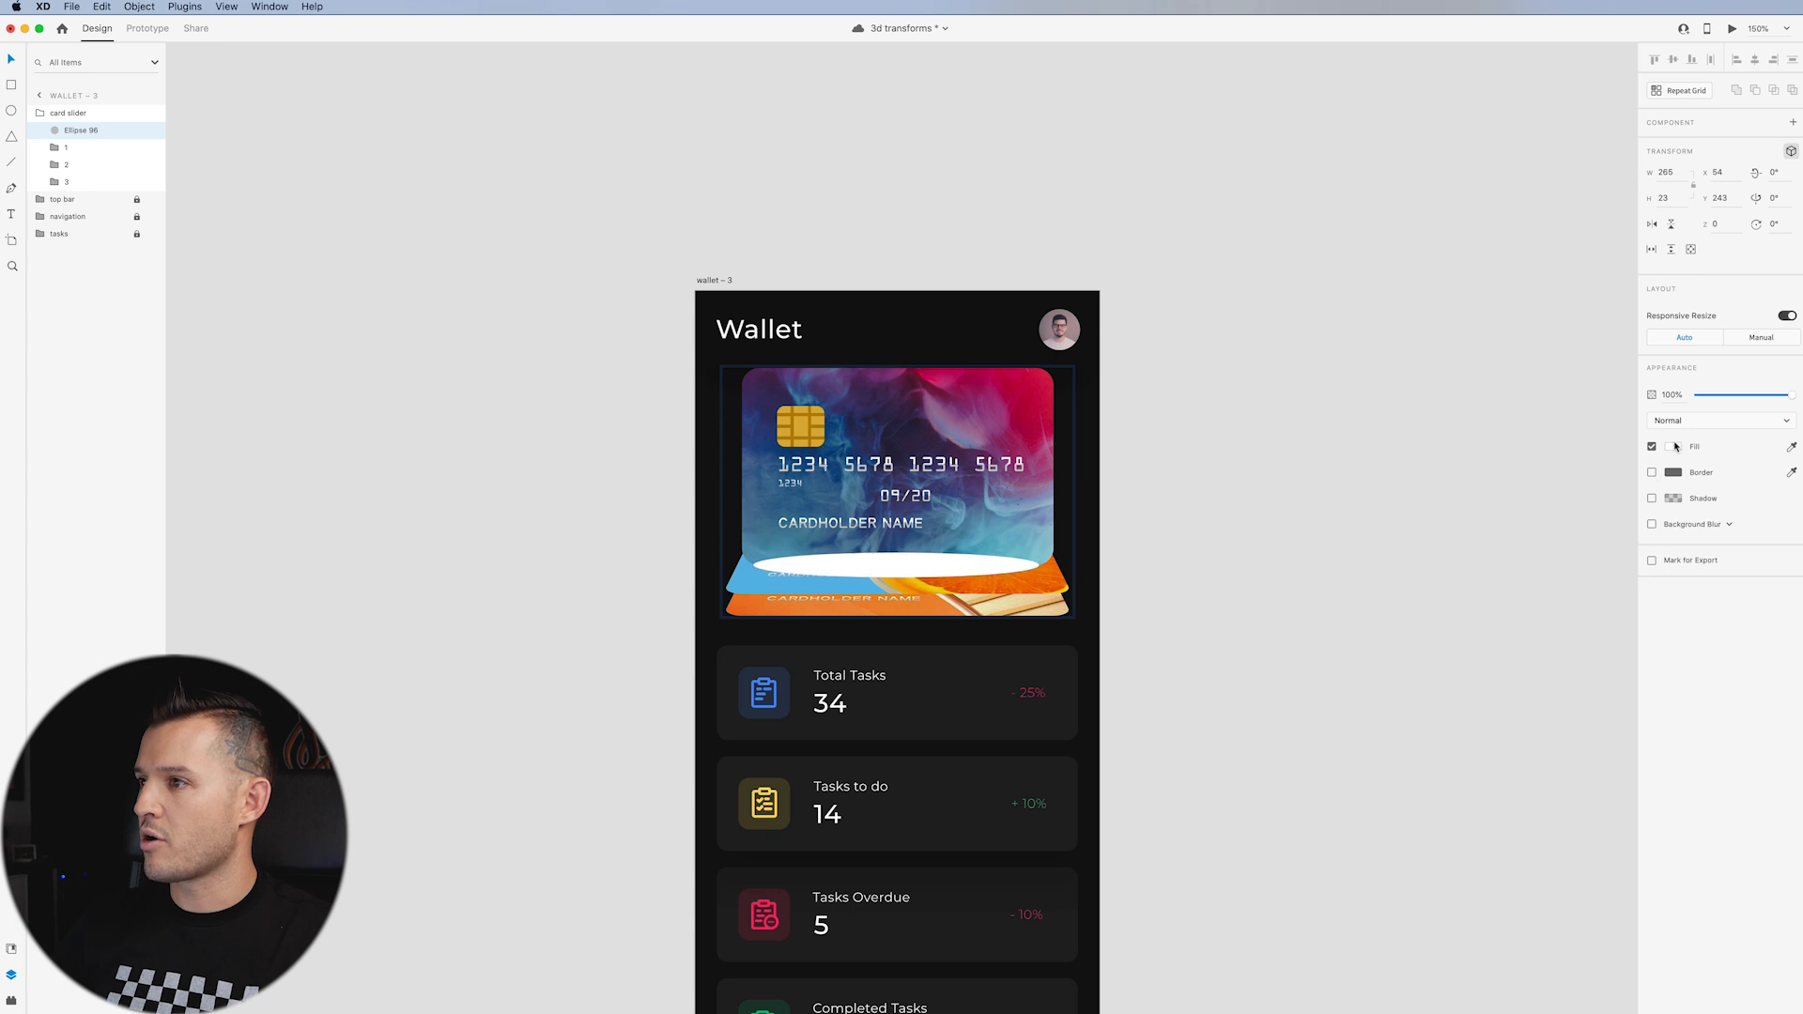
{"action": "left_click", "coordinate": [1675, 446]}
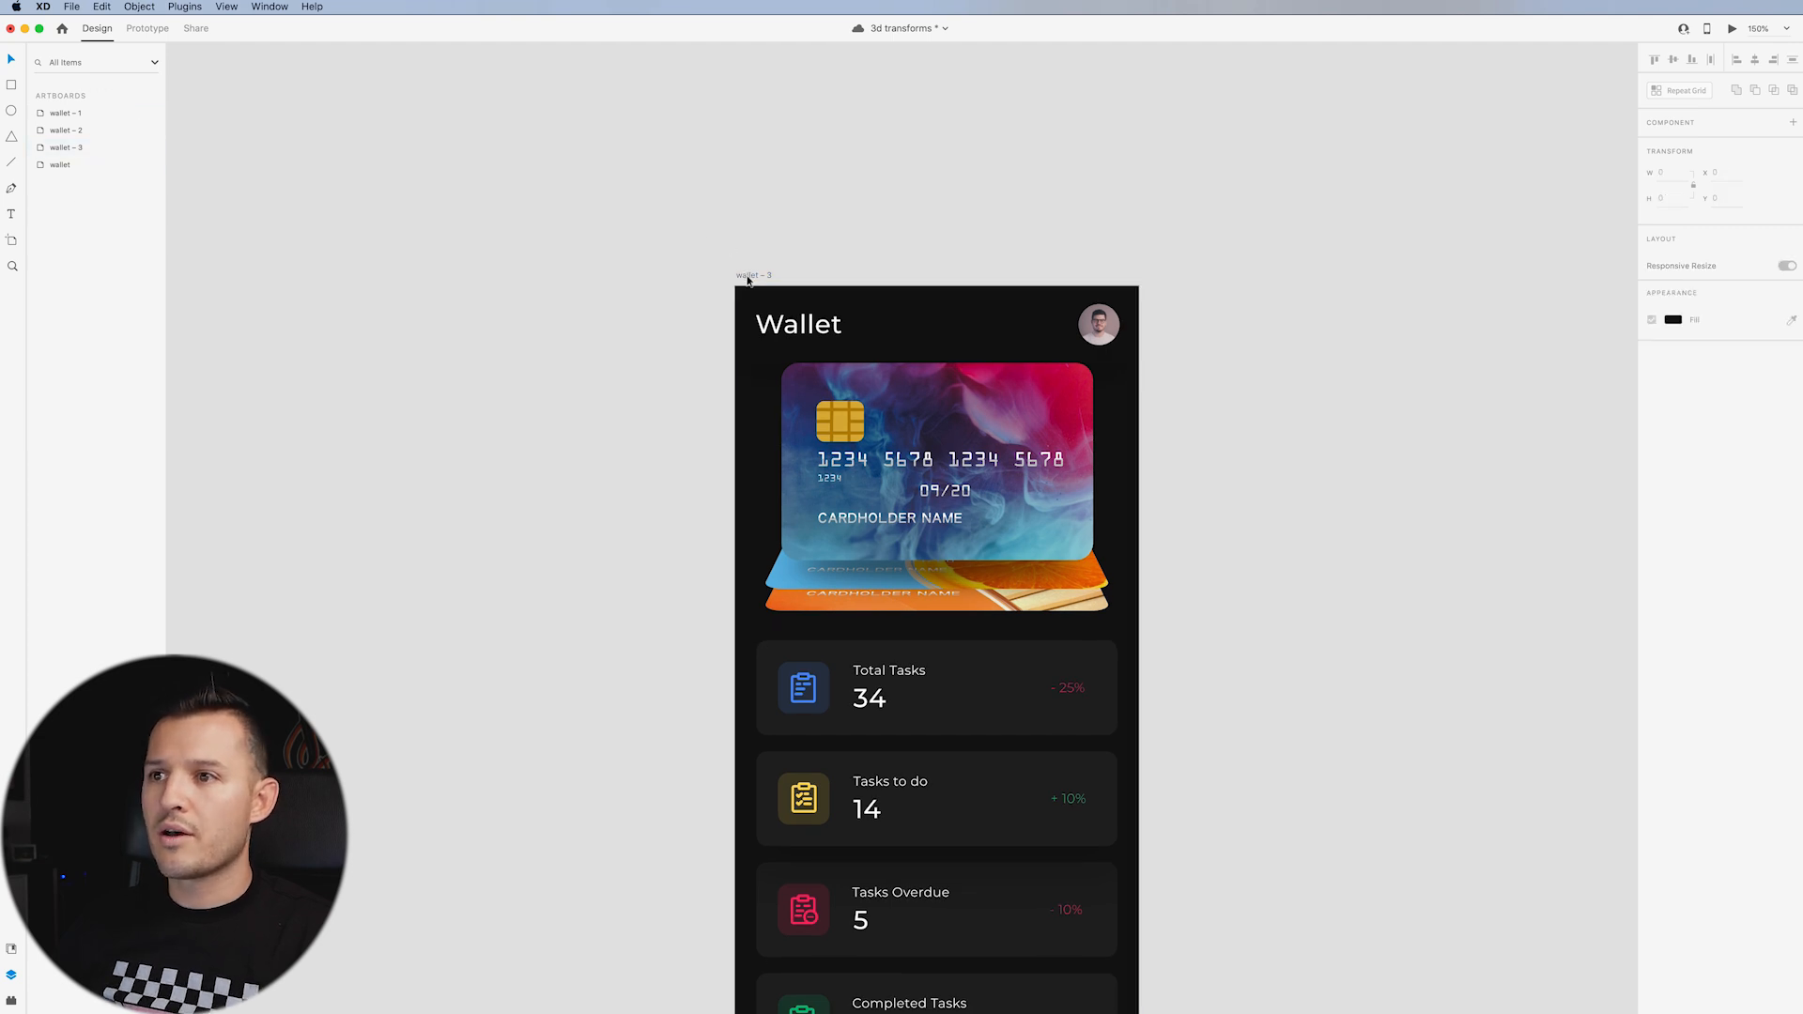
Rename the duplicated wallet screens to 'closed' and 'expanded'.
{"action": "double_click", "coordinate": [66, 147]}
{"action": "type", "text": "expanded"}
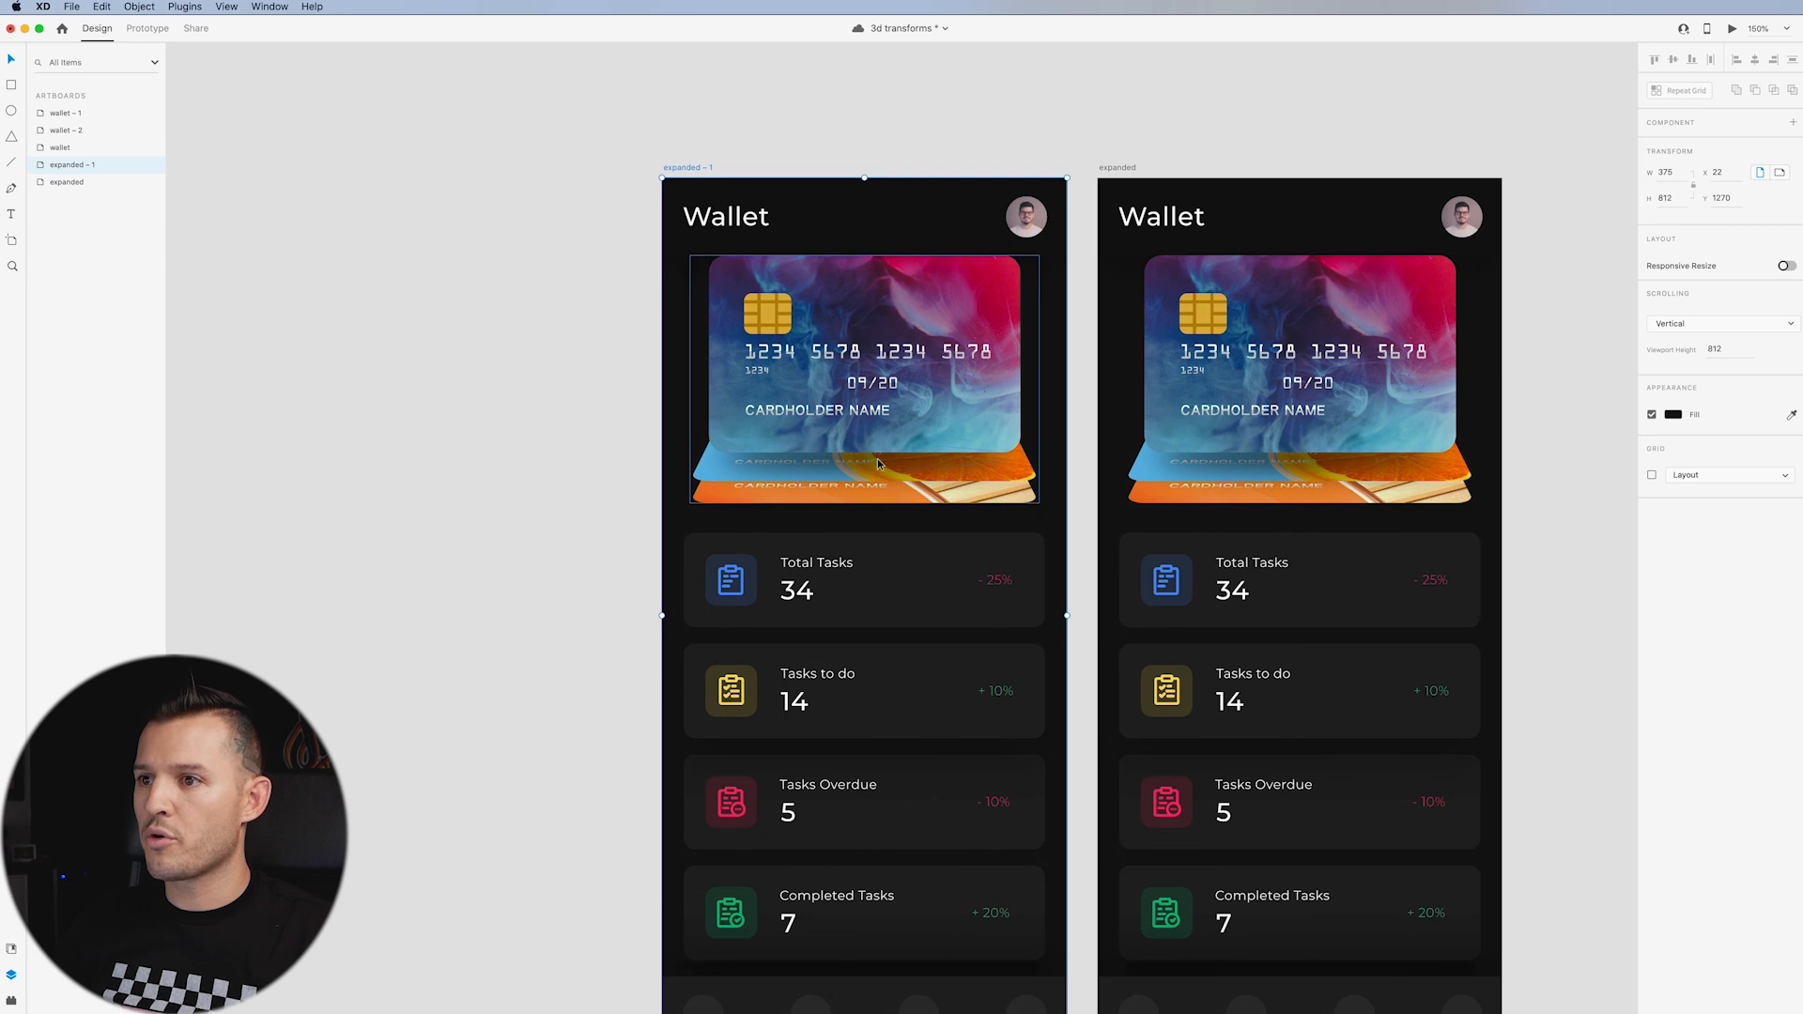
{"action": "double_click", "coordinate": [71, 164]}
{"action": "type", "text": "closed"}
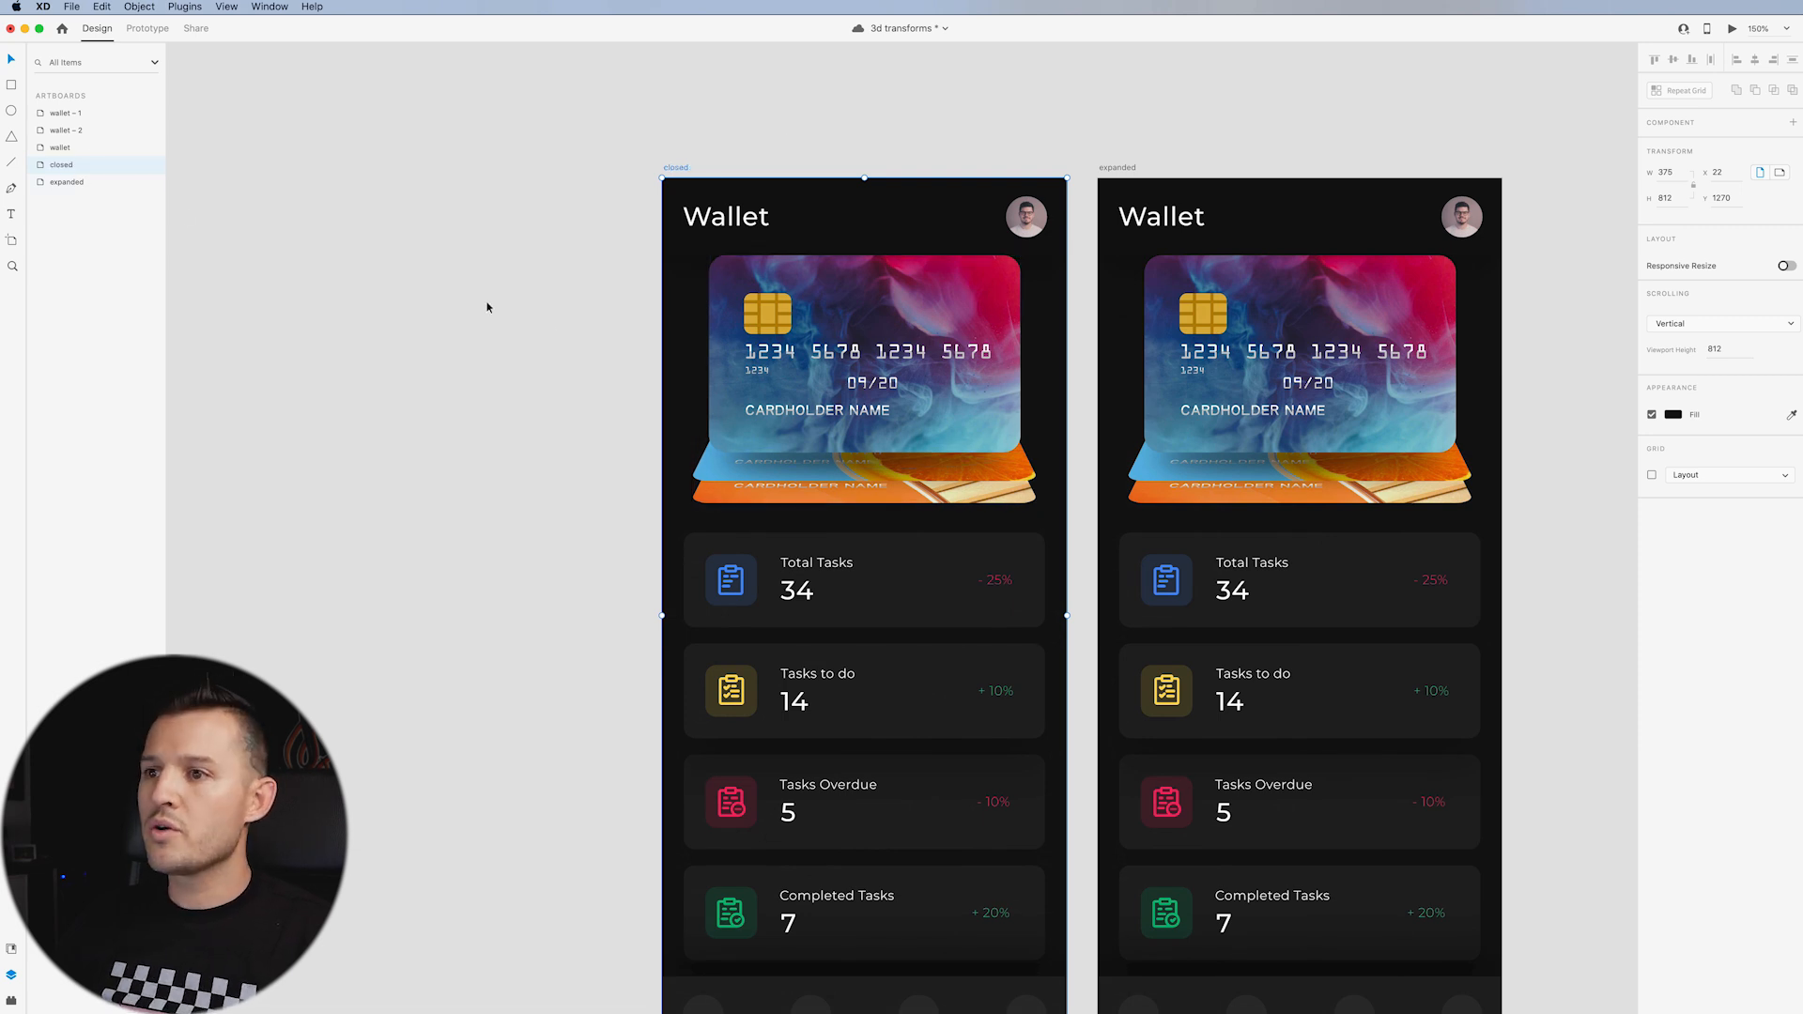
{"action": "left_click", "coordinate": [864, 379]}
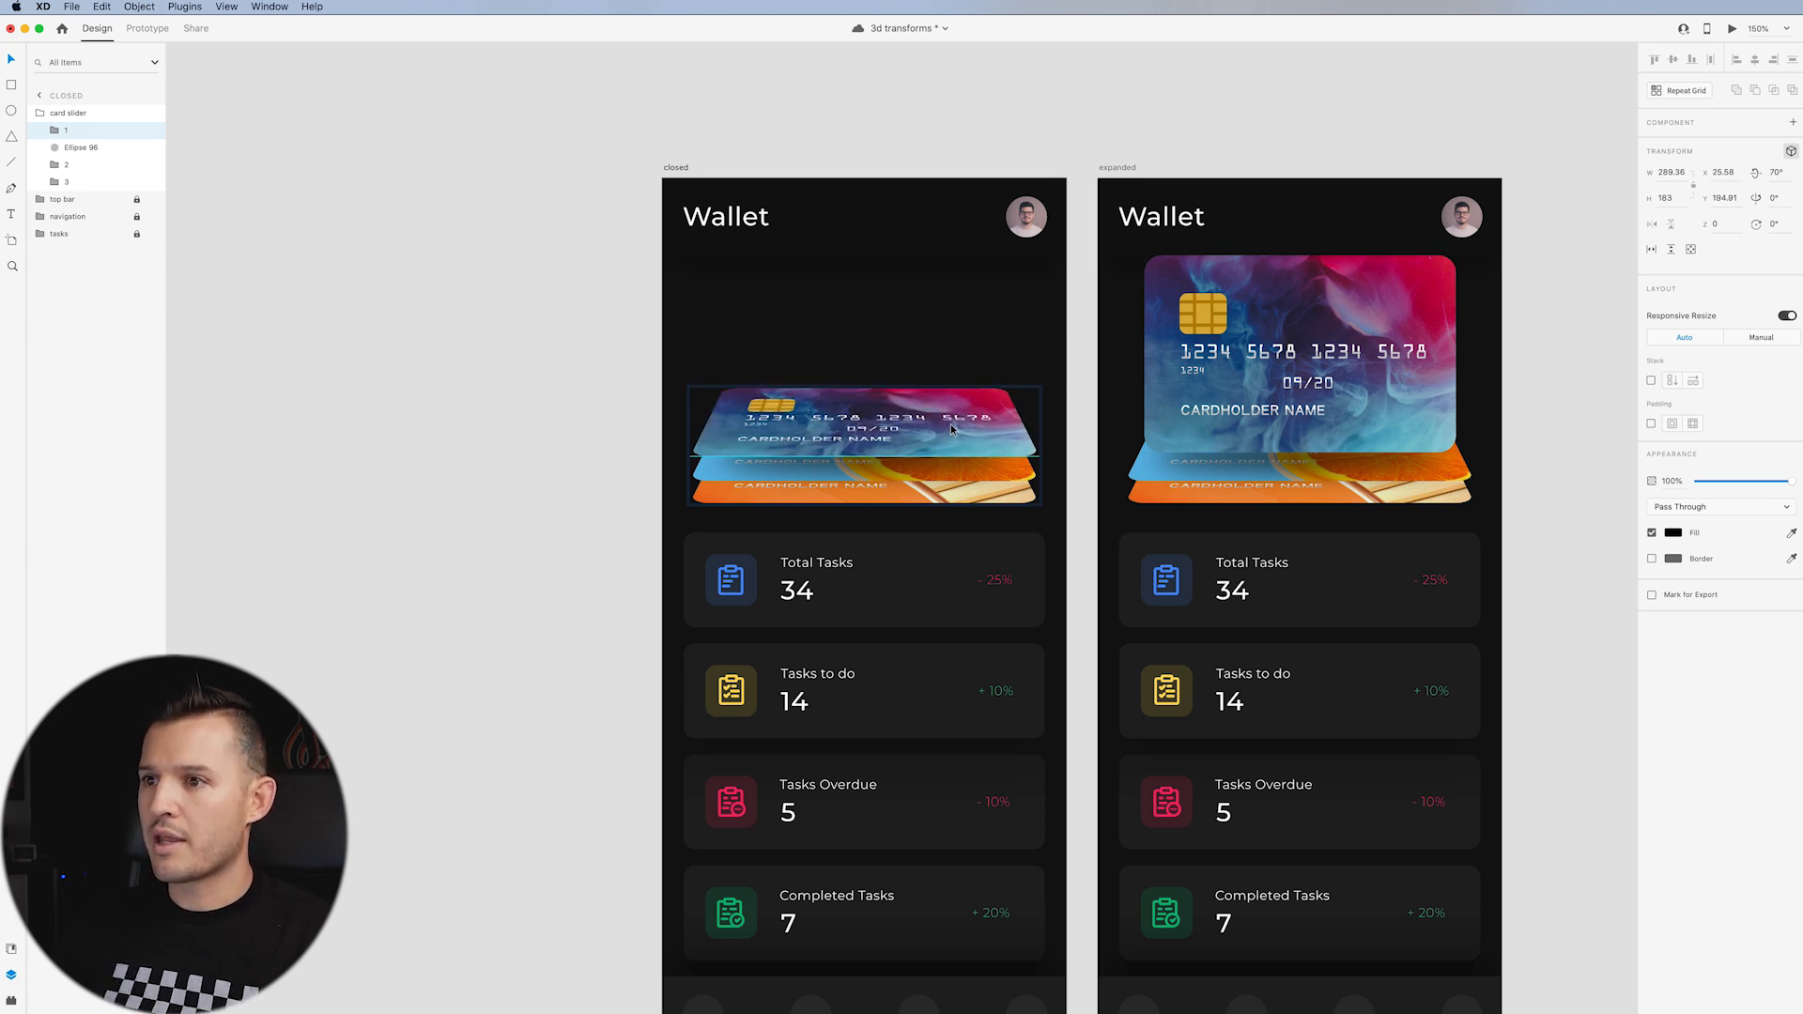
On closed, blur the shadow ellipse at 38% opacity and nudge the card stack up.
{"action": "left_click", "coordinate": [862, 442]}
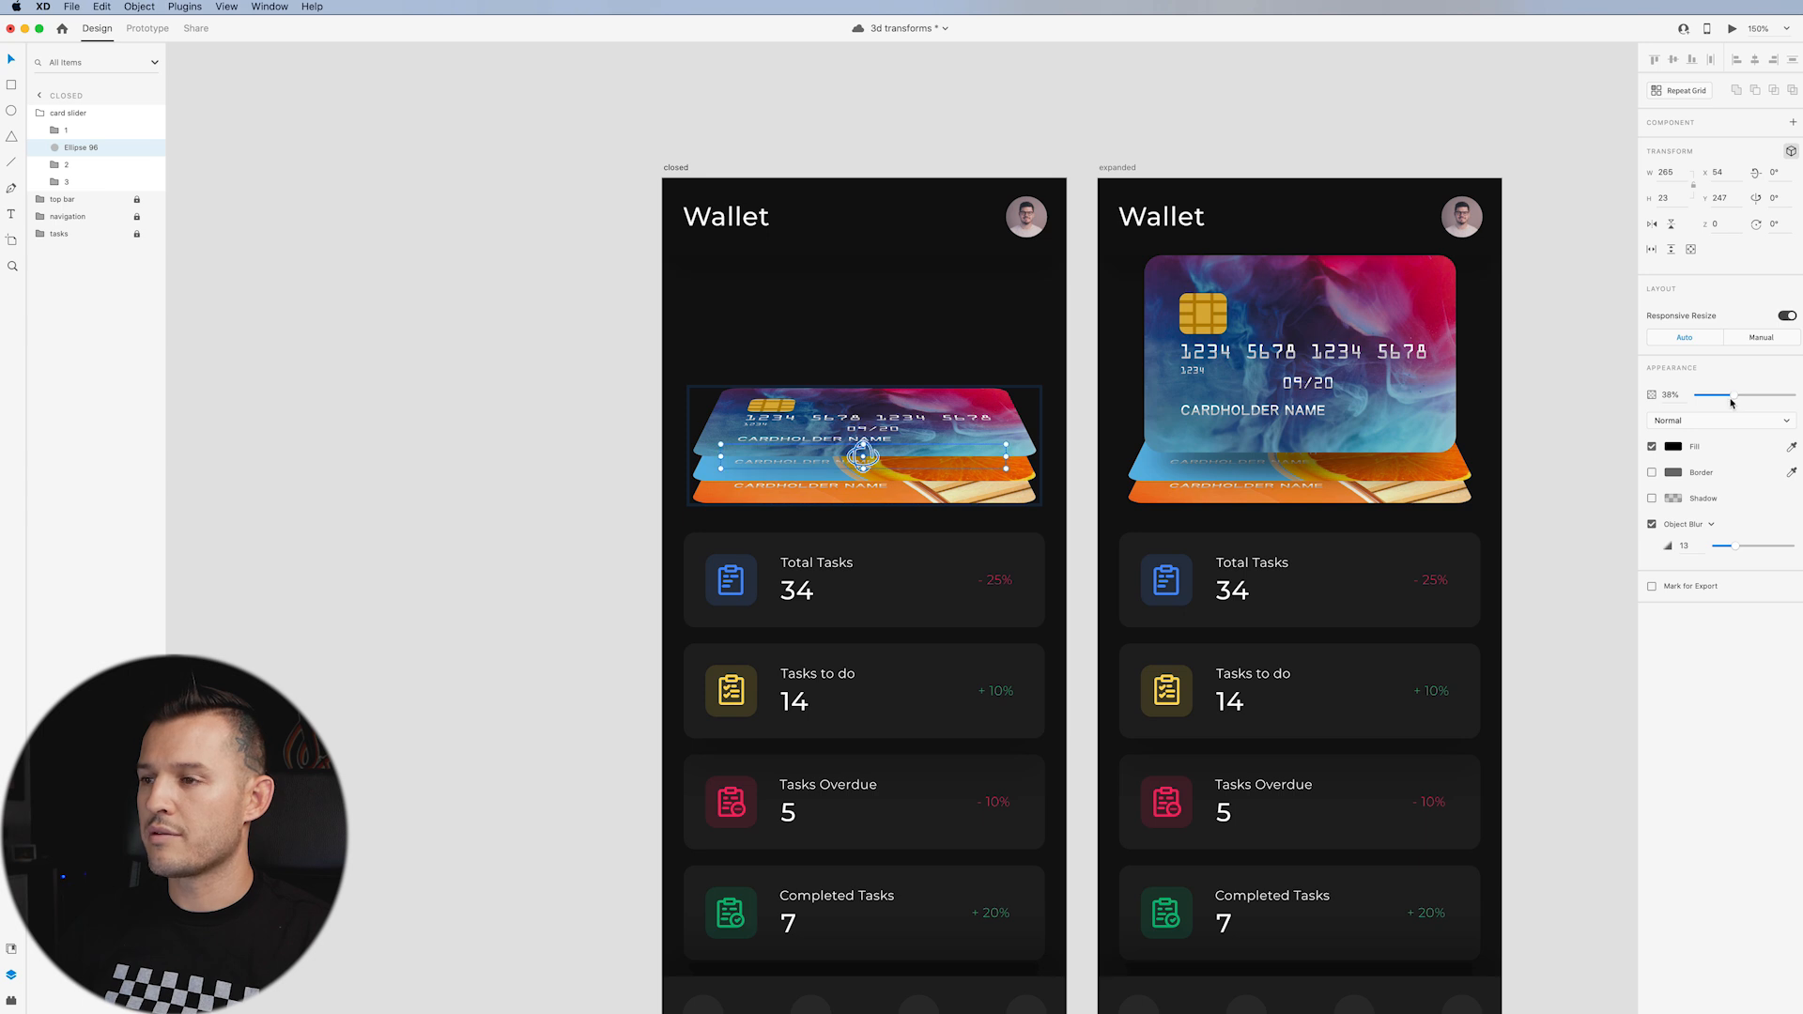
{"action": "mouse_move", "coordinate": [103, 123]}
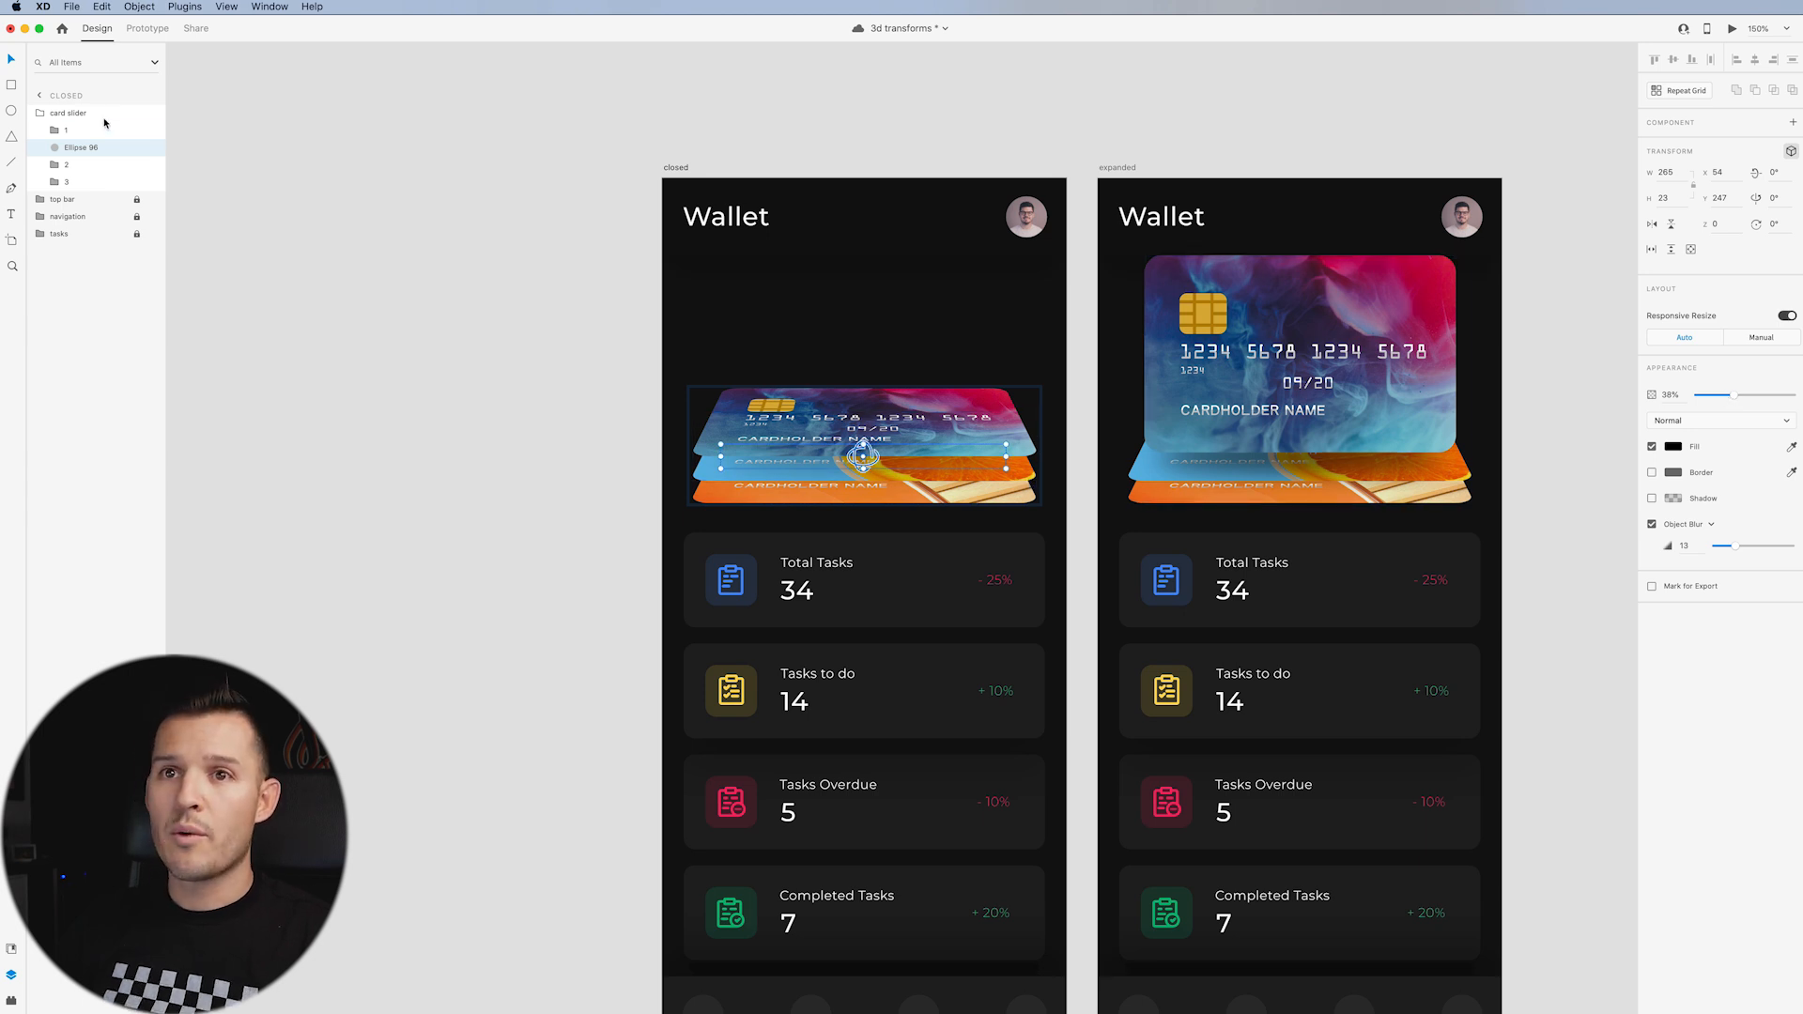
{"action": "left_click", "coordinate": [69, 112]}
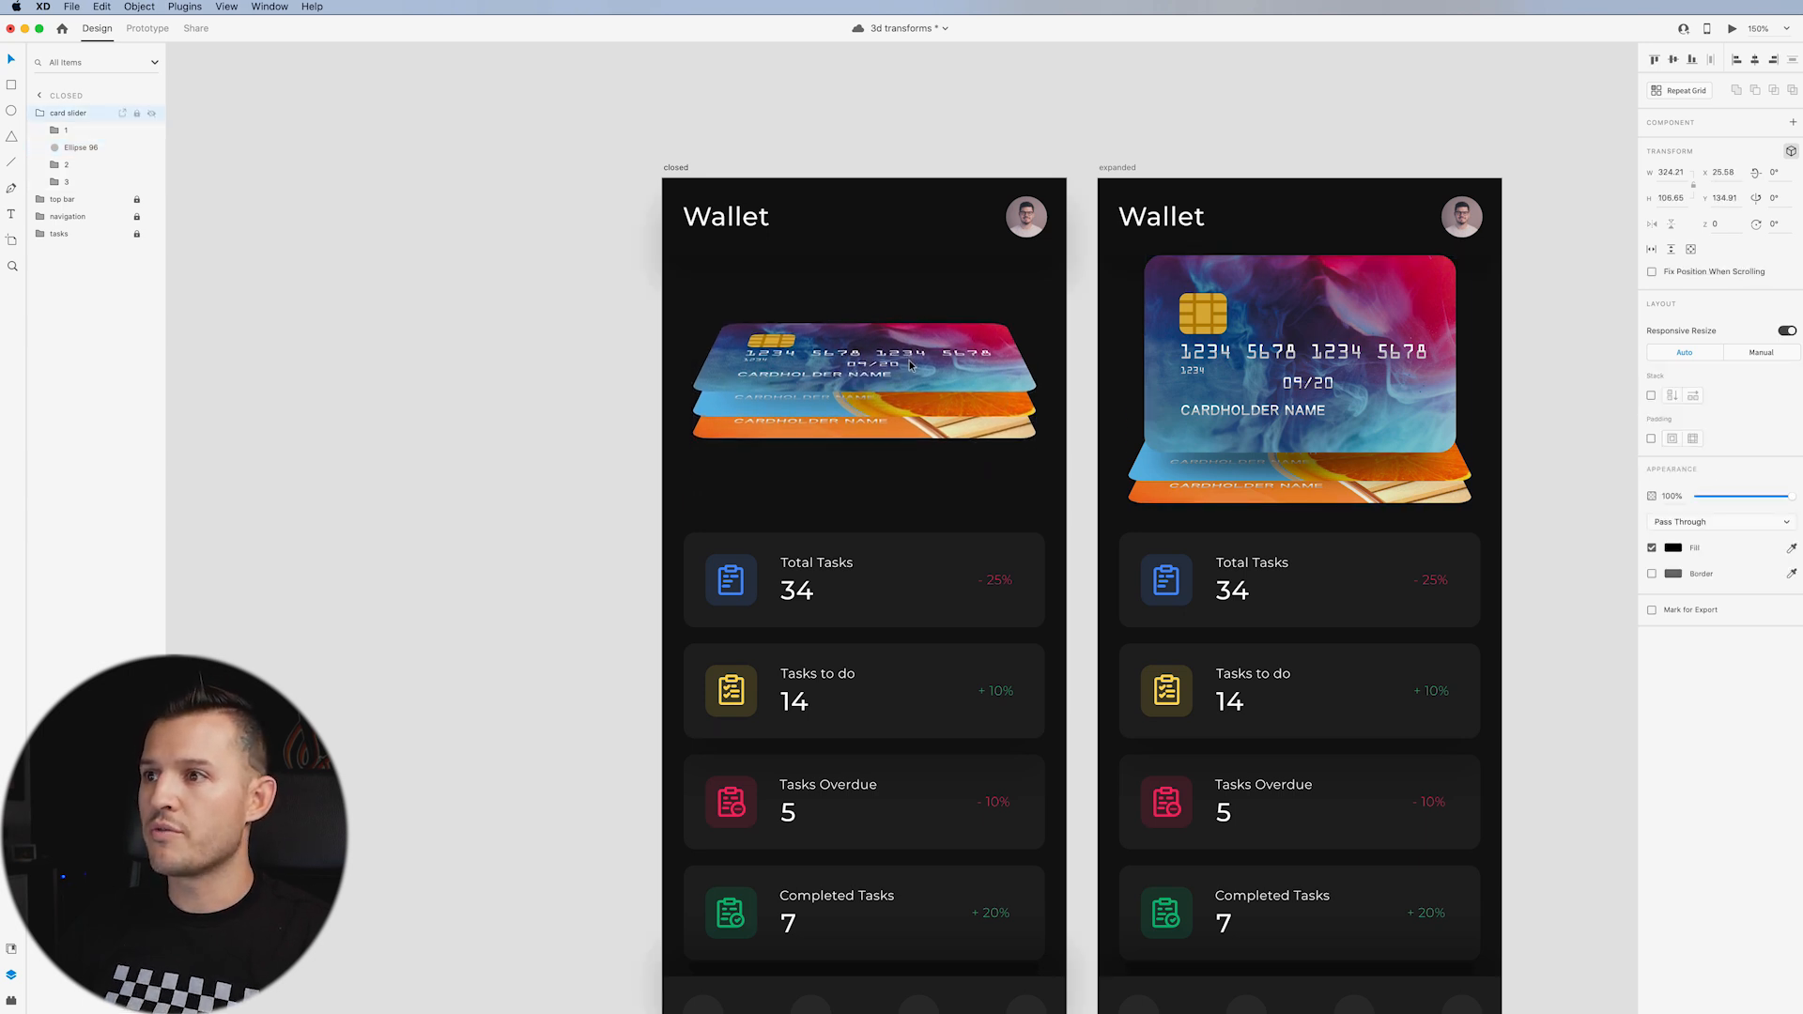
{"action": "left_click", "coordinate": [864, 379]}
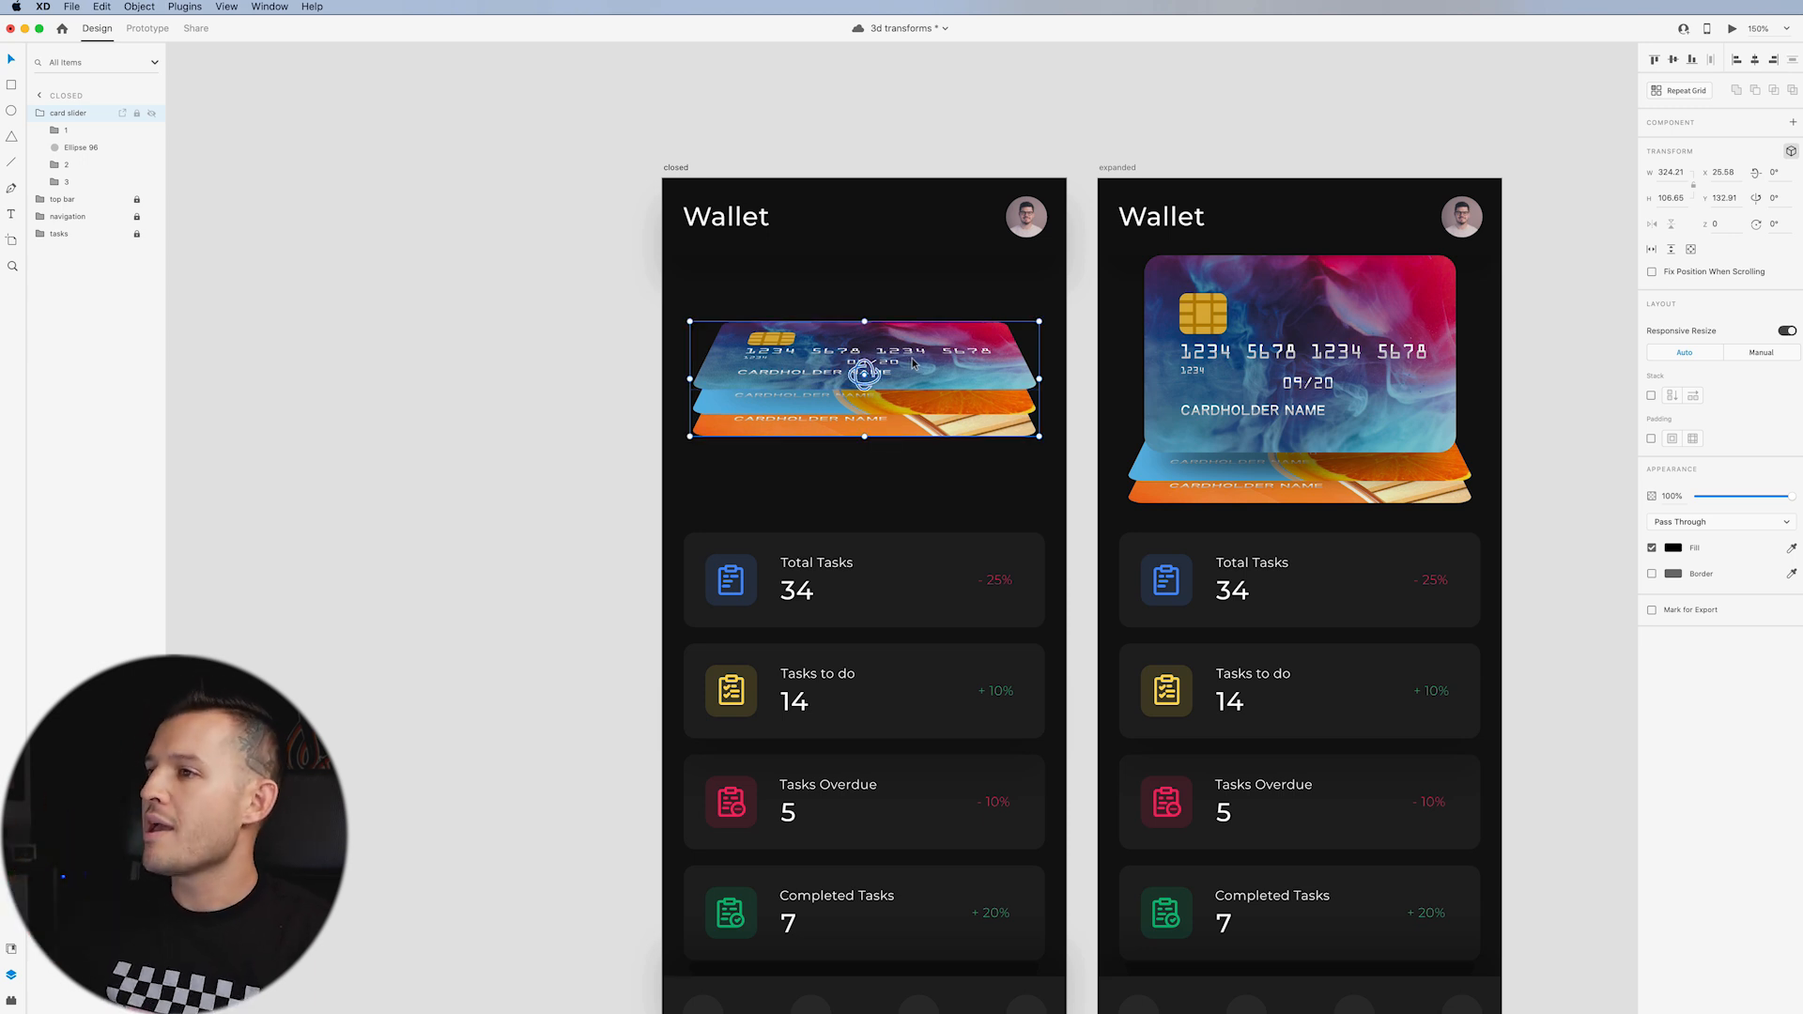
{"action": "left_click", "coordinate": [147, 27]}
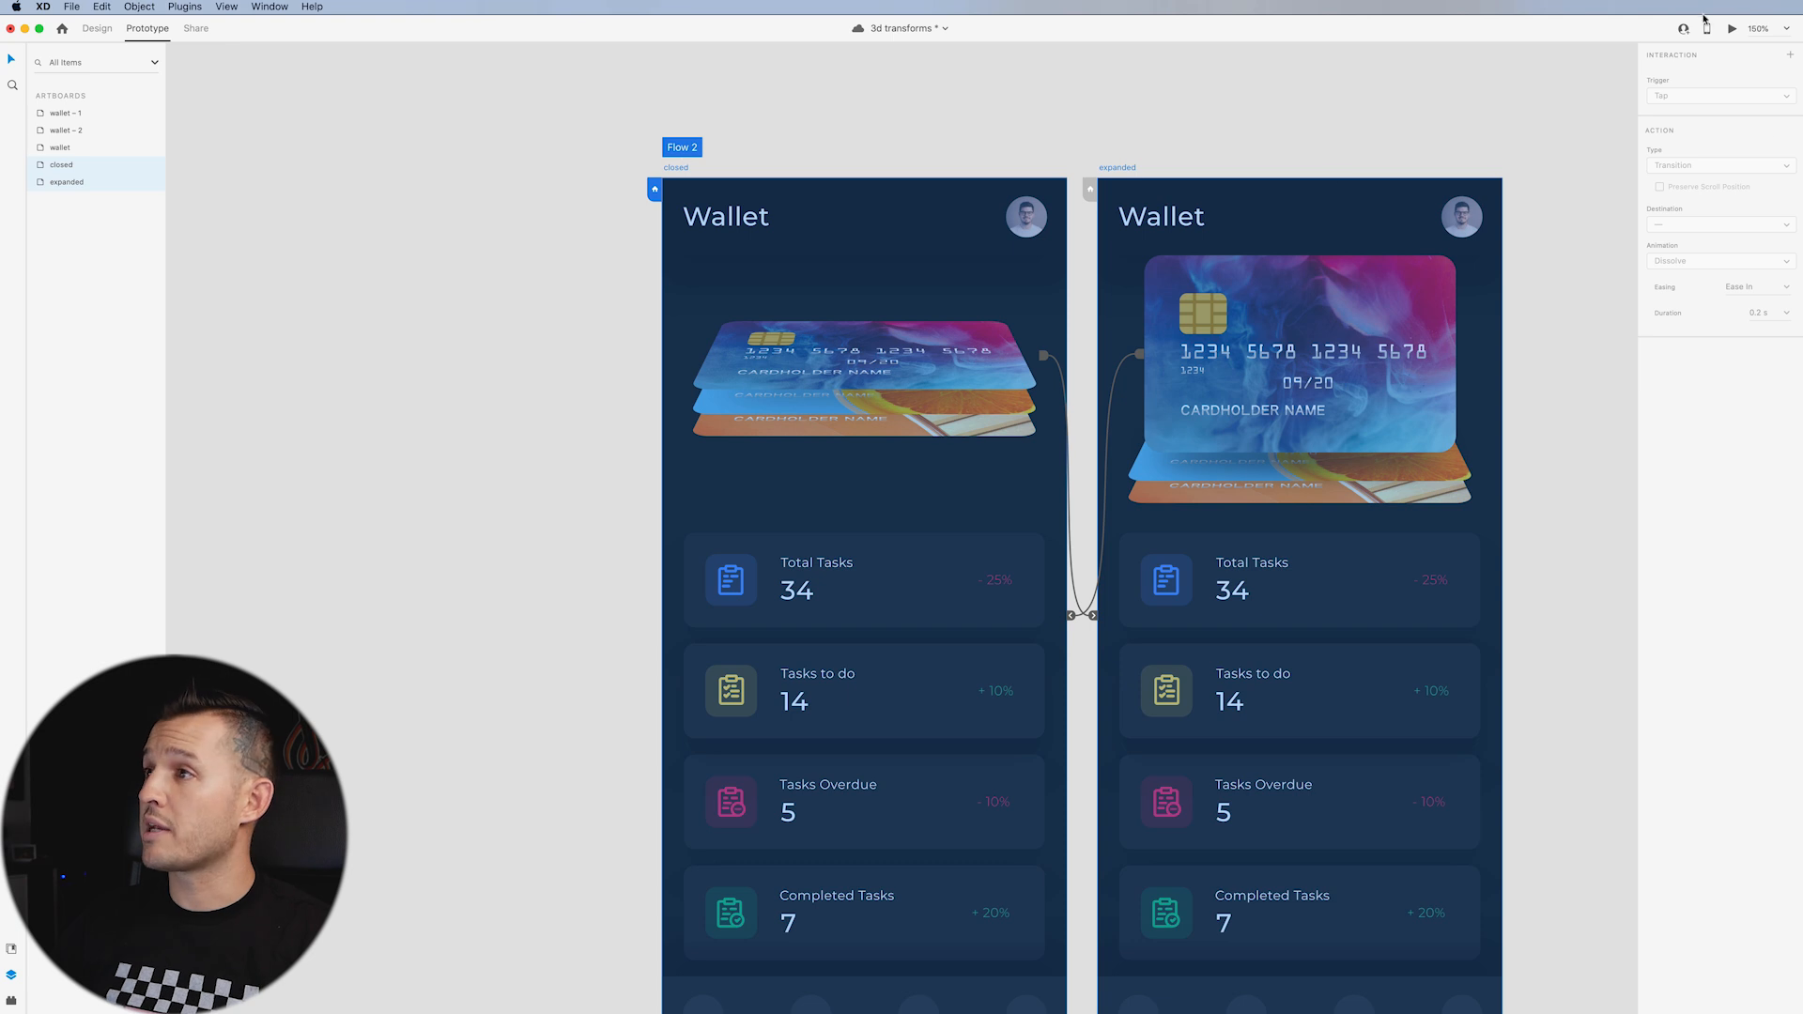
Launch Desktop Preview and tap the card stack to watch it expand.
{"action": "left_click", "coordinate": [1732, 30]}
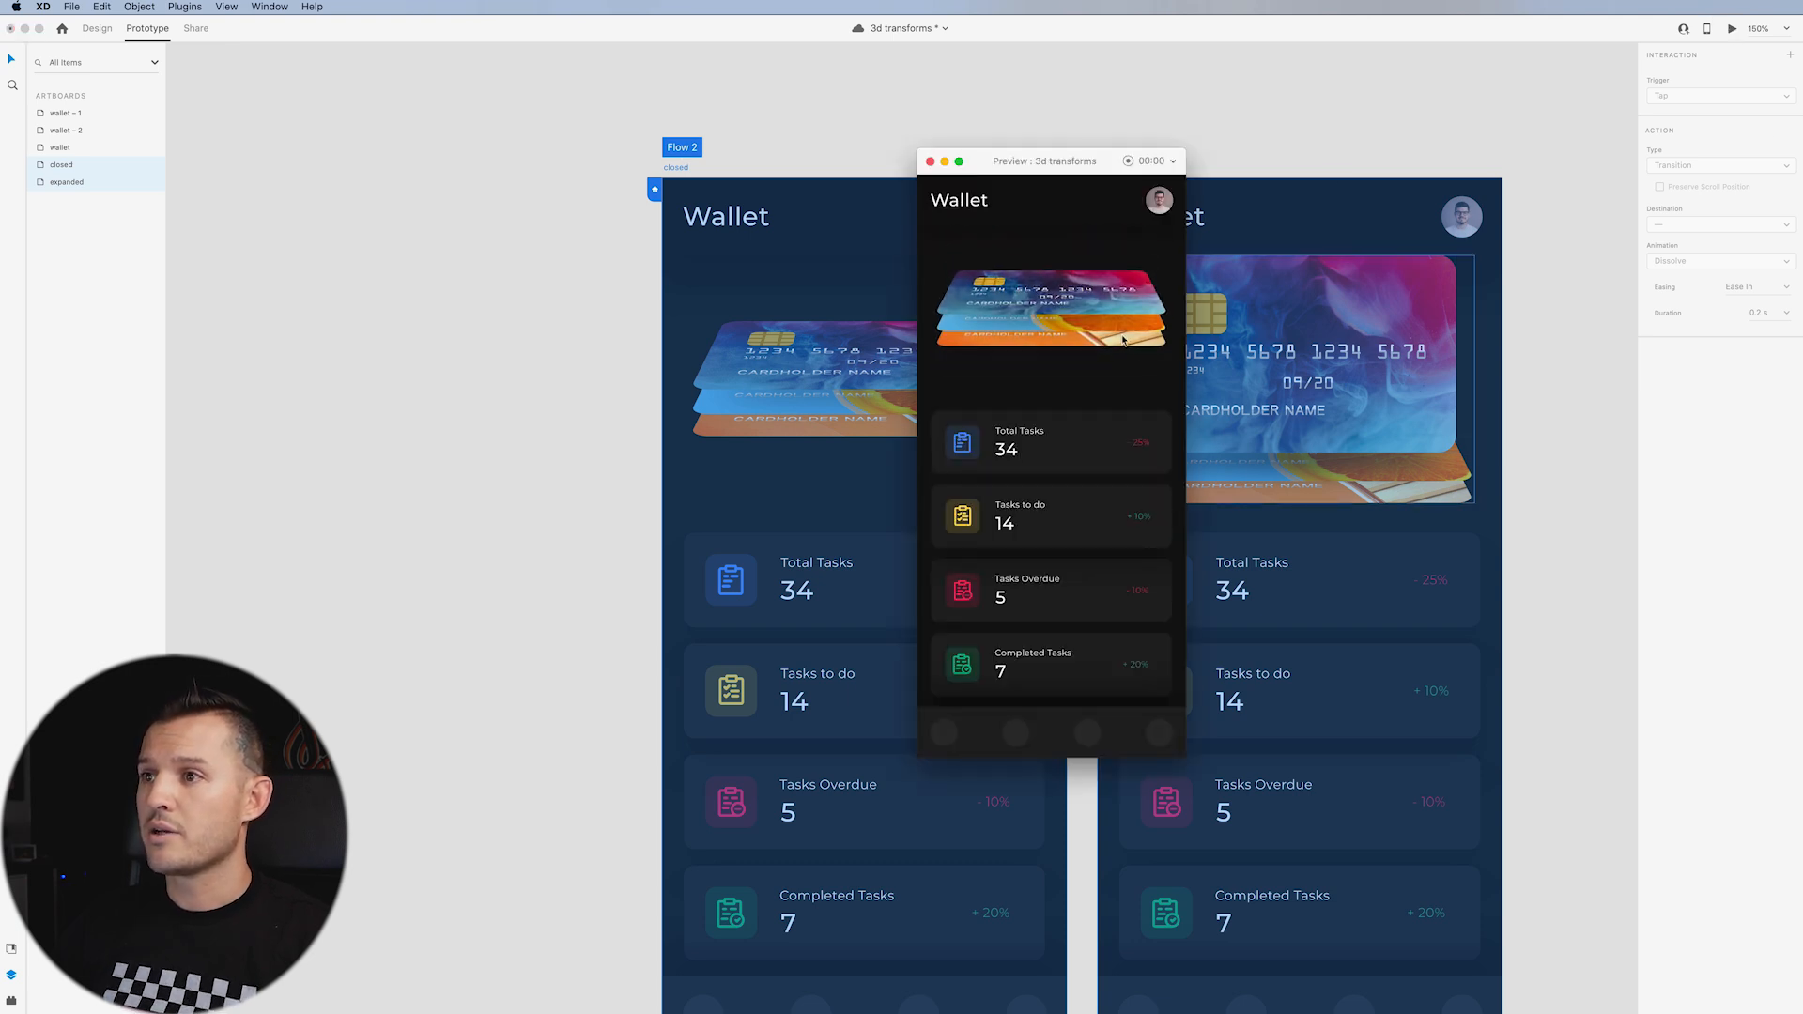
{"action": "left_click", "coordinate": [96, 29]}
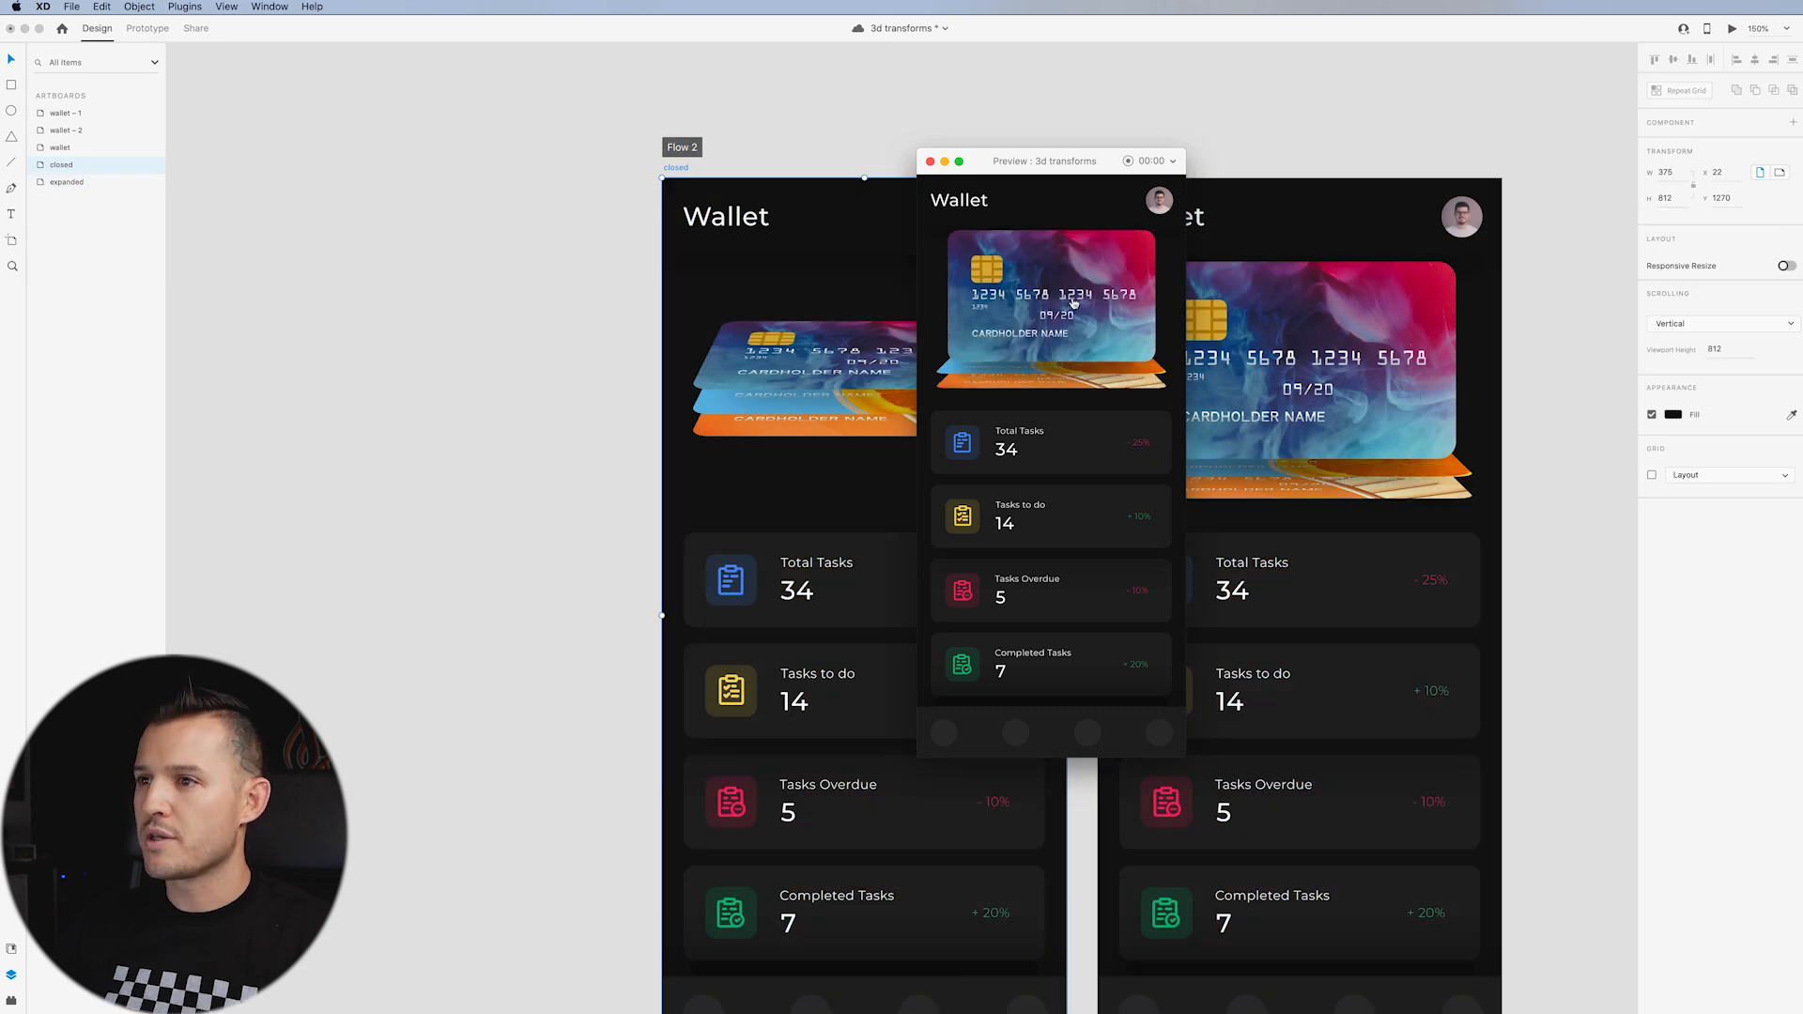